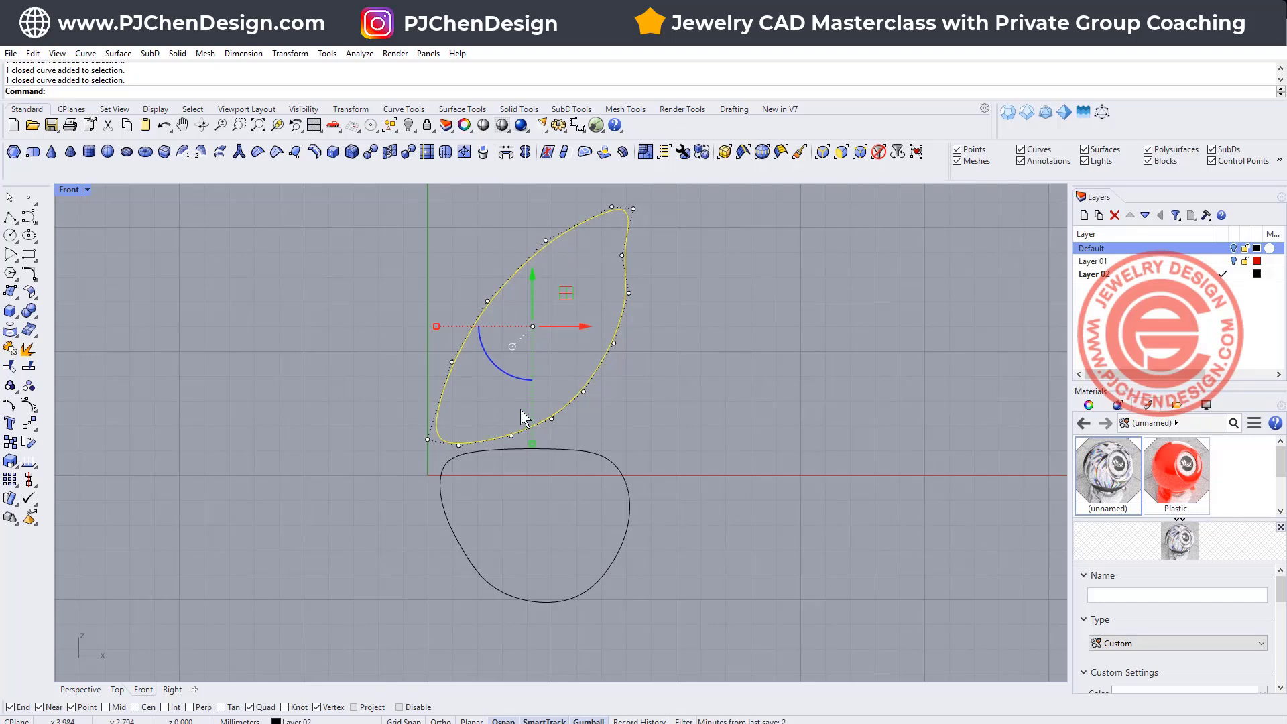
mouse_move(36, 340)
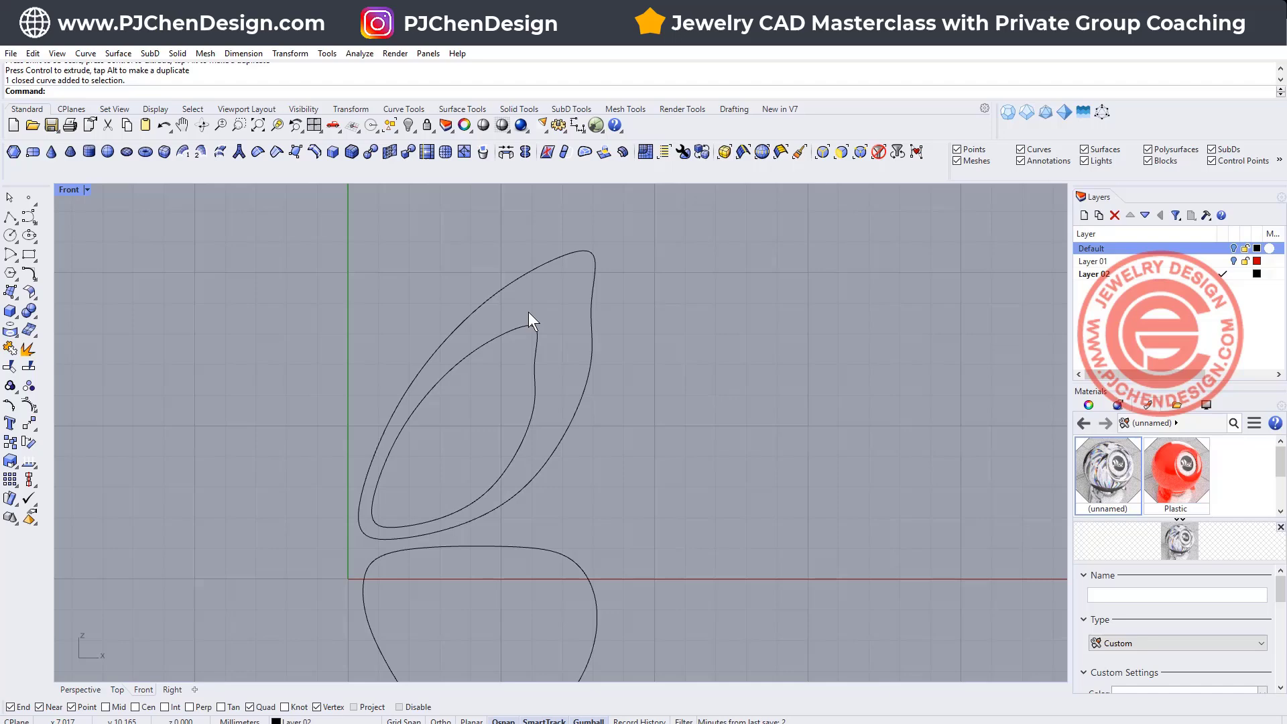
- Nudge the inner offset curve's control points so it nests cleanly inside the outer wing, undoing a stray move
click(532, 363)
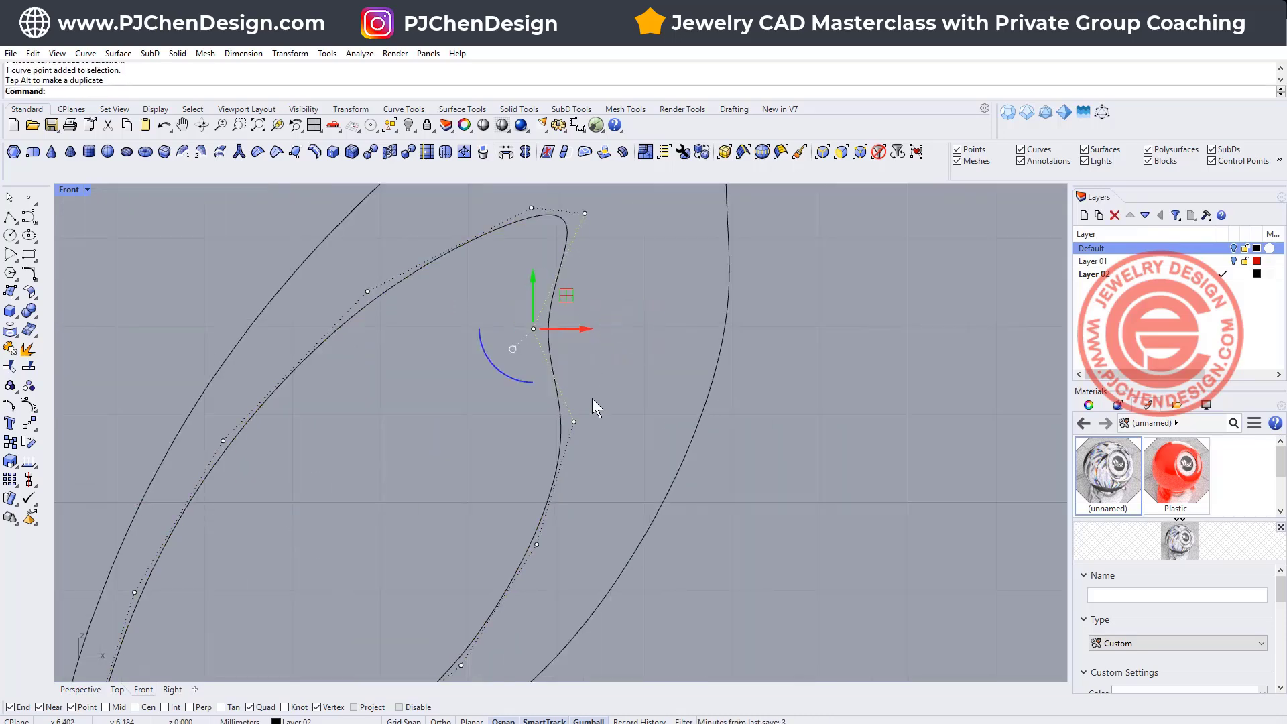
key(ctrl+z)
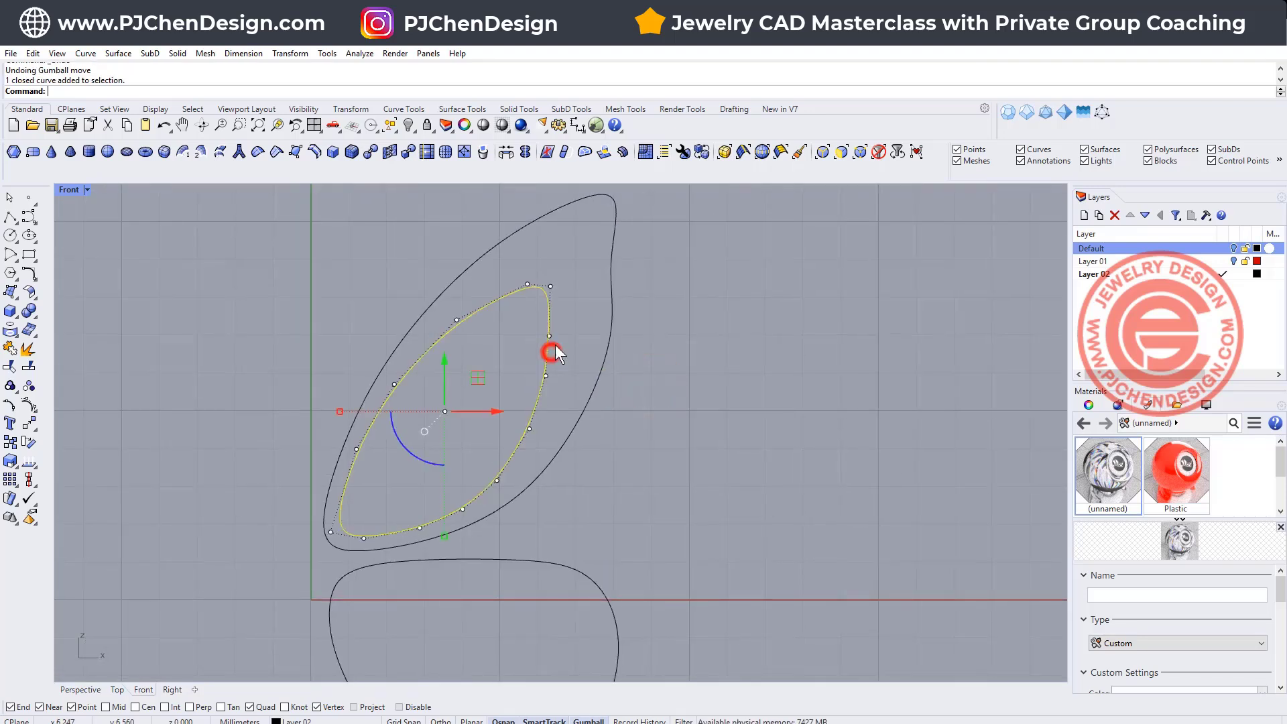
mouse_move(452, 344)
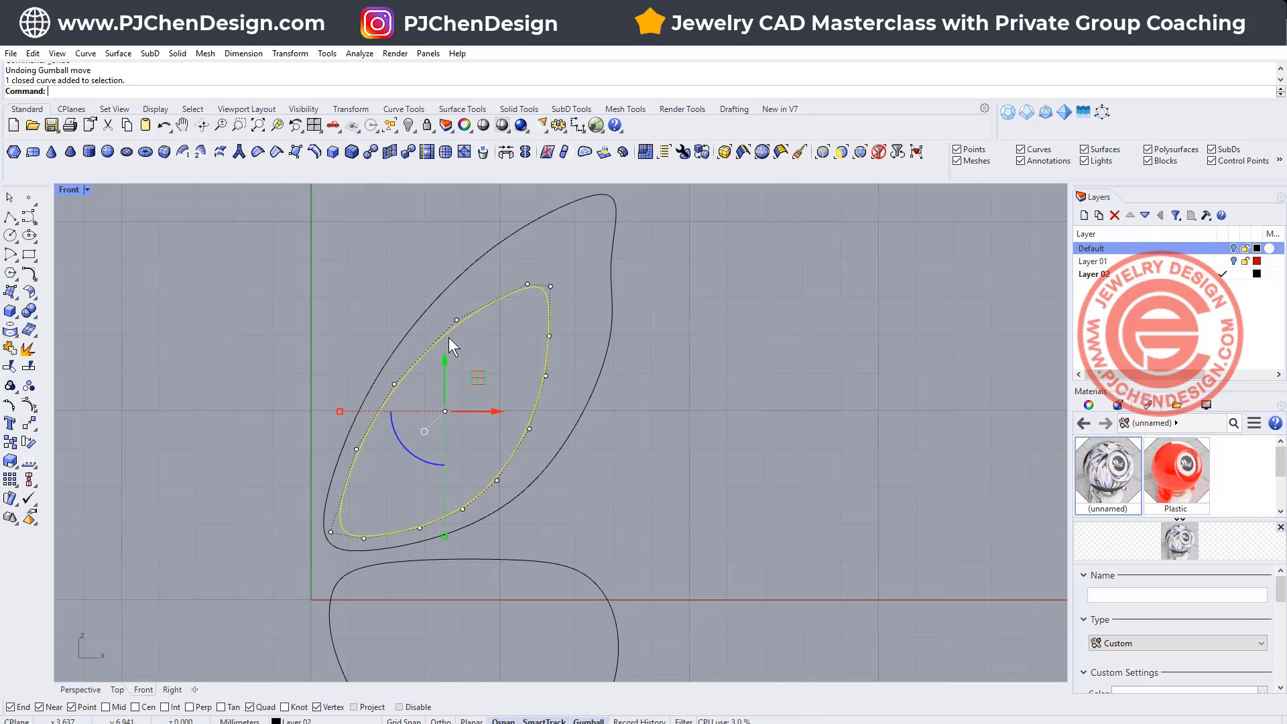
mouse_move(484, 437)
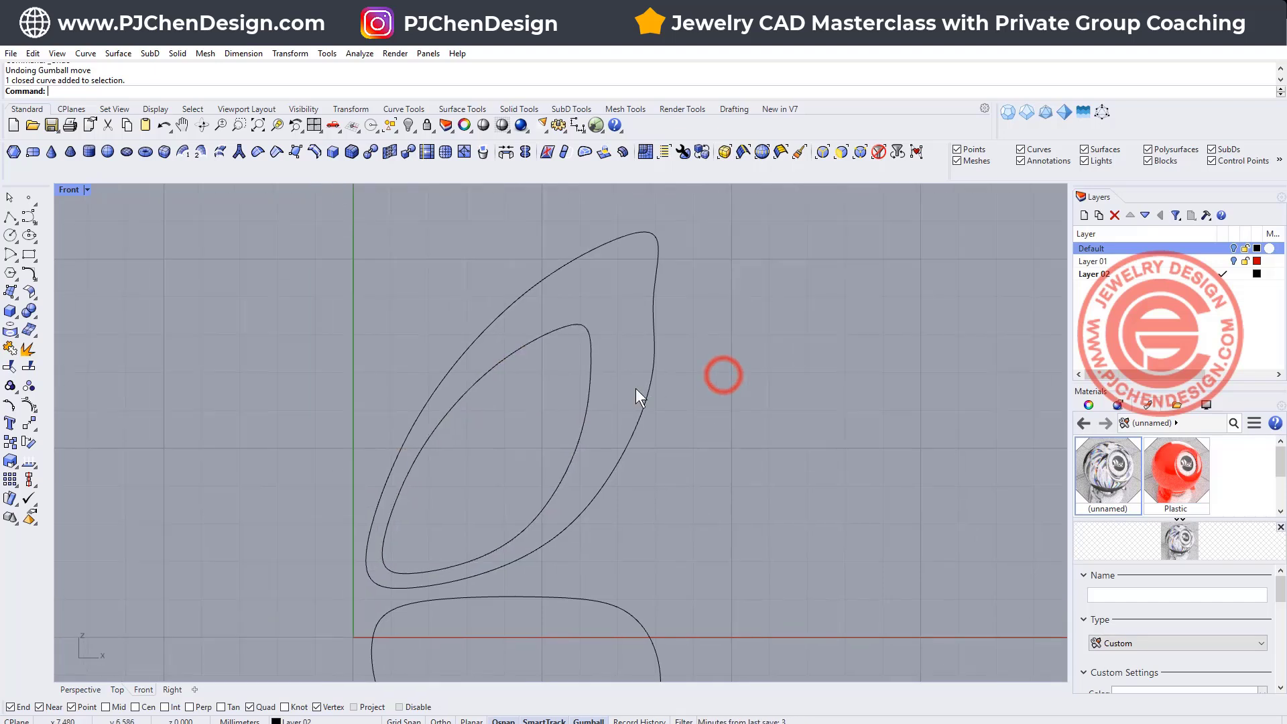
click(444, 430)
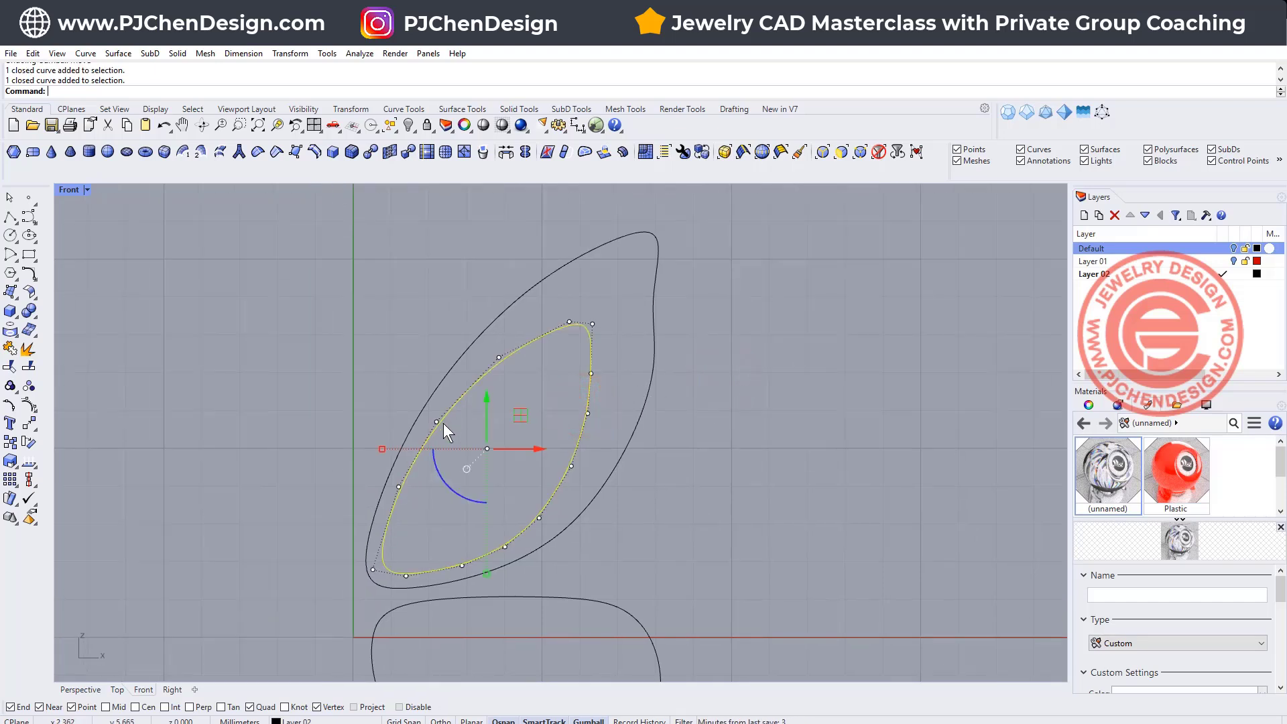
mouse_move(376, 591)
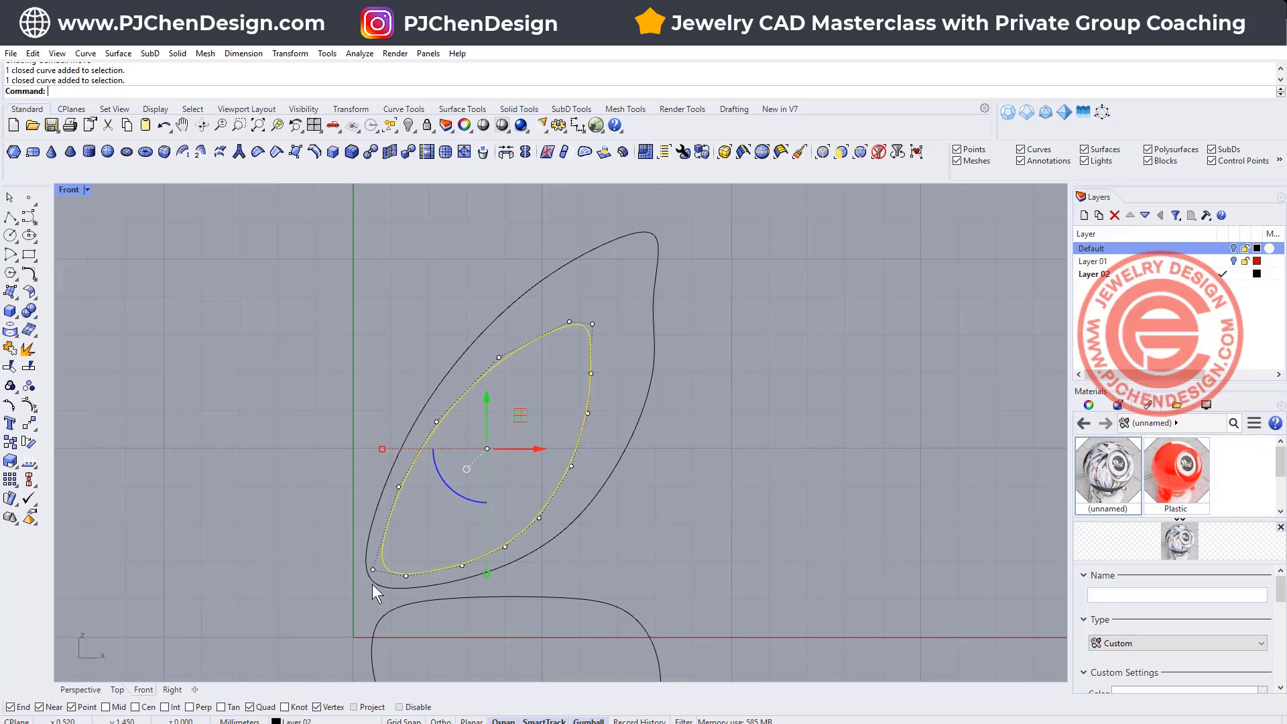
mouse_move(564, 367)
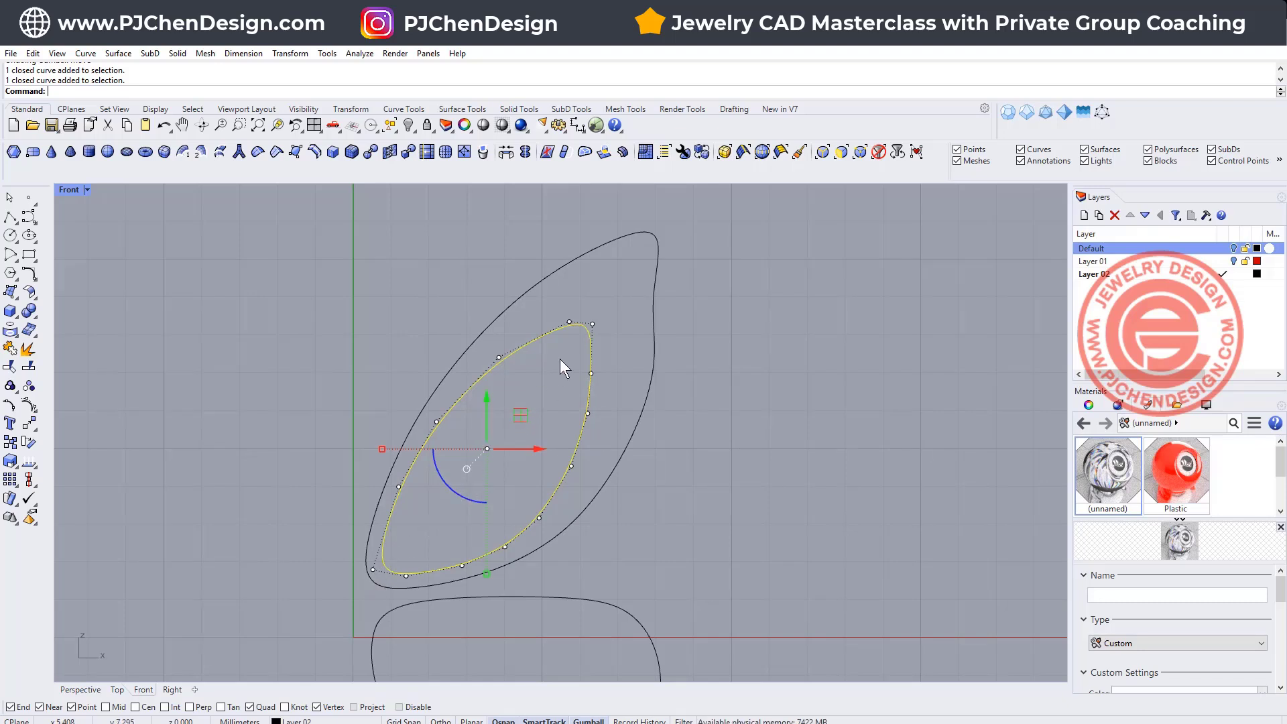
click(753, 410)
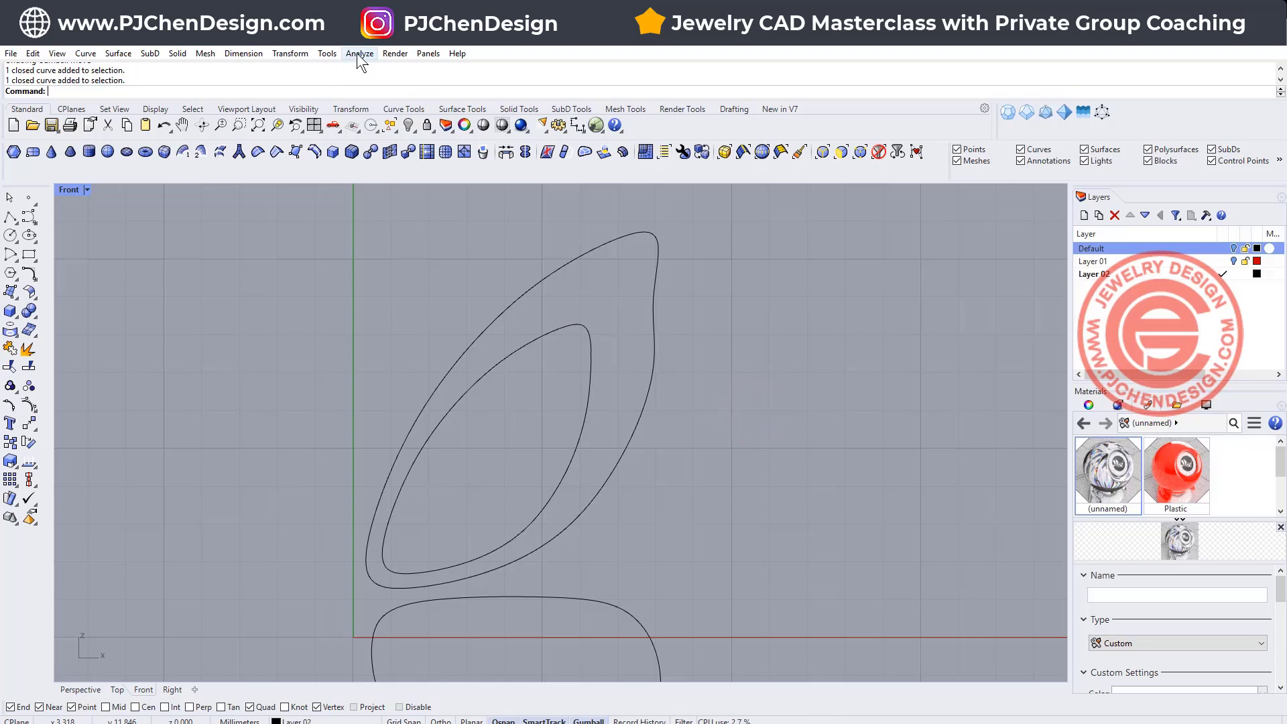
- Add an Area Centroid point for the inner wing outline and select it
click(360, 53)
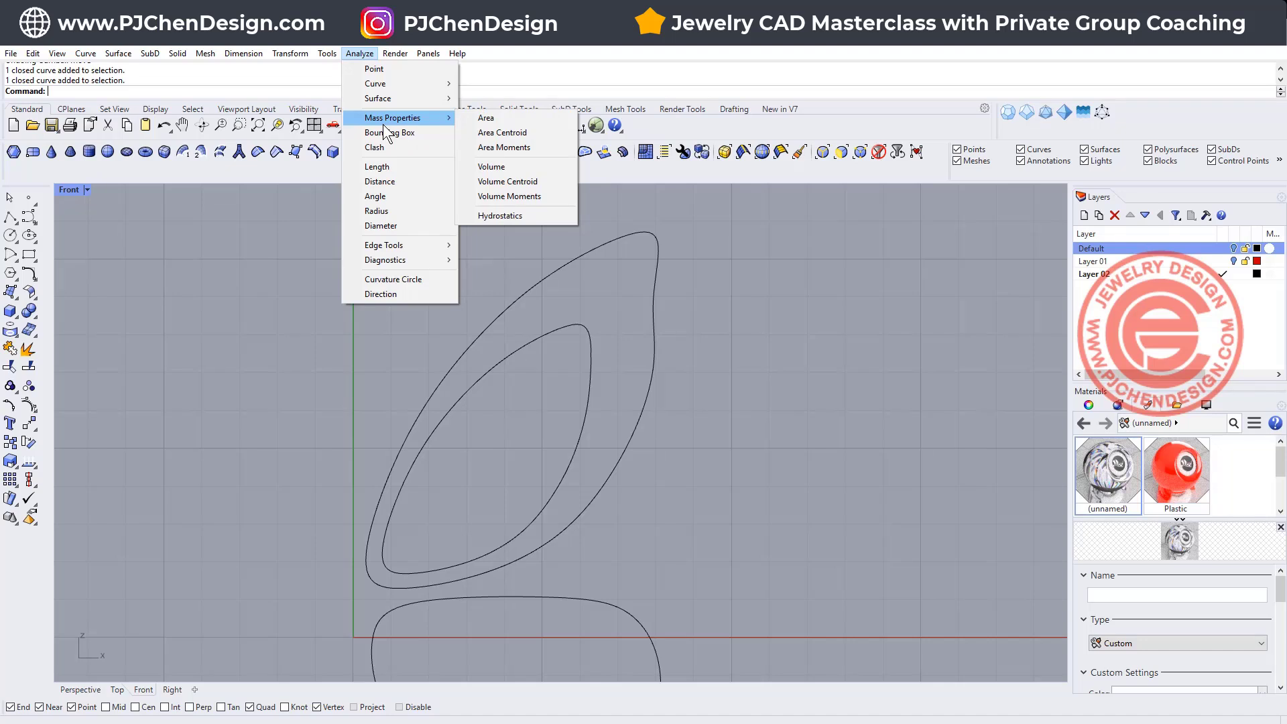
mouse_move(501, 133)
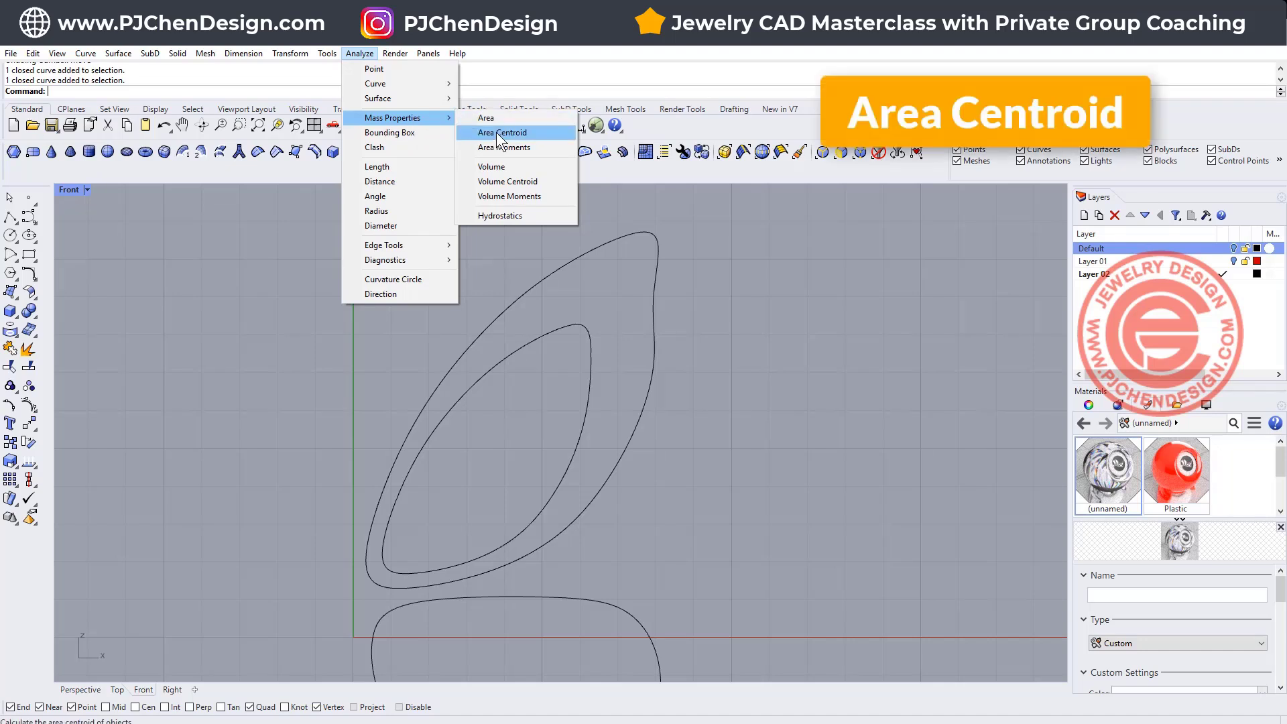
click(501, 133)
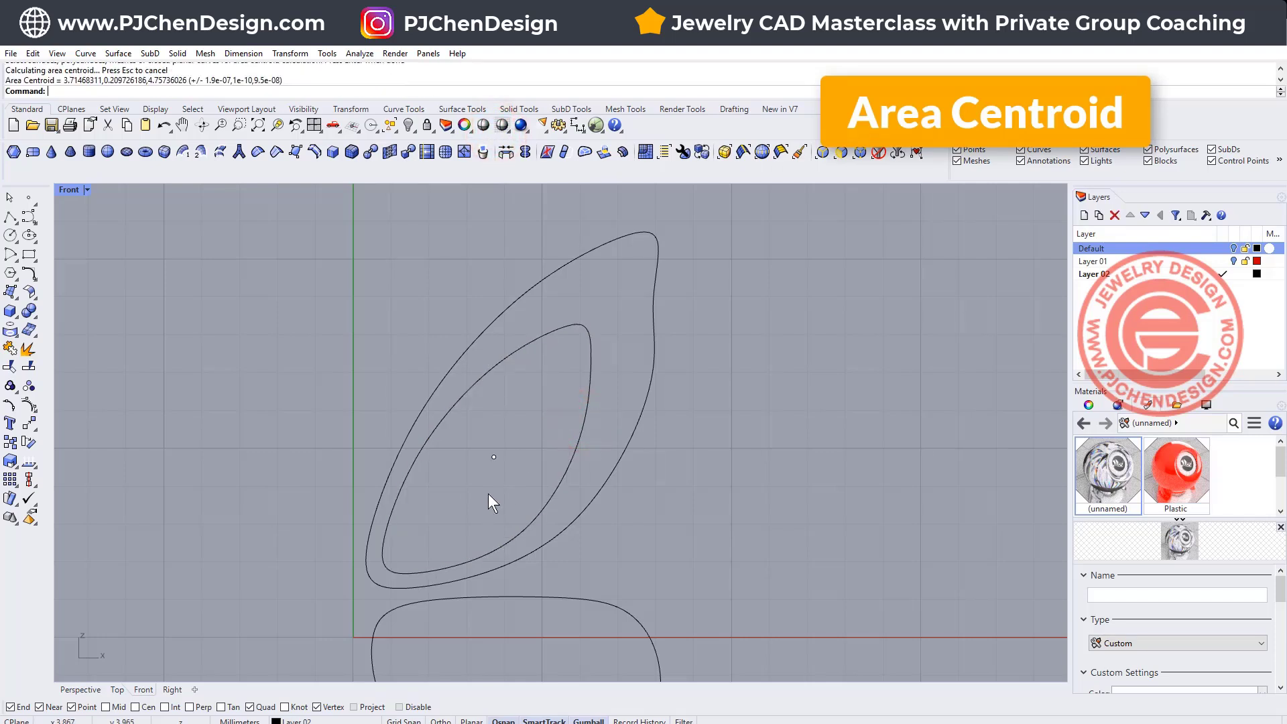
click(493, 457)
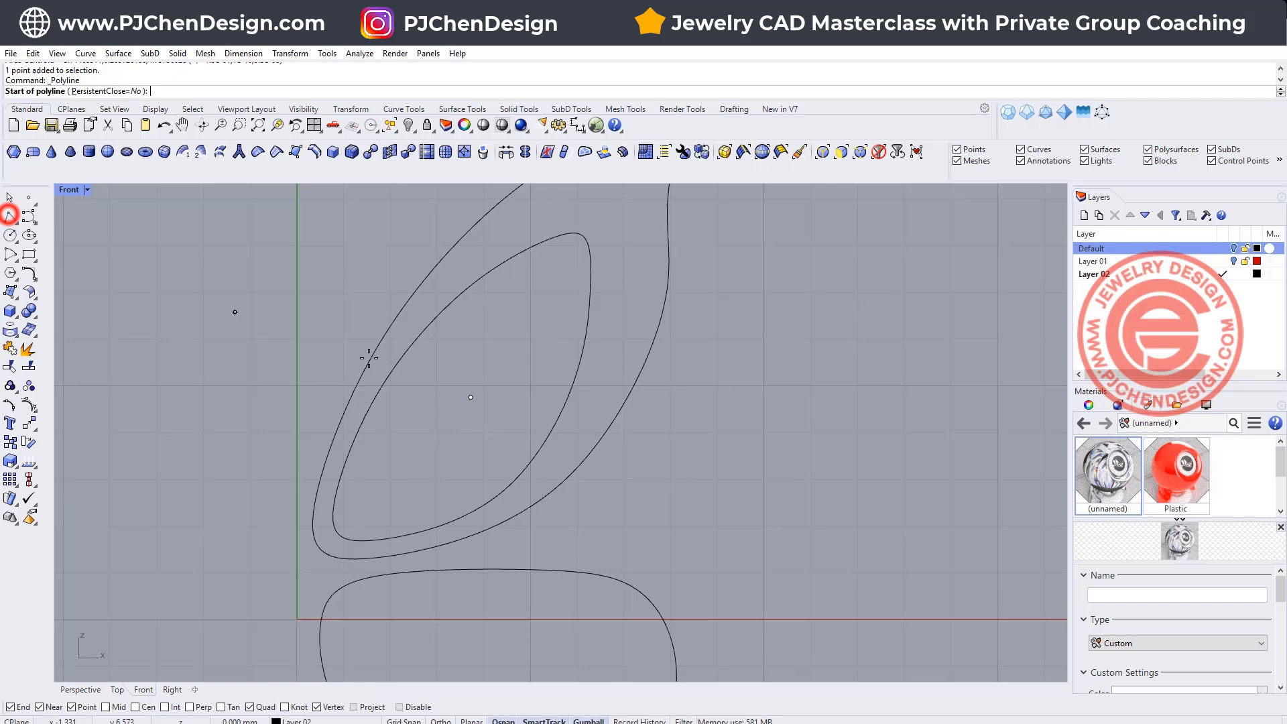
- Draw a polyline from the centroid to the inner outline (Near snap), then a second segment in the Right view with its endpoint adjusted
click(471, 400)
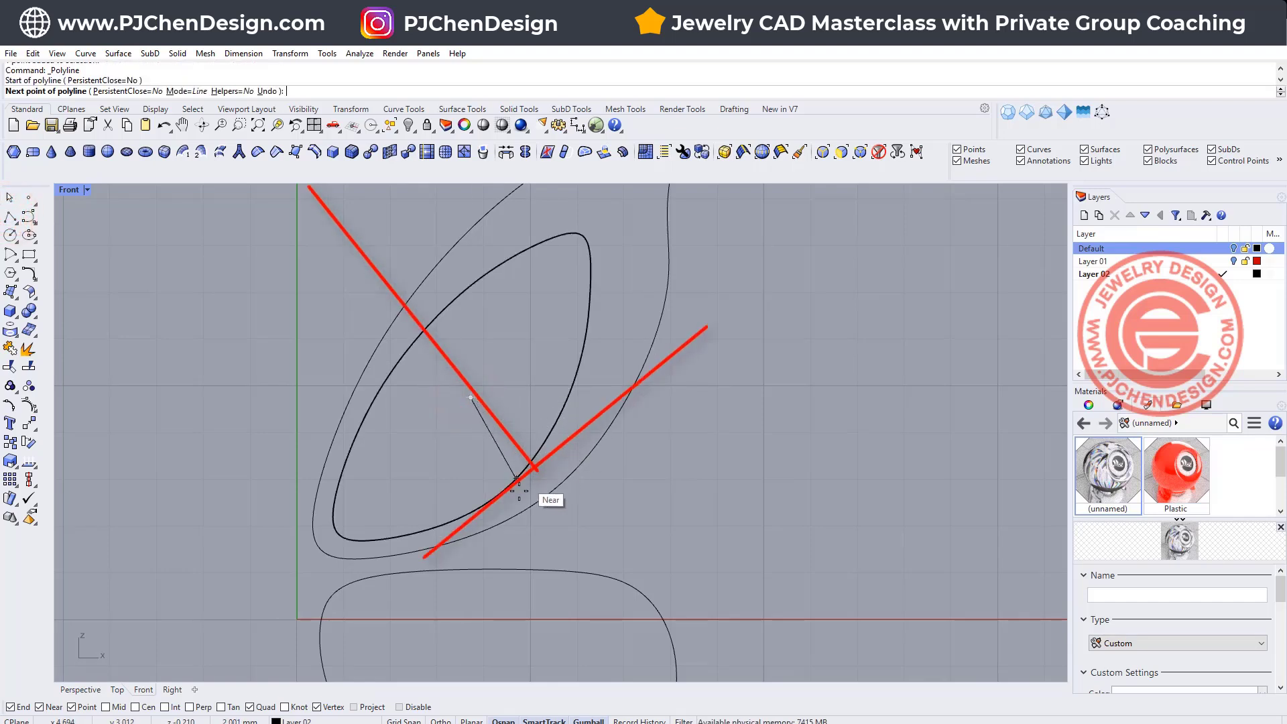
mouse_move(540, 451)
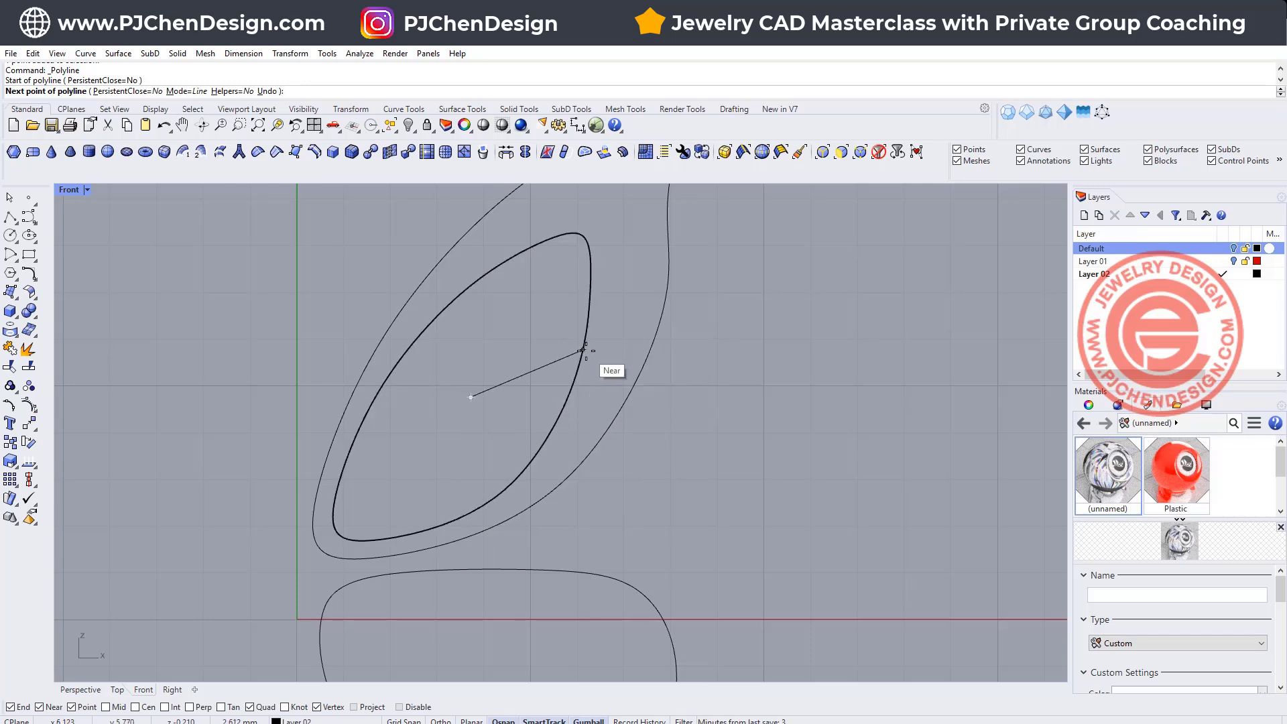
mouse_move(529, 451)
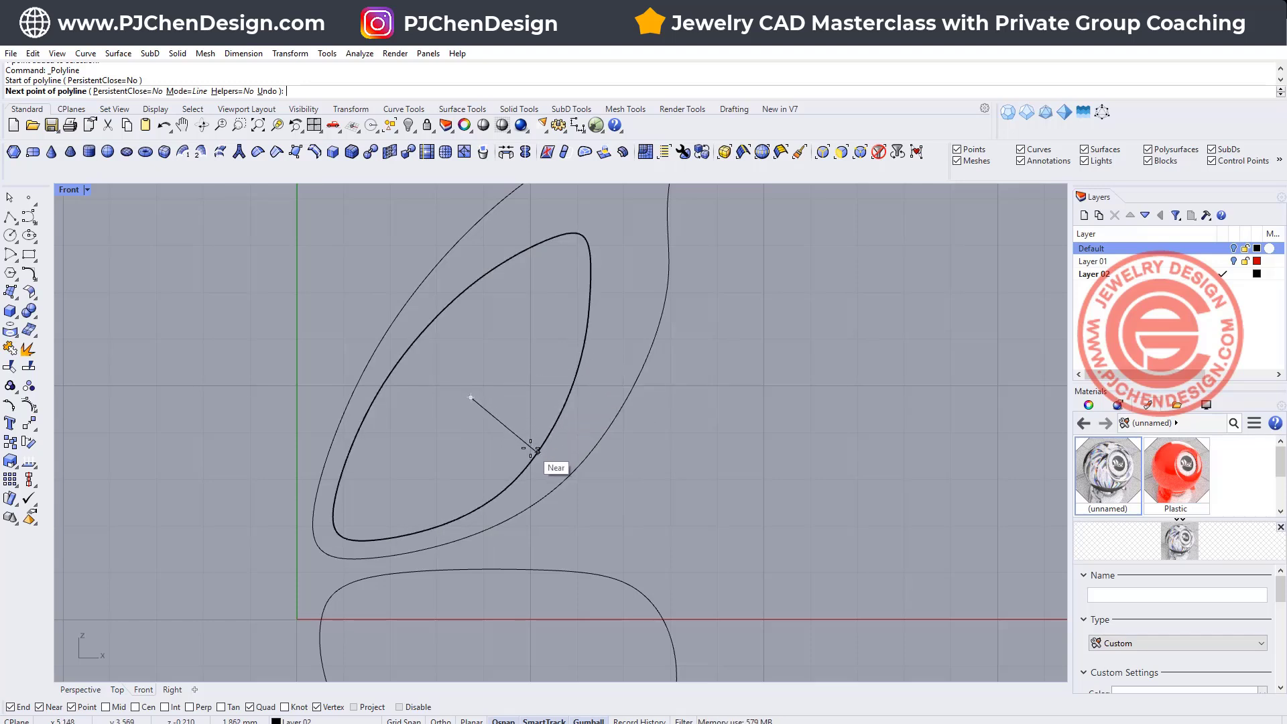
click(533, 450)
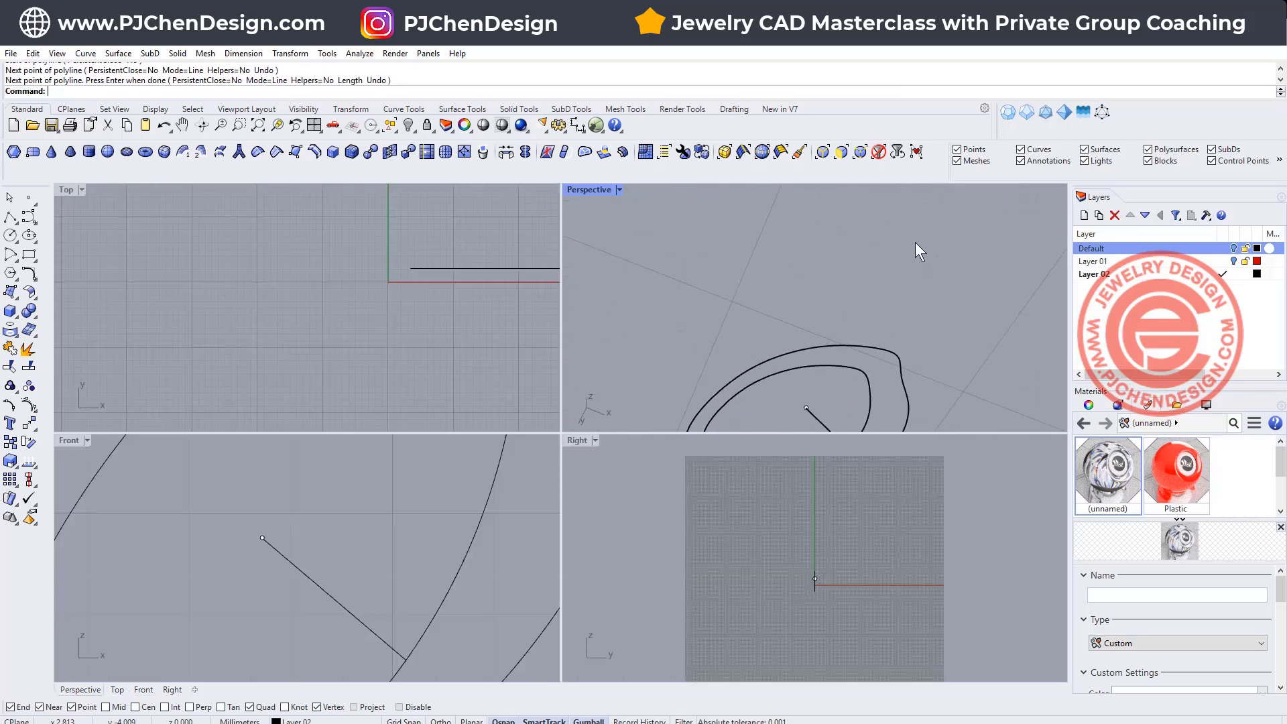
click(881, 510)
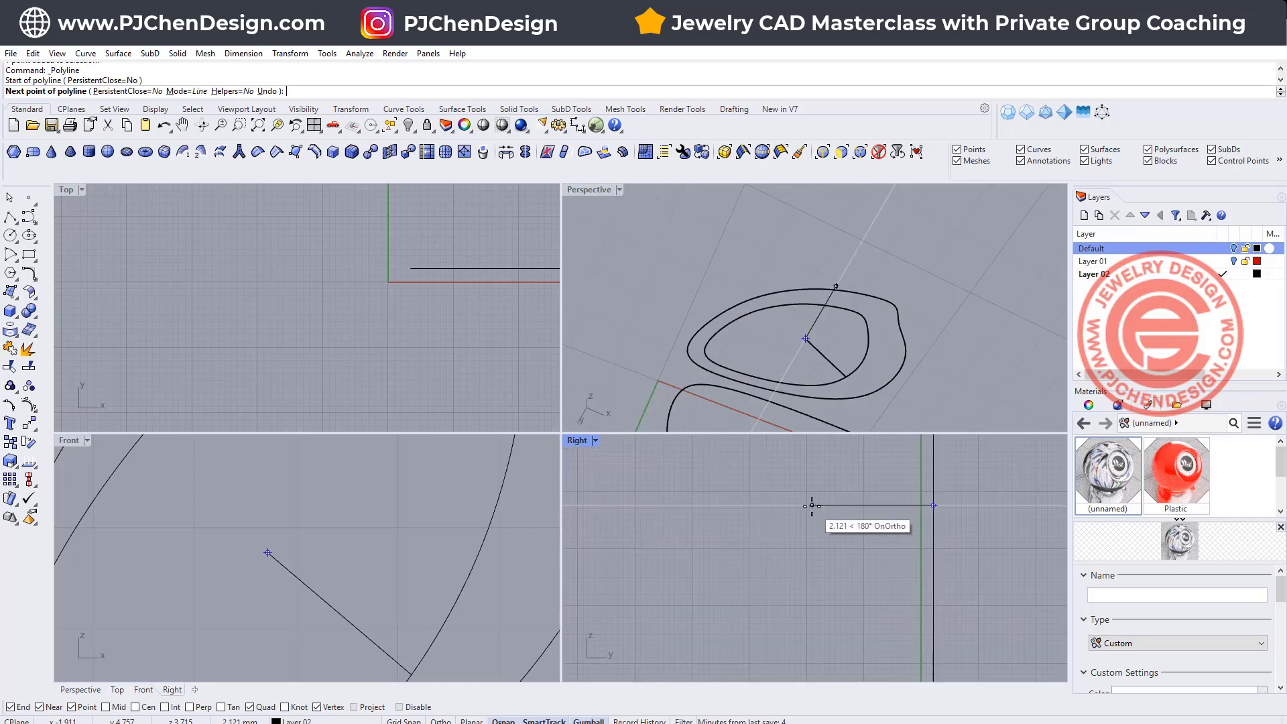
click(842, 505)
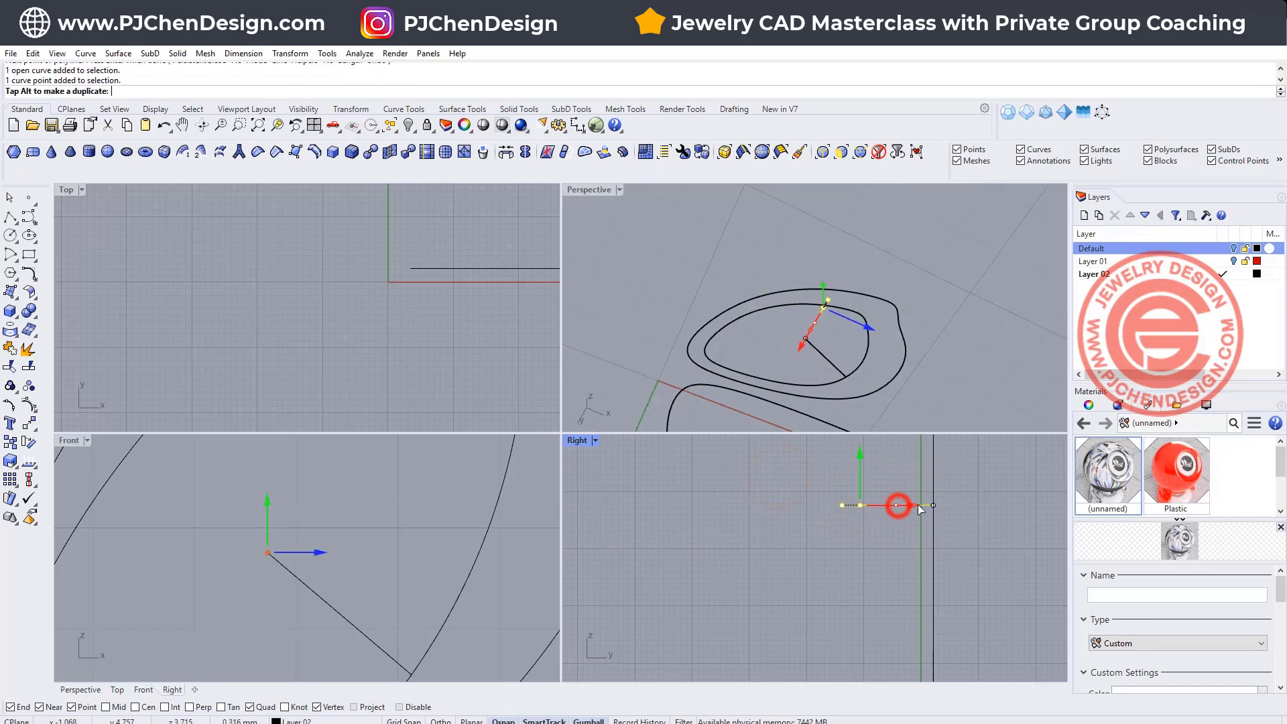
click(451, 591)
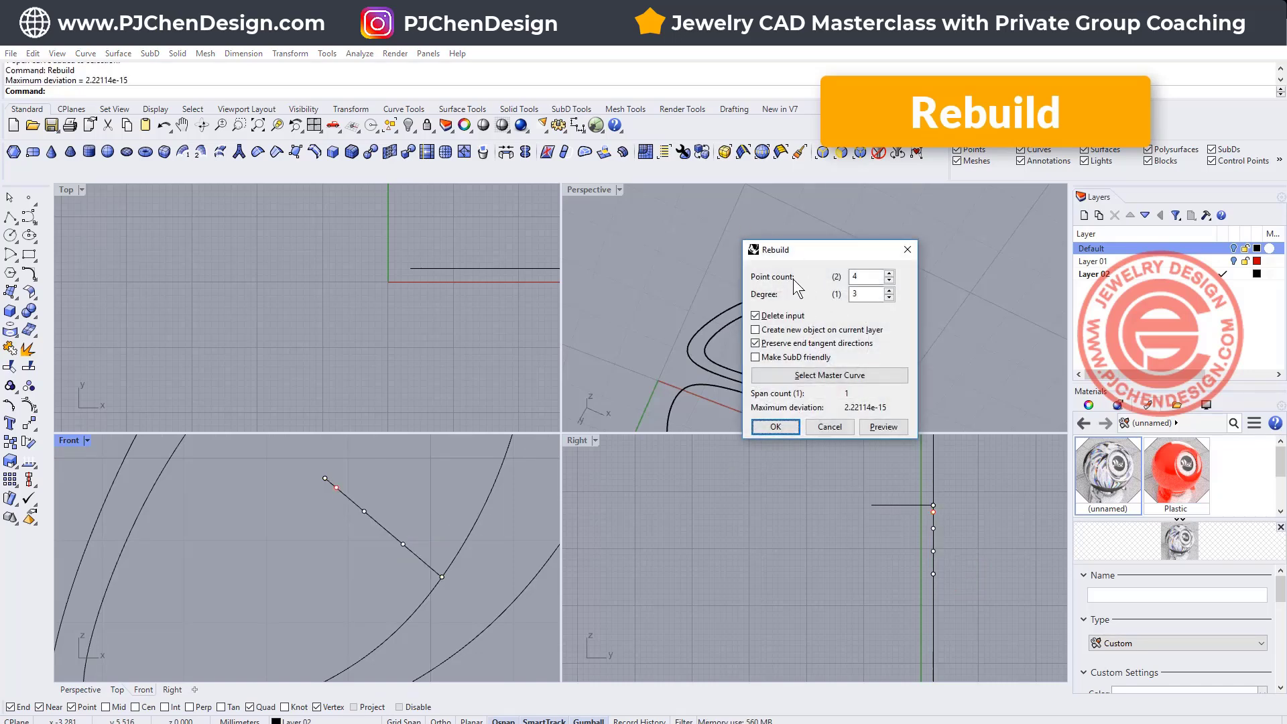
mouse_move(832, 297)
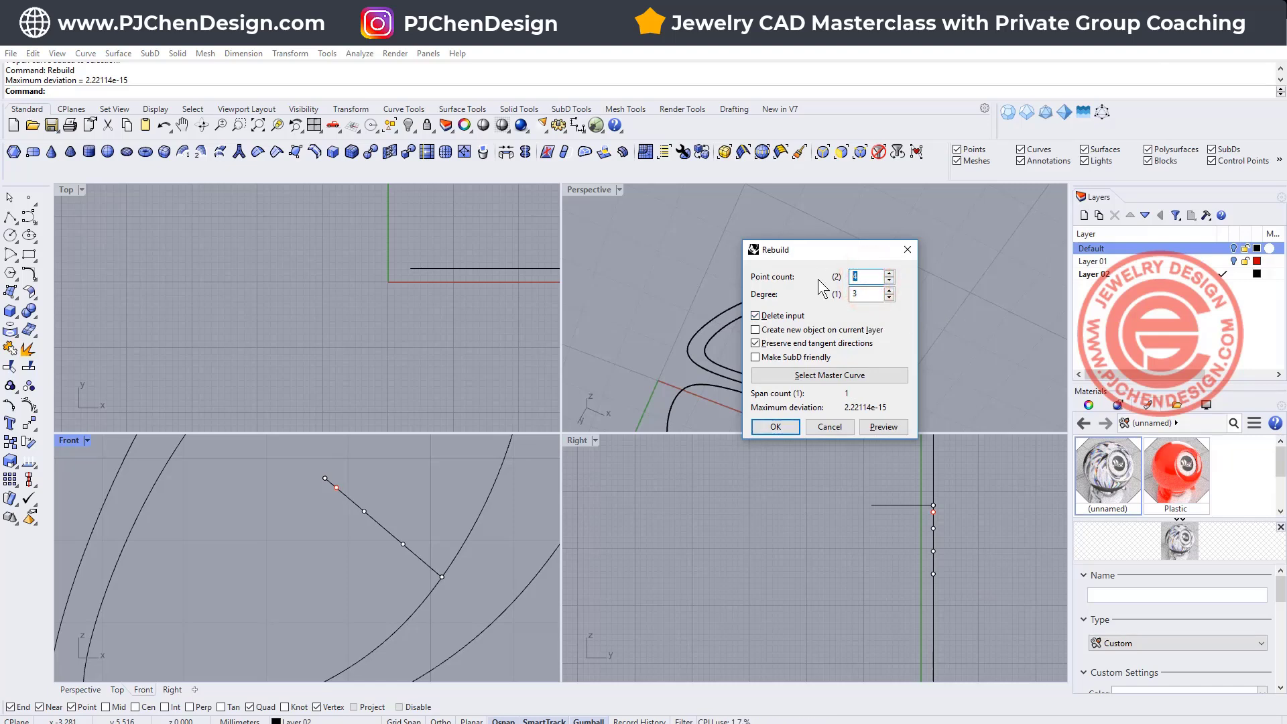
- Rebuild the guide line with point count 4 and degree 3
click(866, 293)
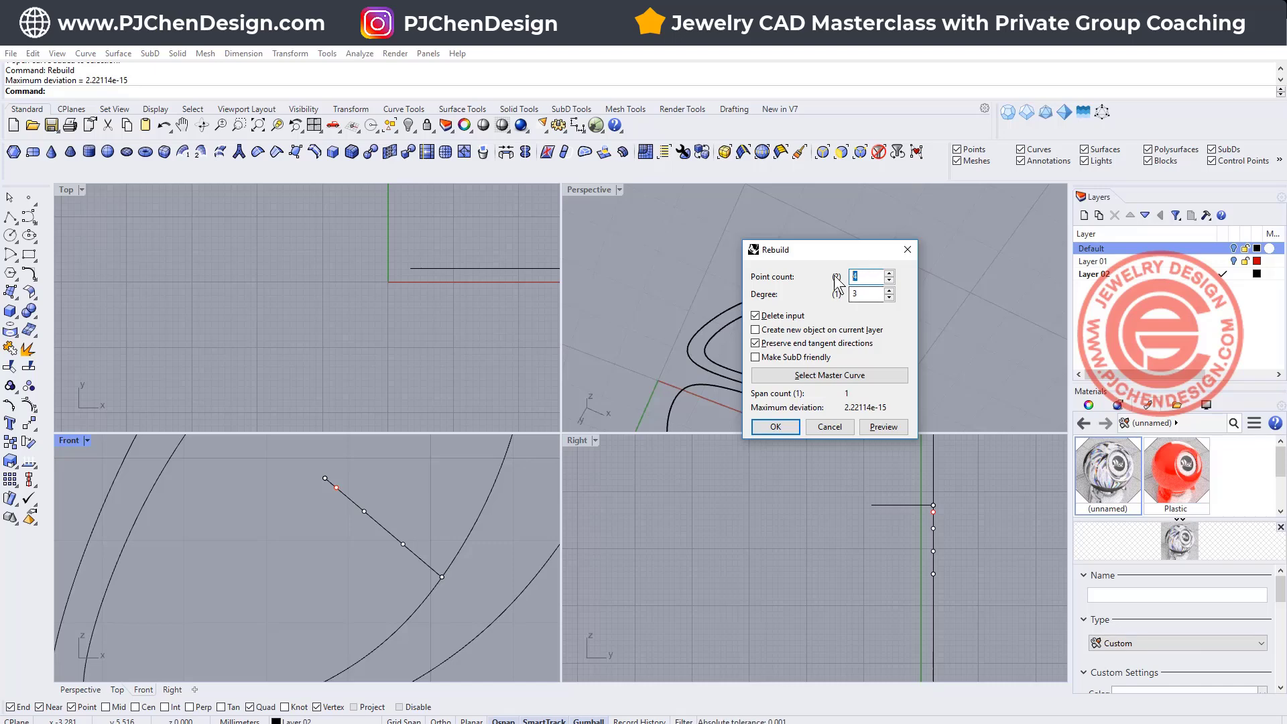
mouse_move(774, 426)
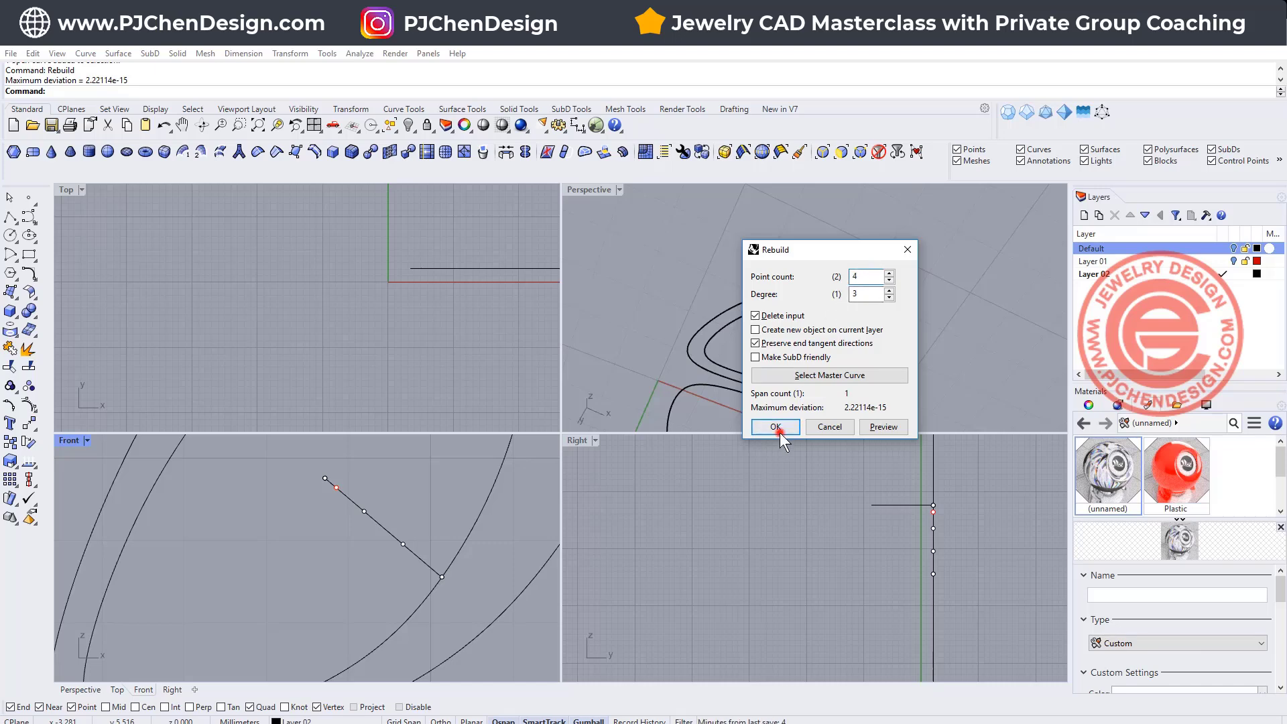
click(774, 426)
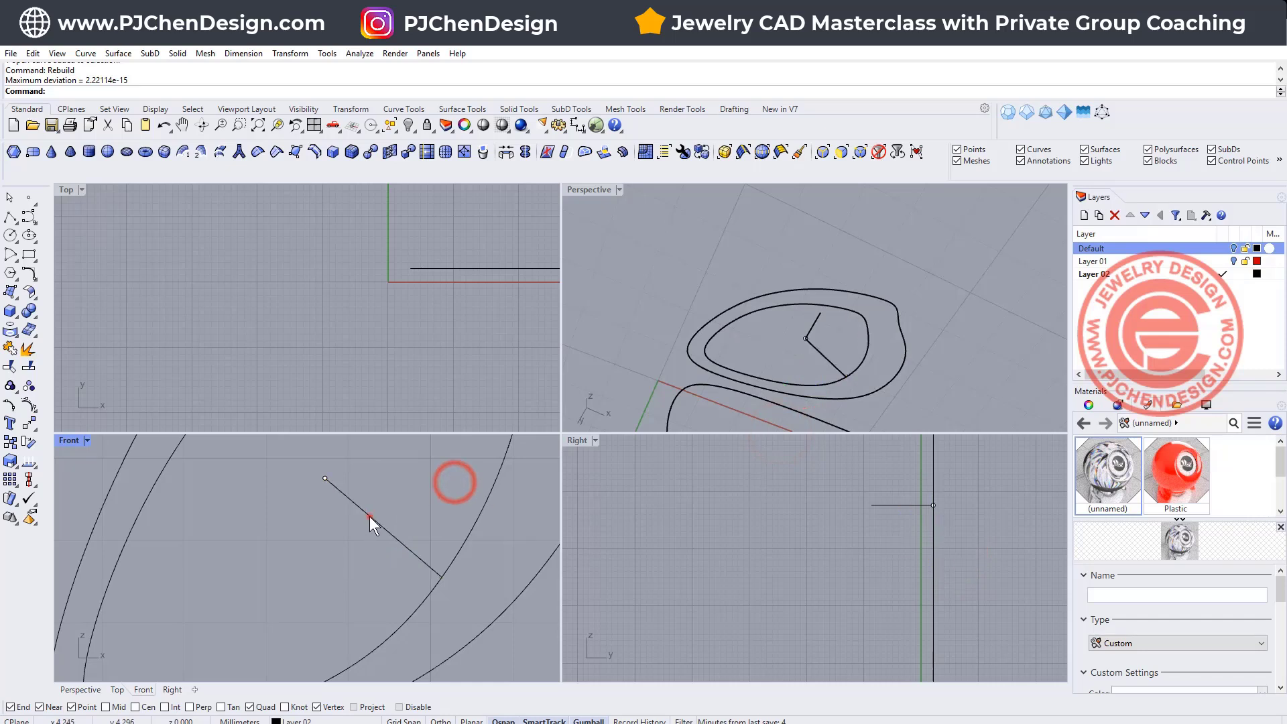
- Move the rebuilt curve's control points in the Right and Front views to form an arch from the outline up to the centre
click(370, 522)
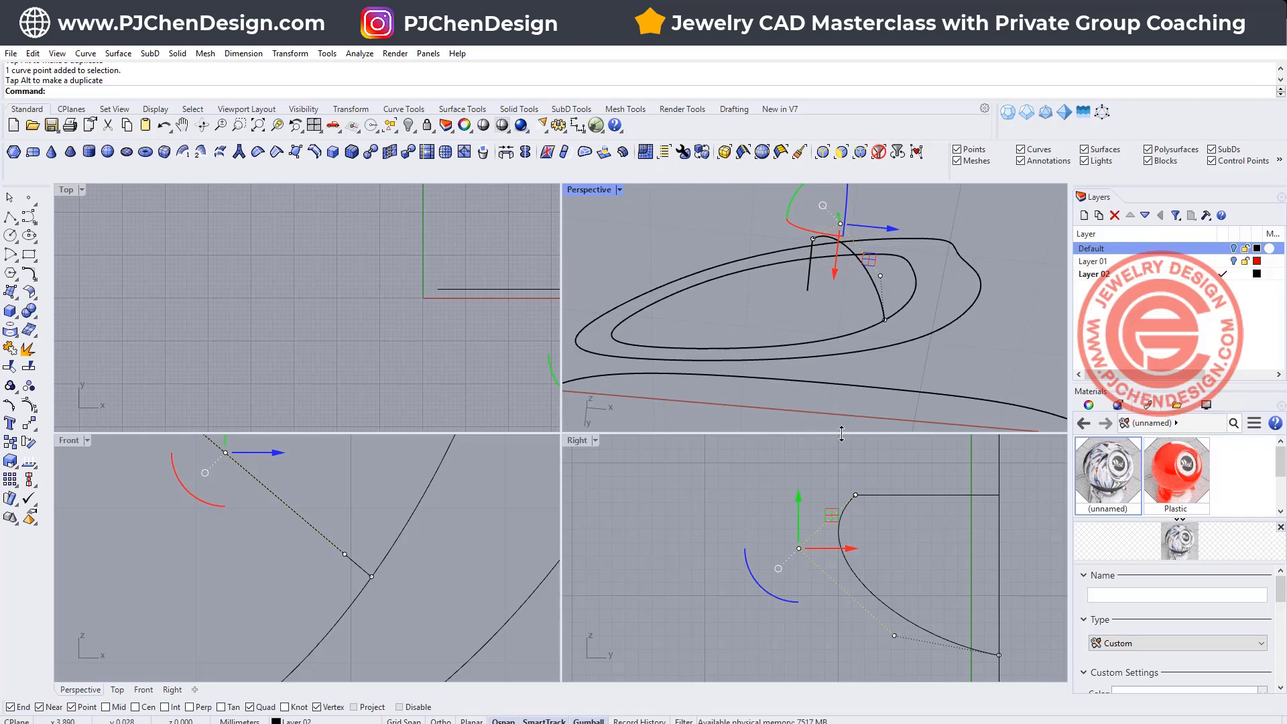
key(ctrl+z)
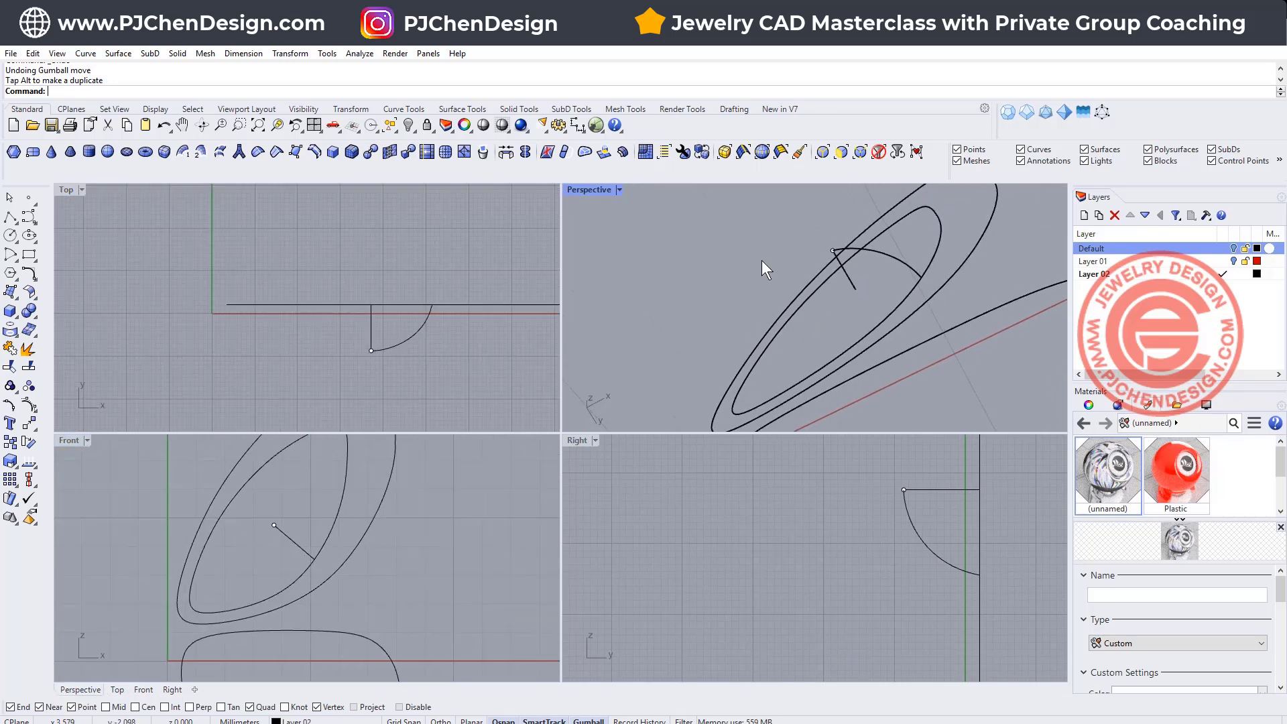
mouse_move(177, 53)
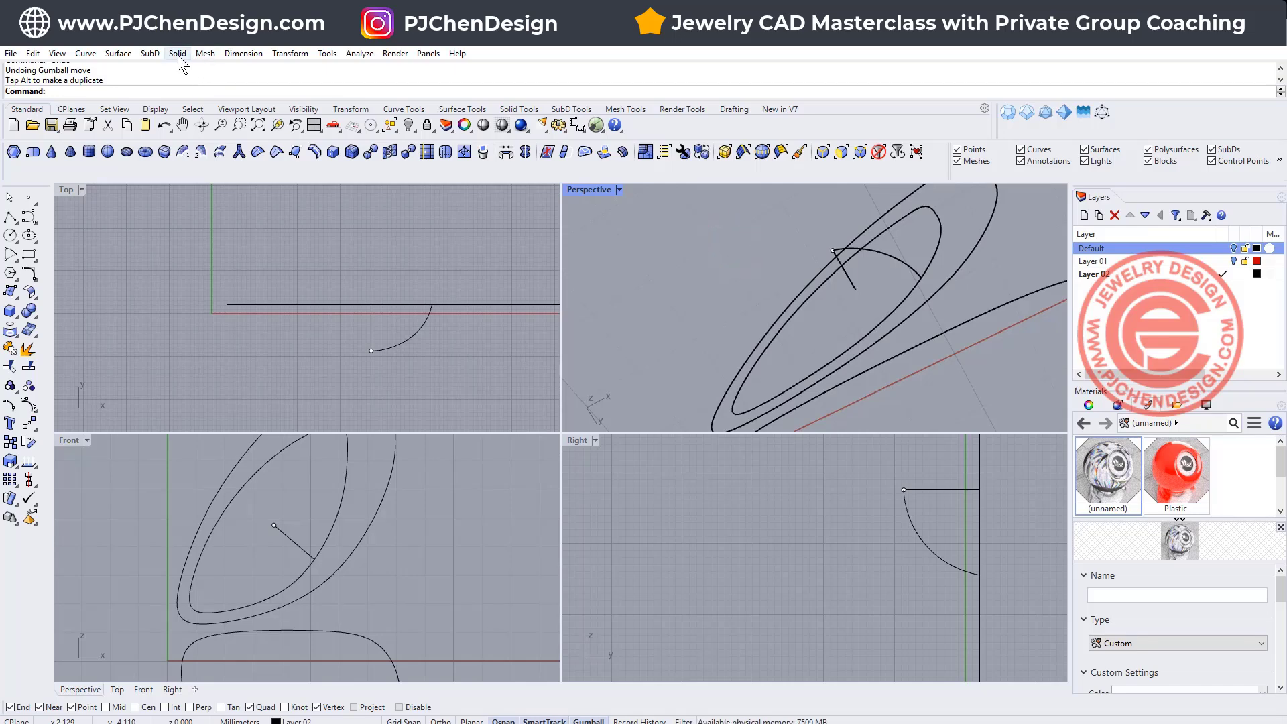
- Rail Revolve the arch profile around the inner wing outline into a domed surface
click(118, 54)
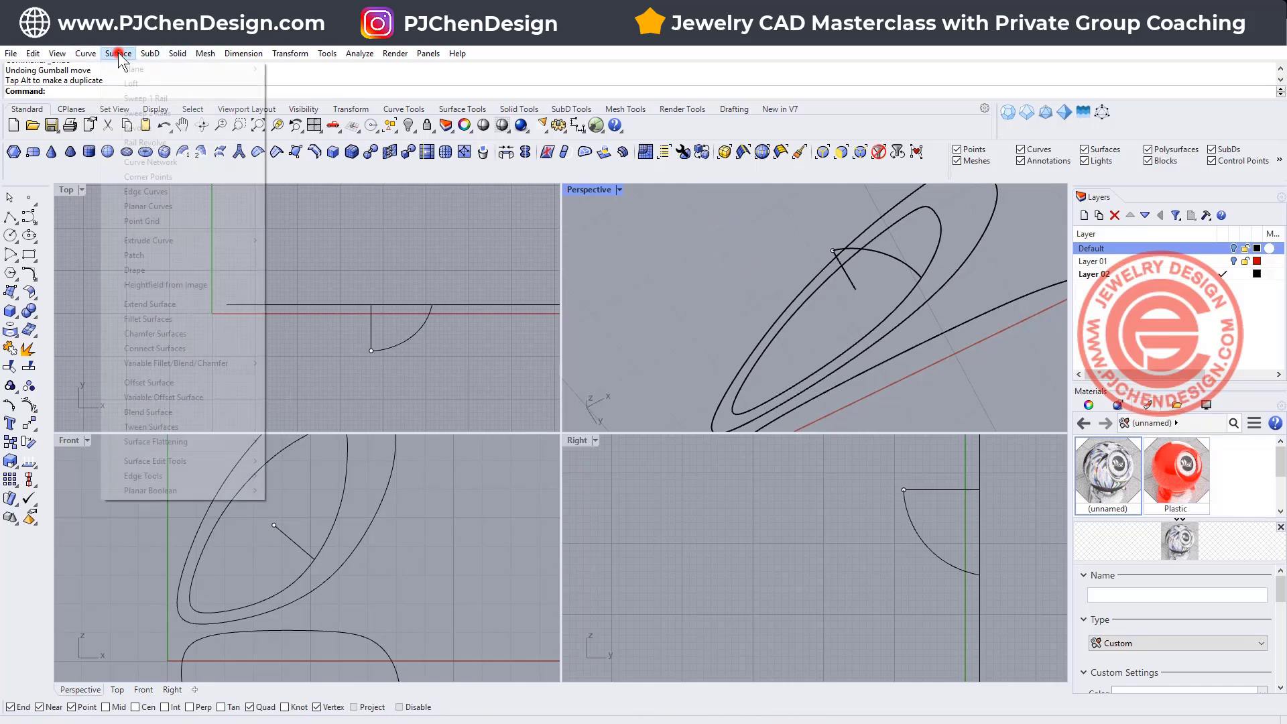
mouse_move(144, 142)
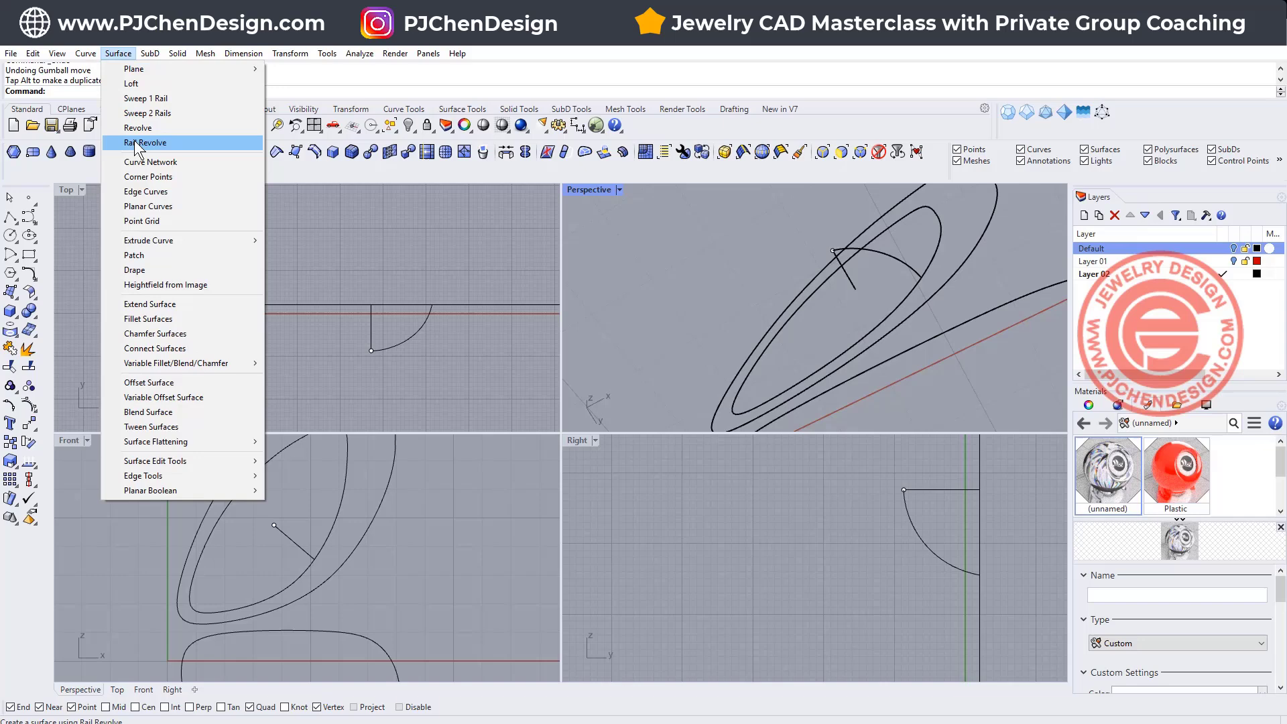
click(145, 144)
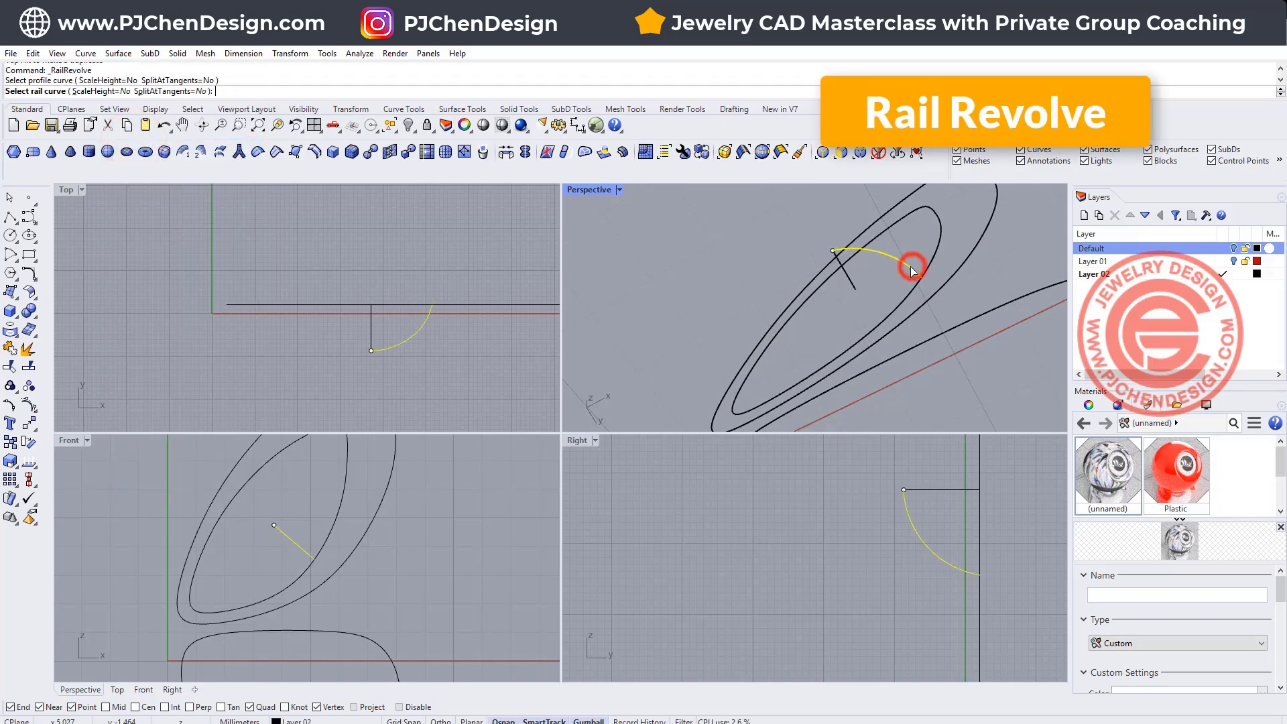
click(911, 271)
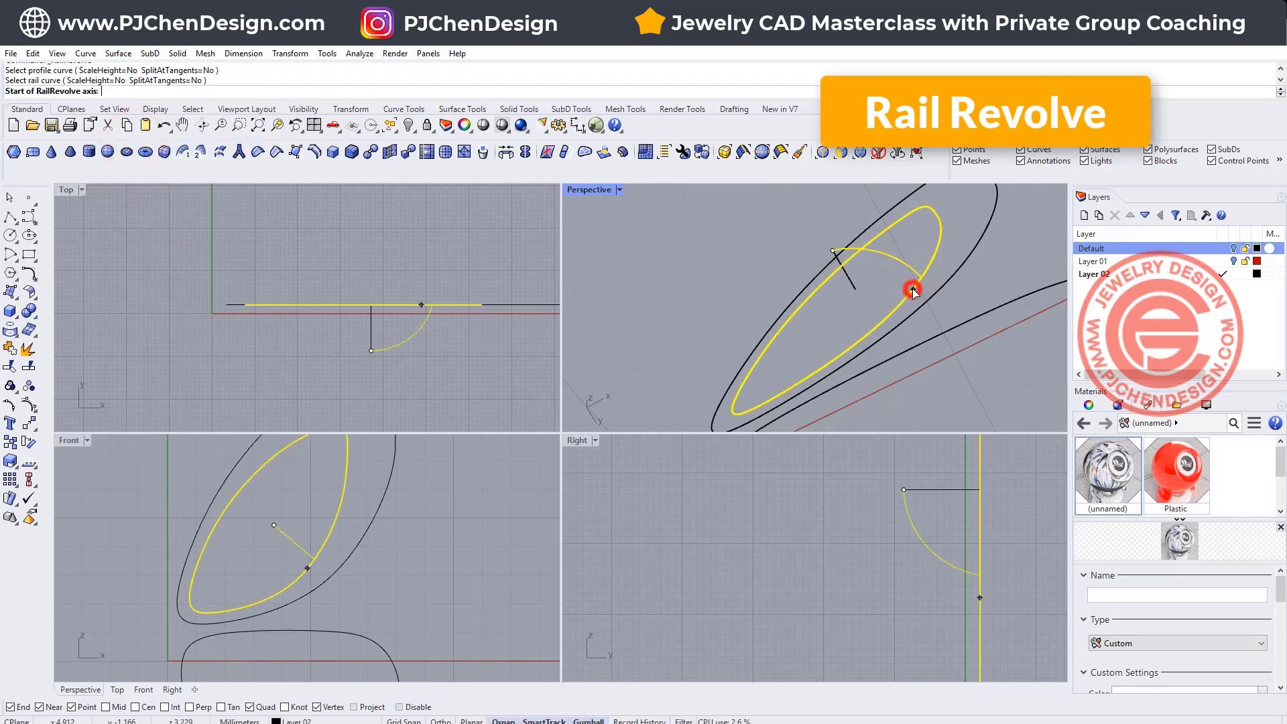
click(831, 250)
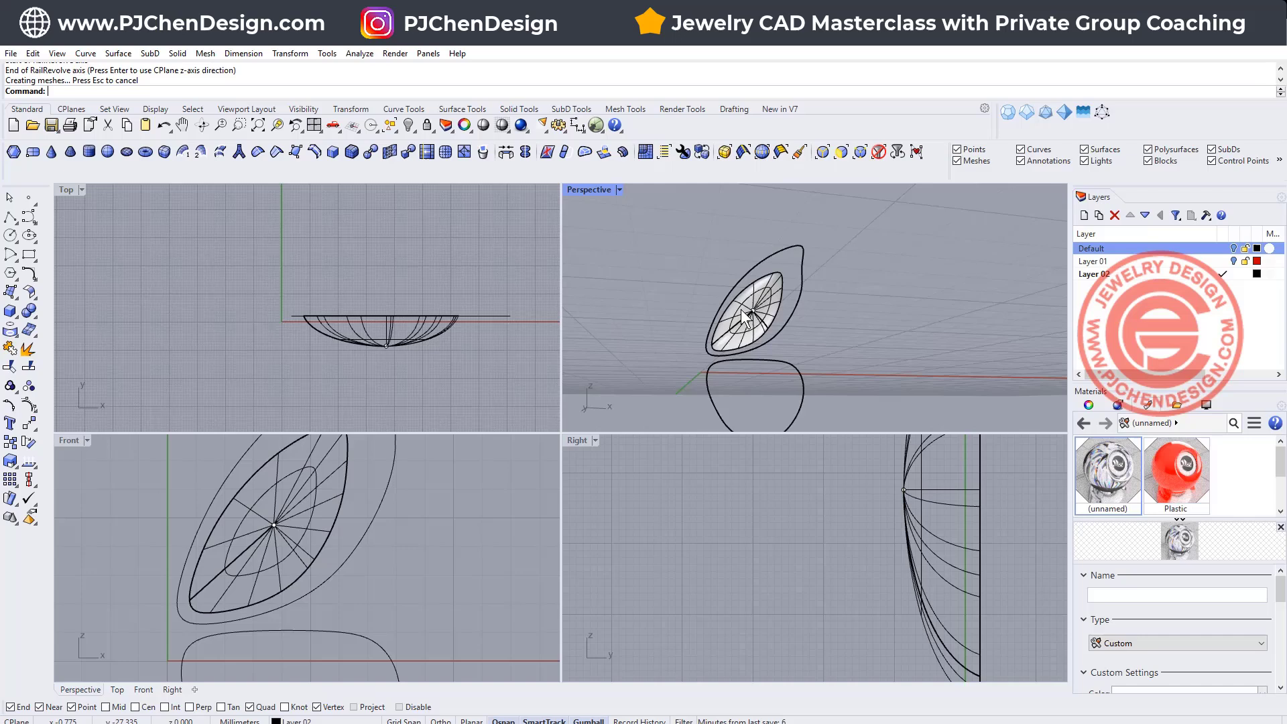
- Cap the domed surface into a closed solid
click(747, 316)
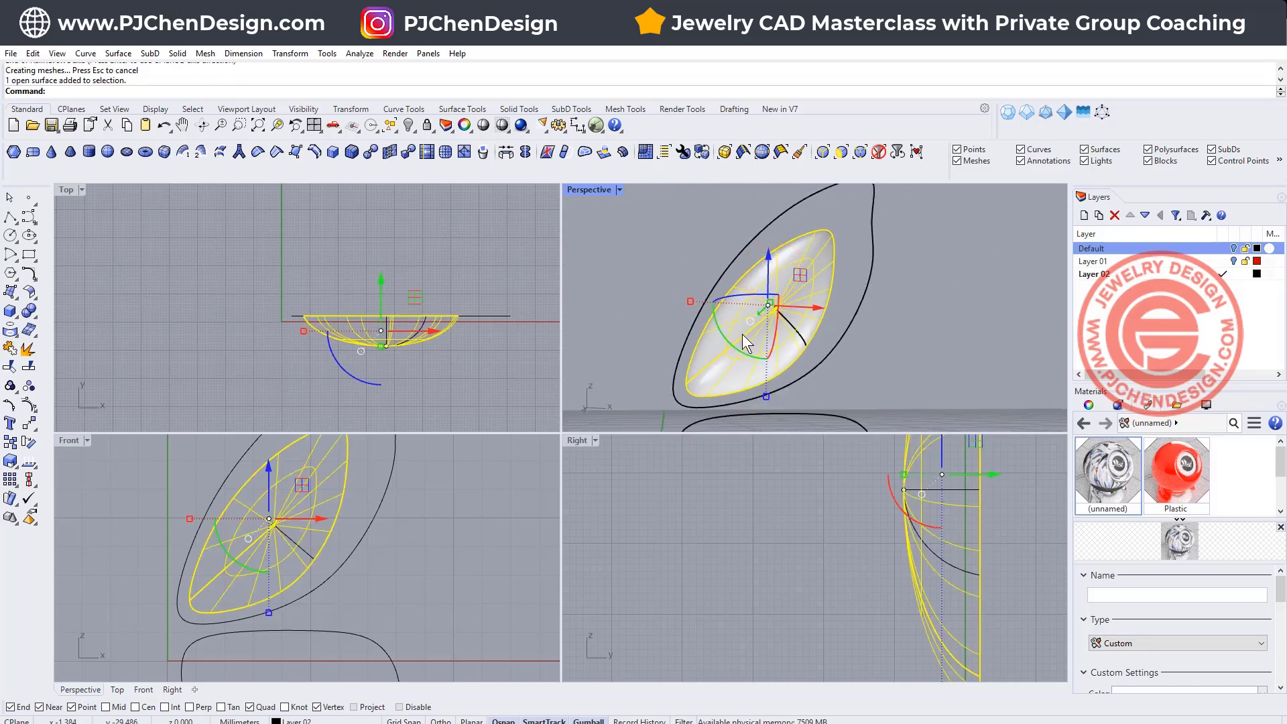
text(Cap)
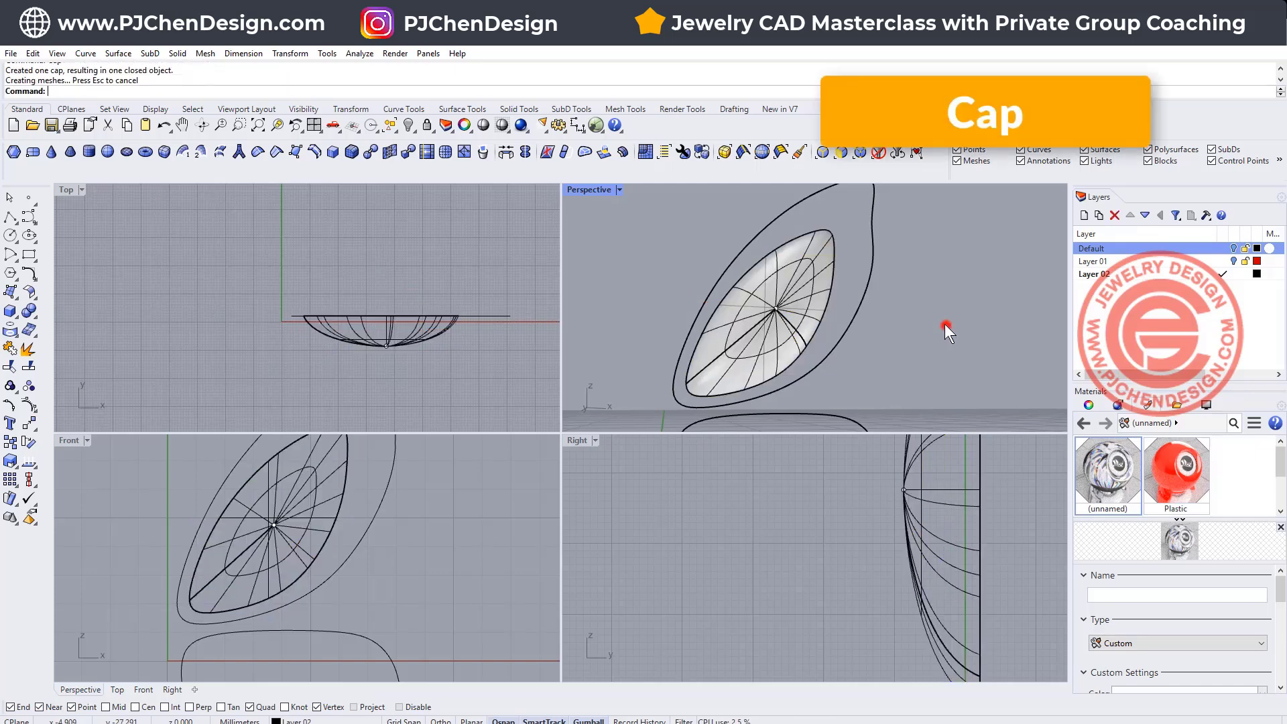
click(816, 308)
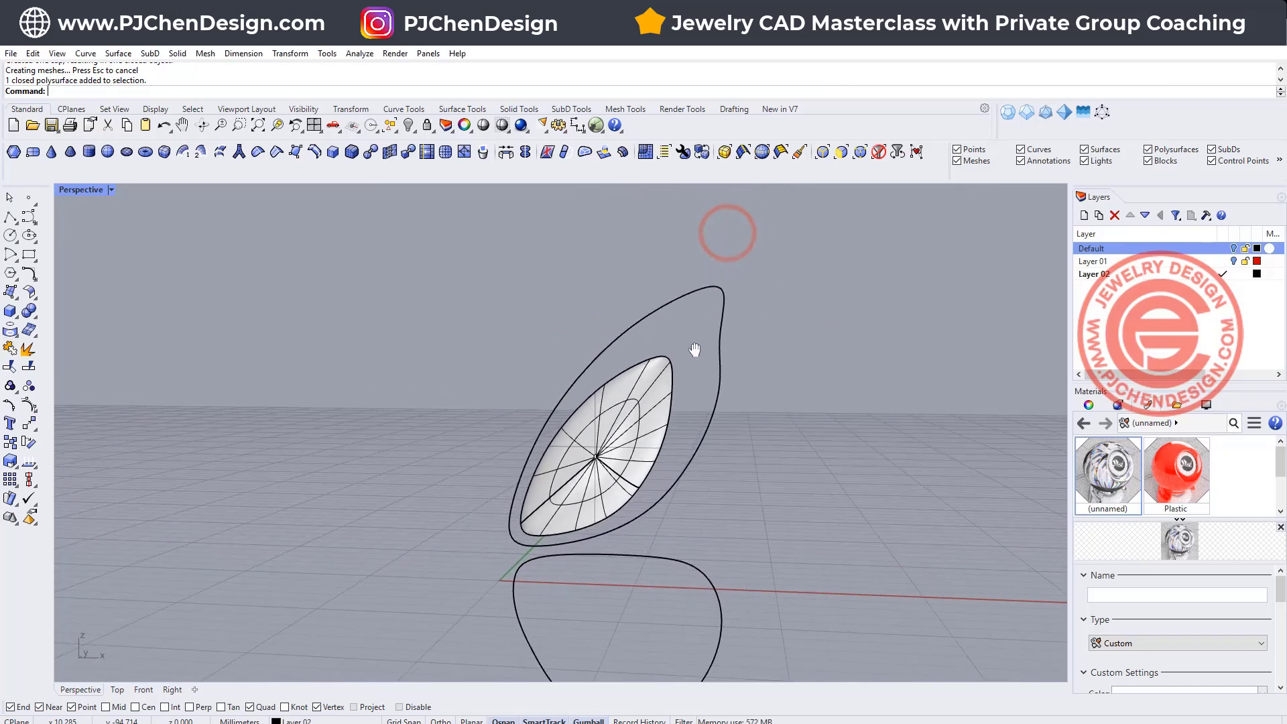
- Draw a vertical diameter ellipse from the dome edge quad to the outer wing curve
click(27, 236)
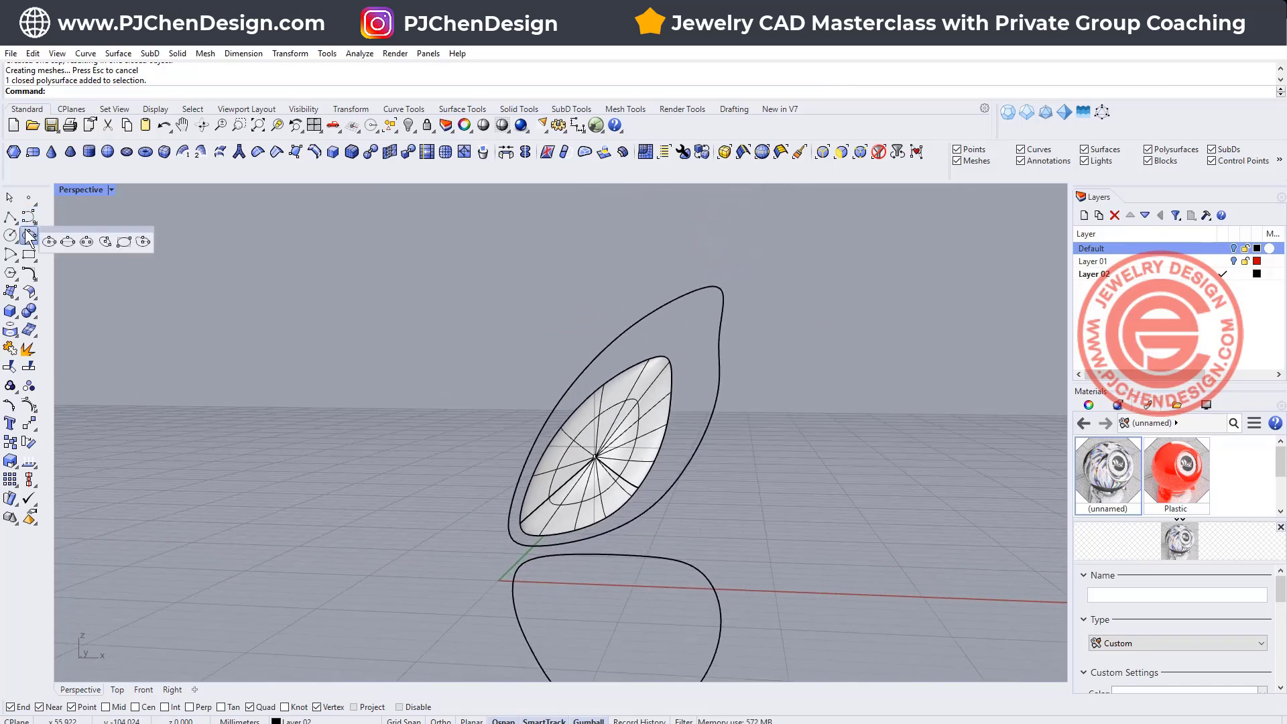
mouse_move(67, 240)
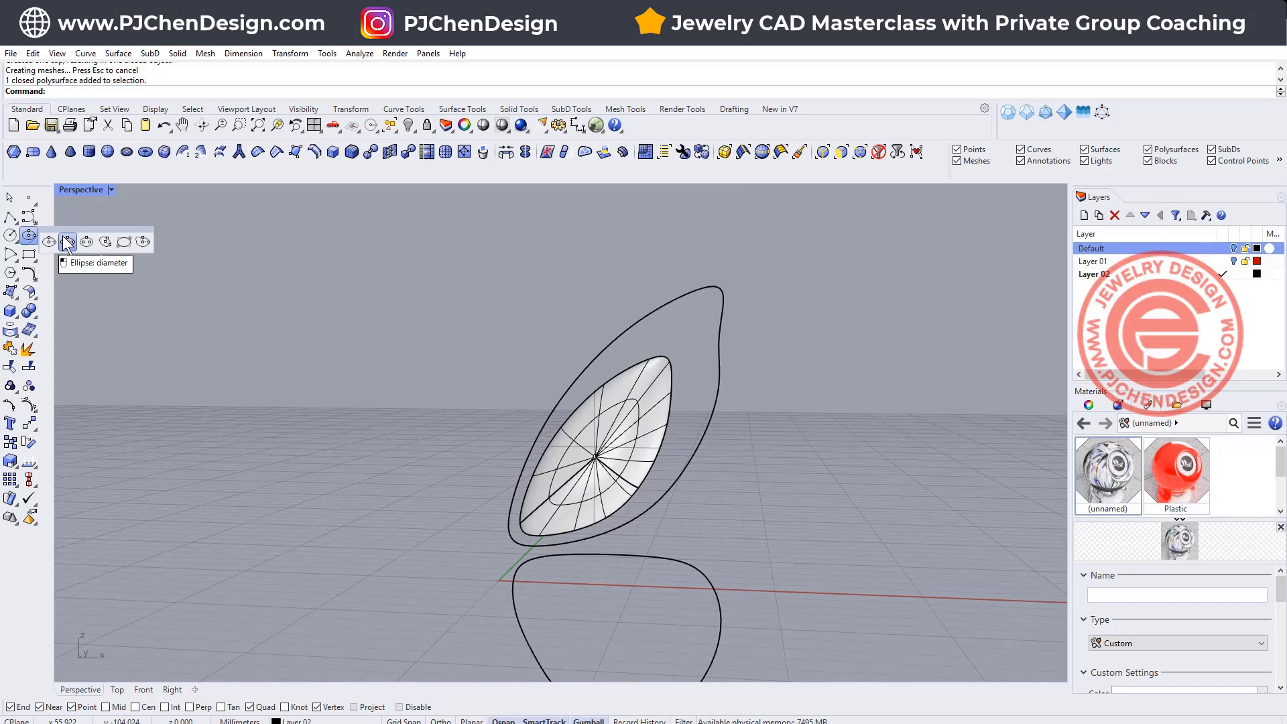
click(67, 241)
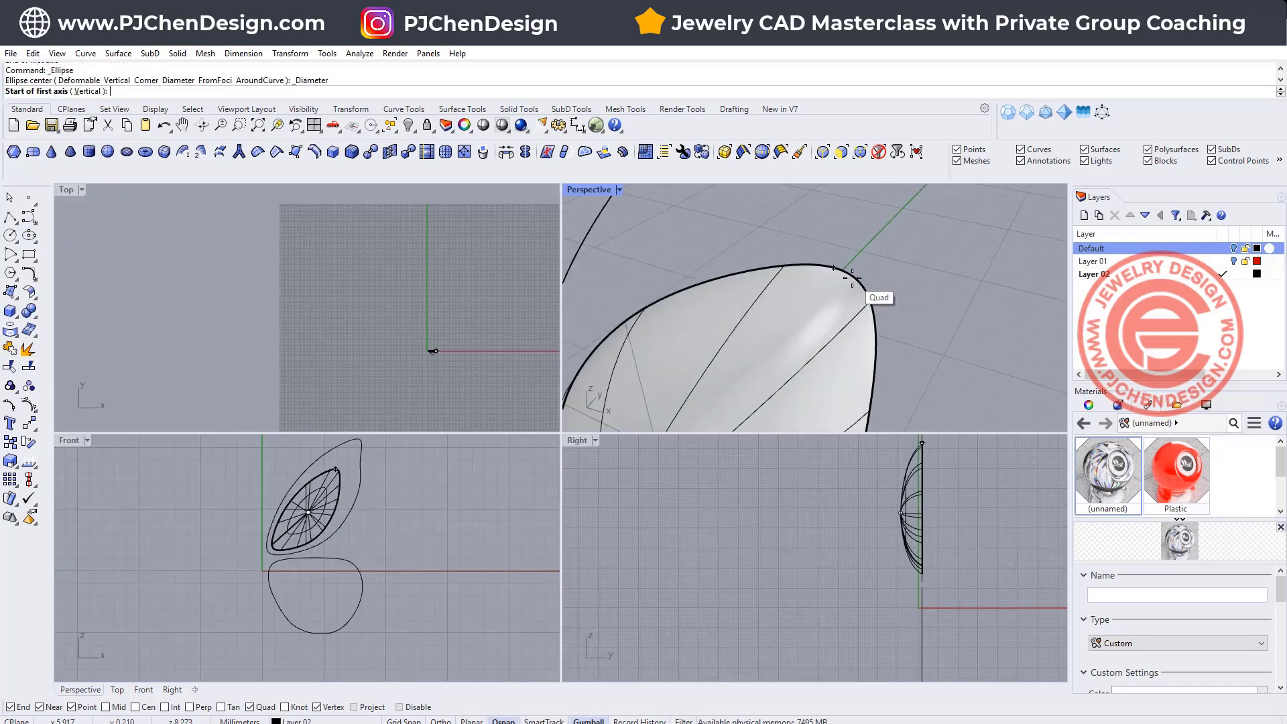
click(857, 271)
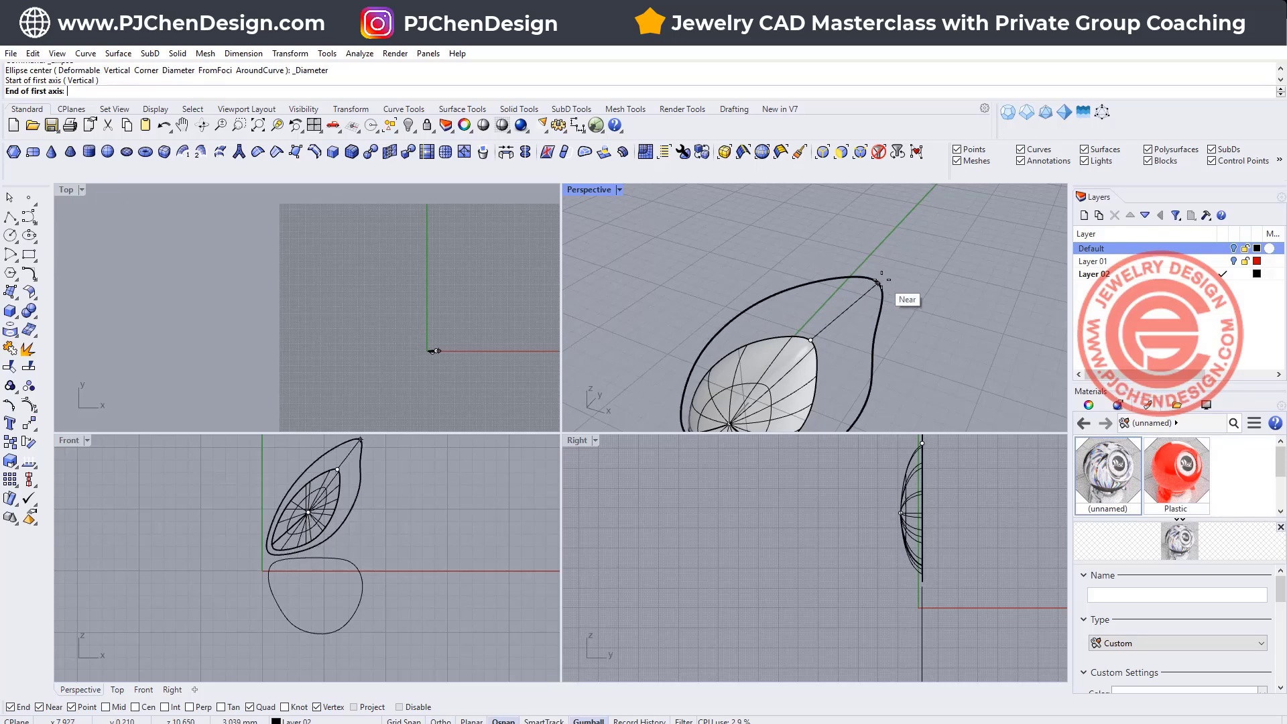
click(880, 279)
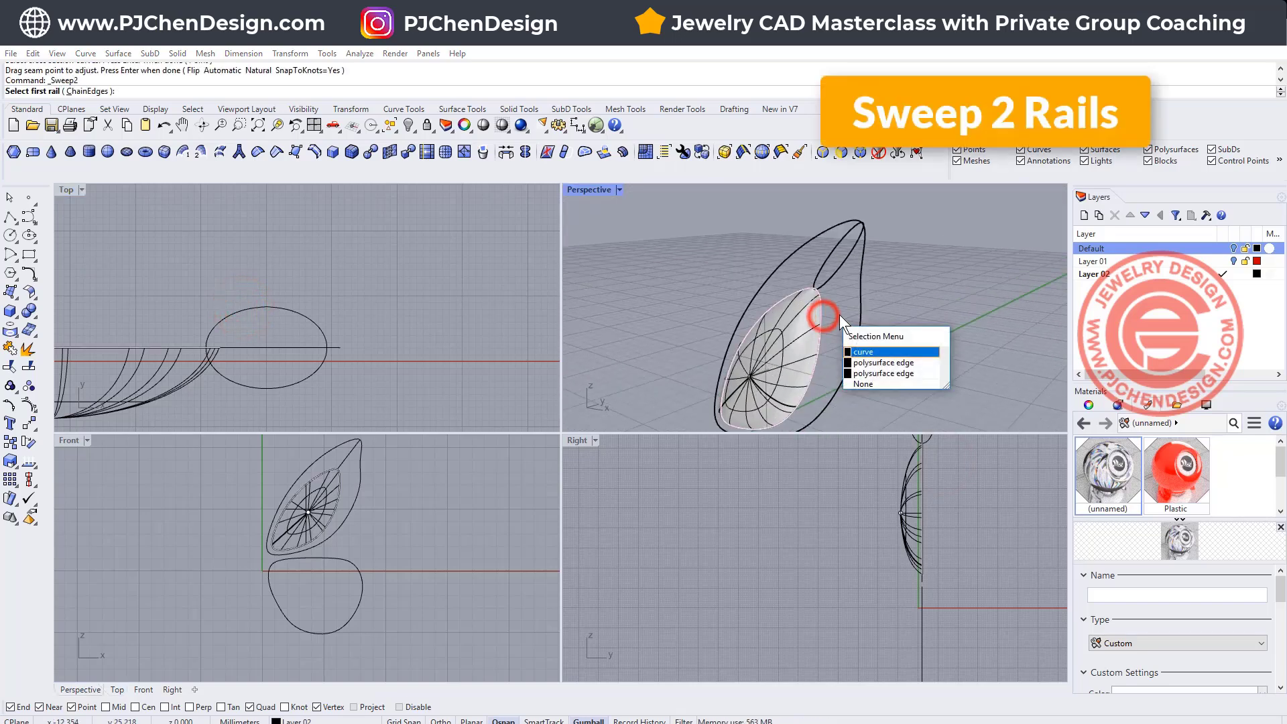
- Sweep 2 Rails with the ellipse along both wing curves, Maintain height checked
click(863, 351)
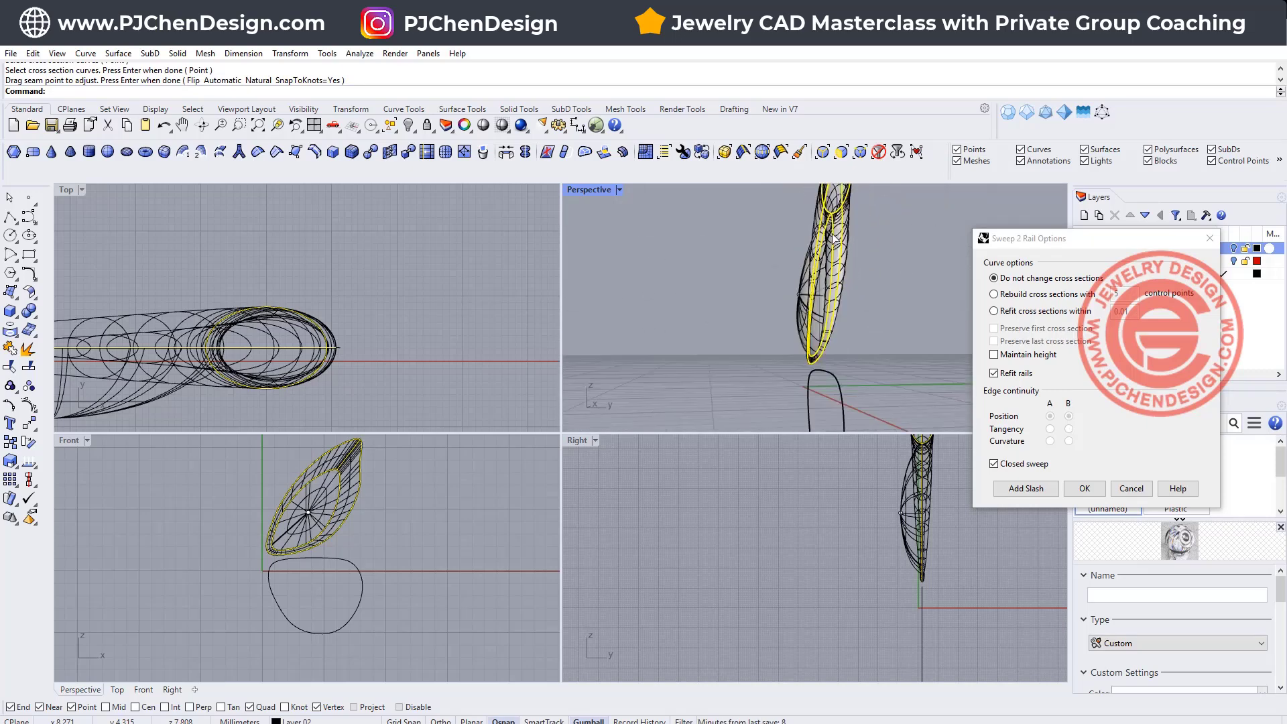
click(993, 354)
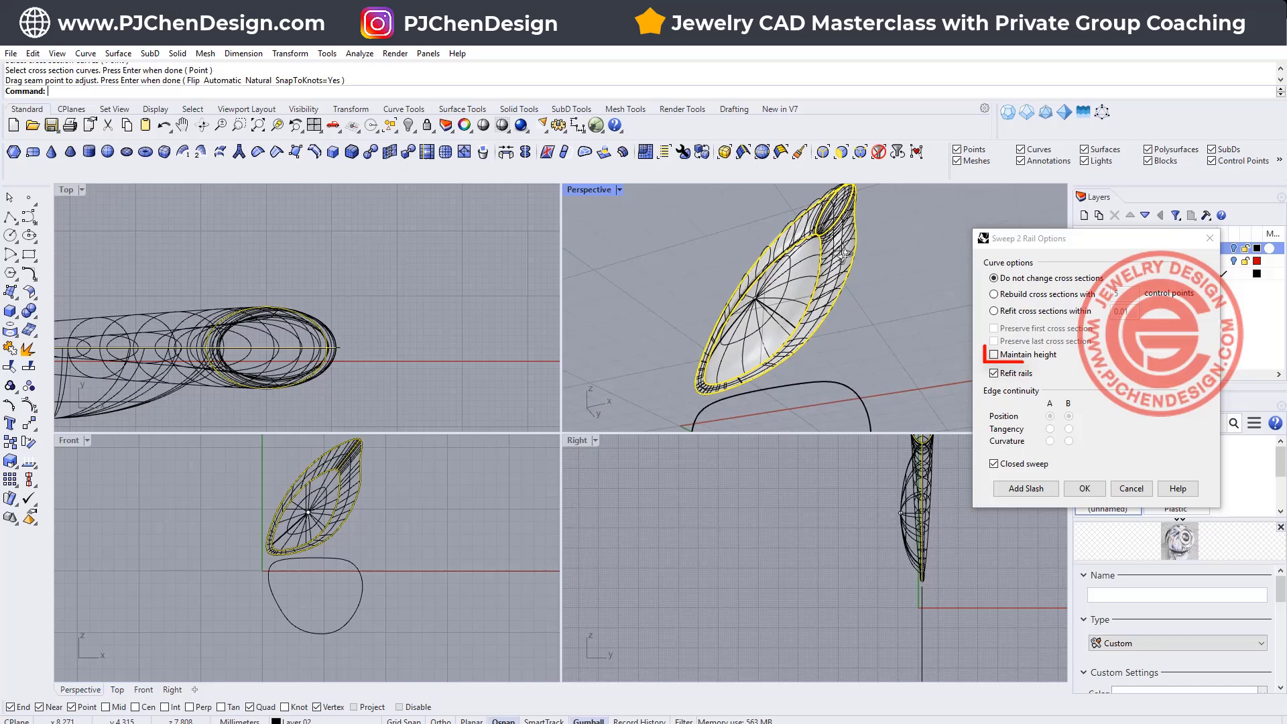
click(993, 354)
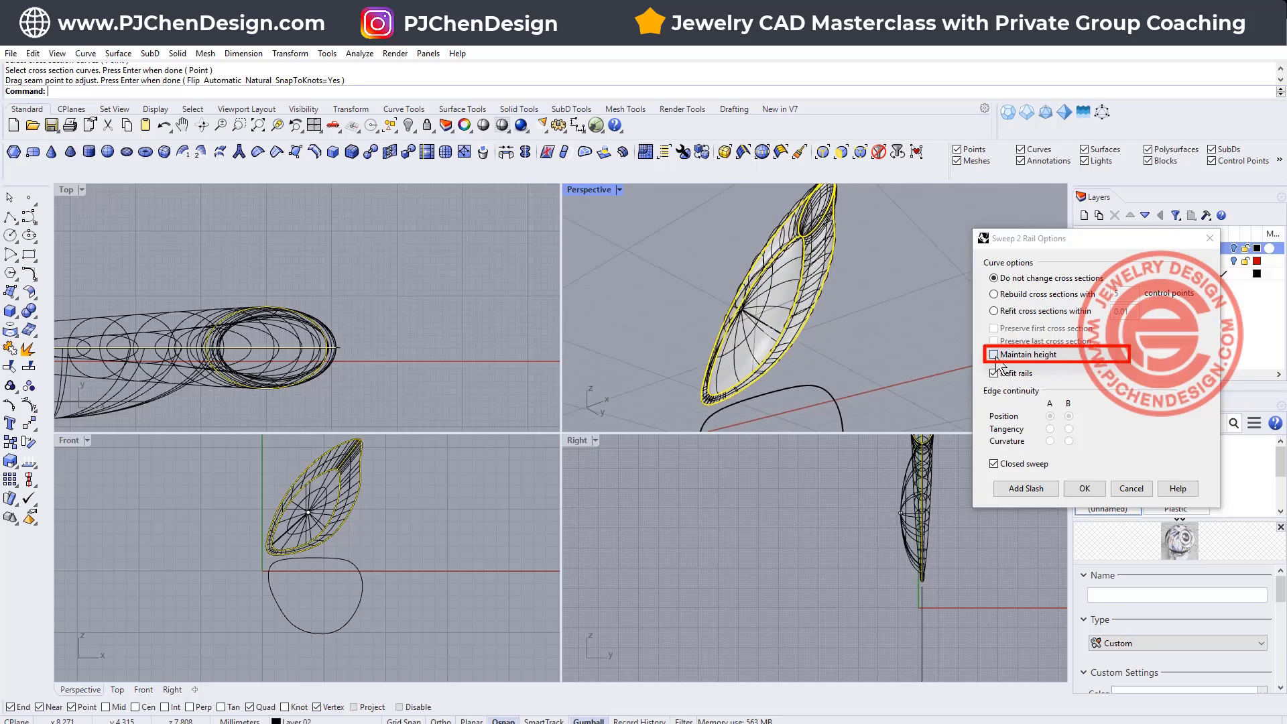
click(993, 354)
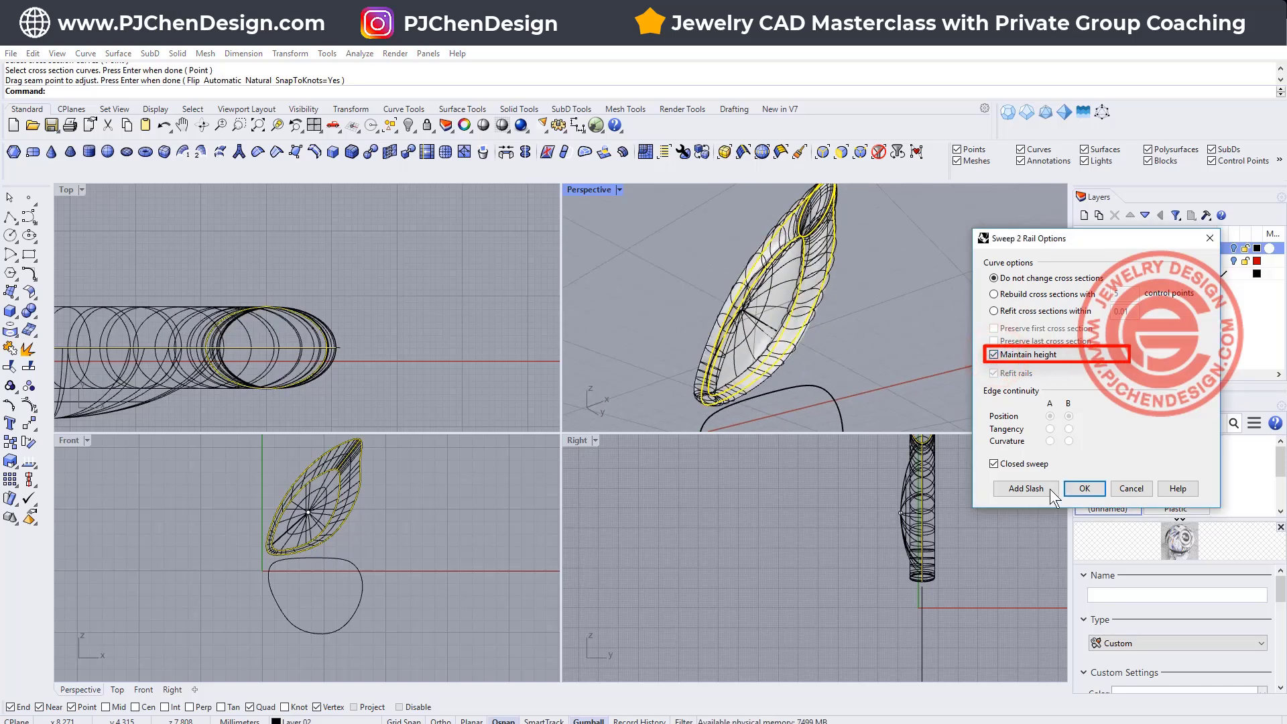
click(1083, 488)
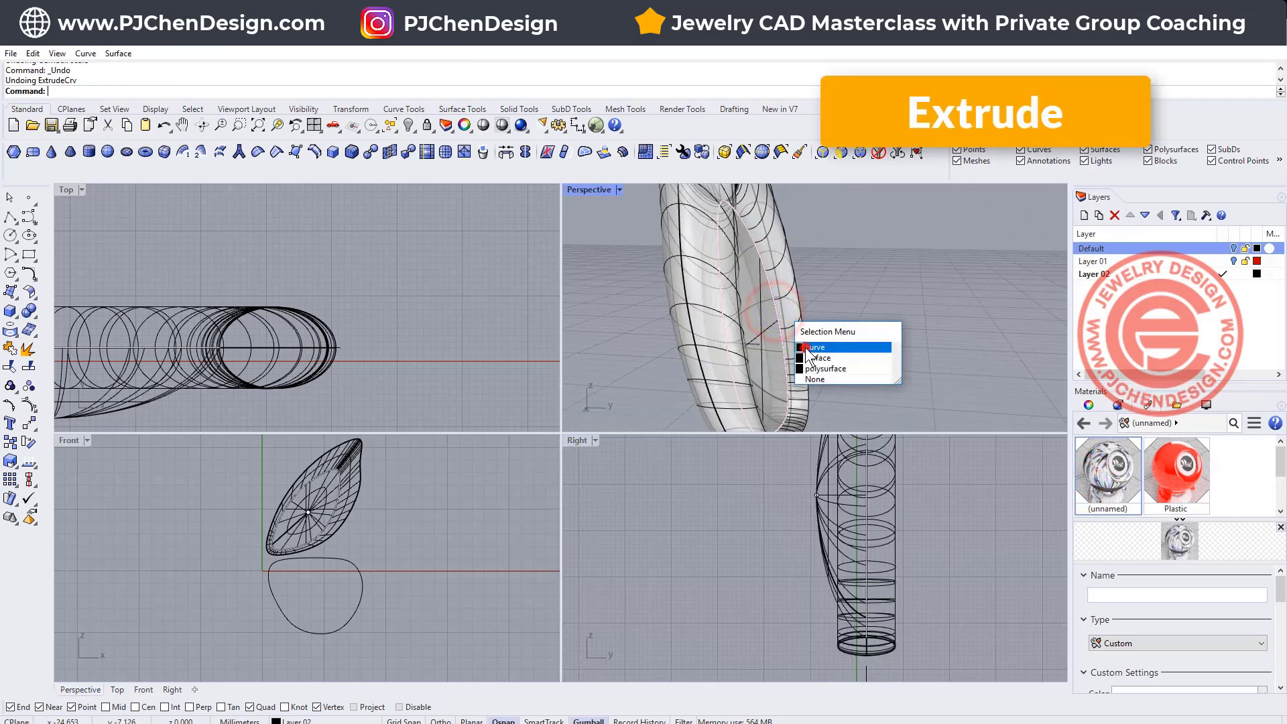
- Offset the lower body outline inward to create a smaller concentric inner curve
click(174, 53)
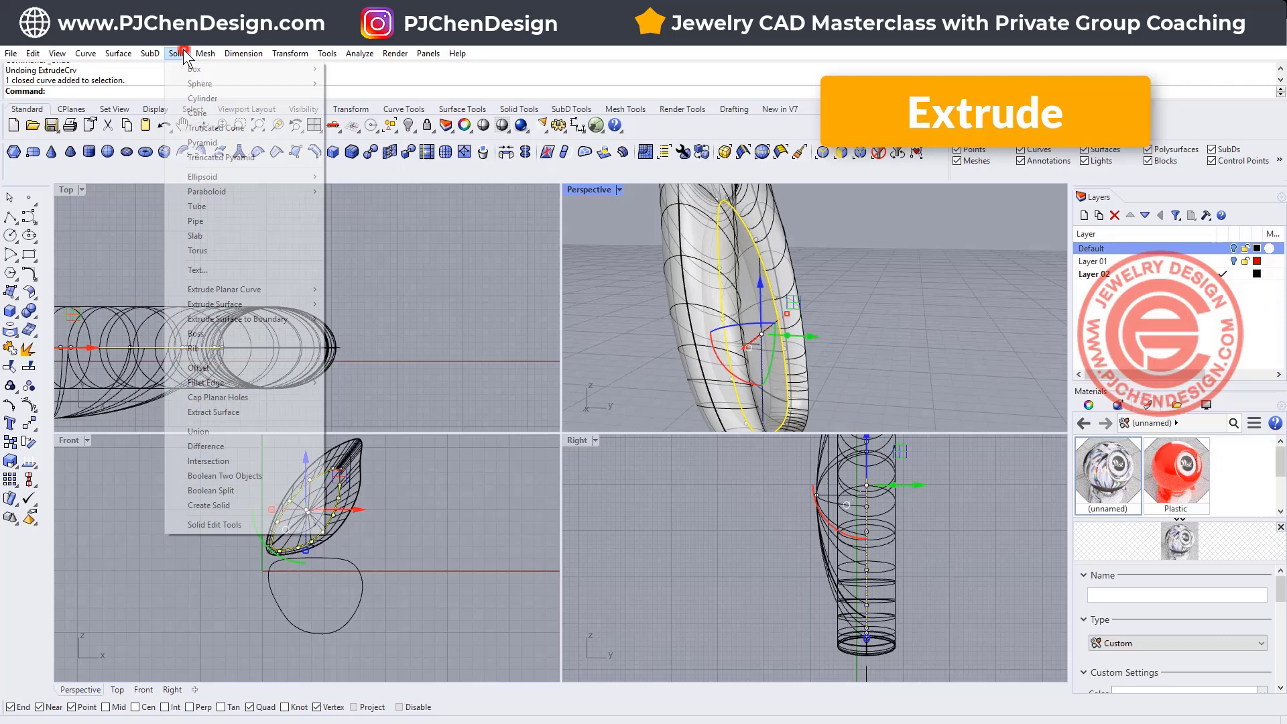
click(215, 304)
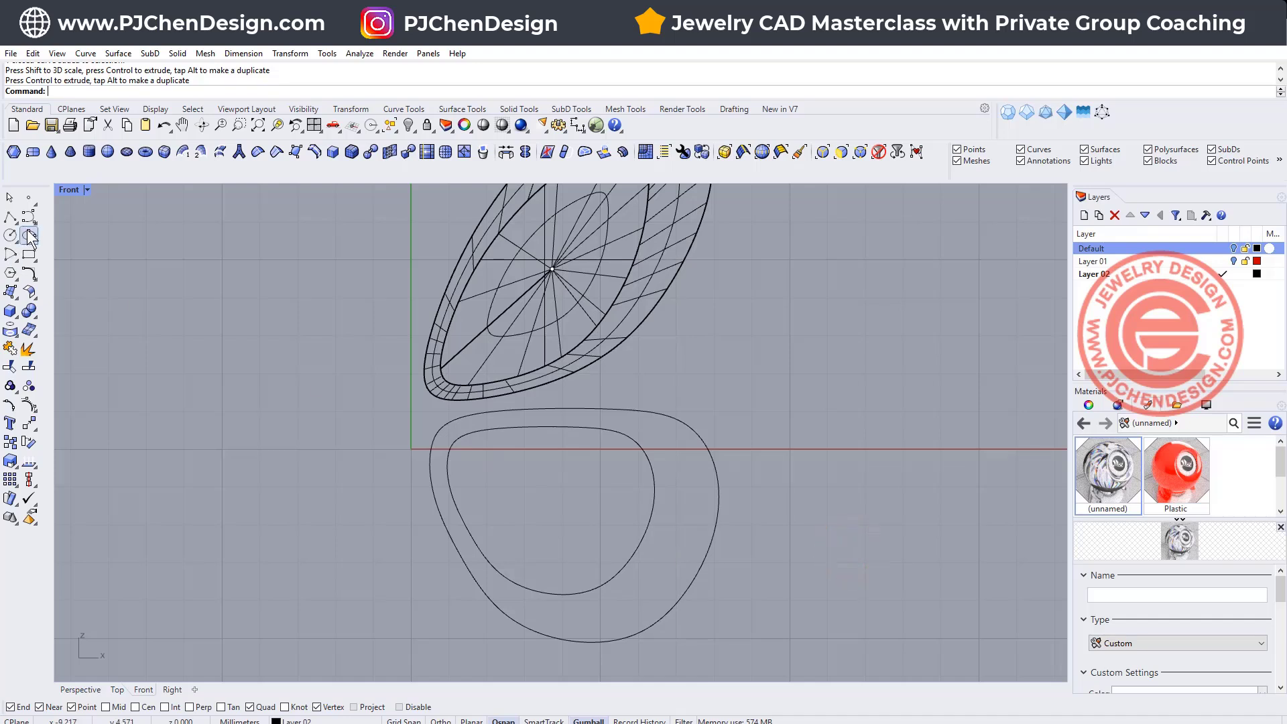
- Draw a vertical diameter ellipse between the body curves and sweep it along both outlines into a rounded frame
click(29, 239)
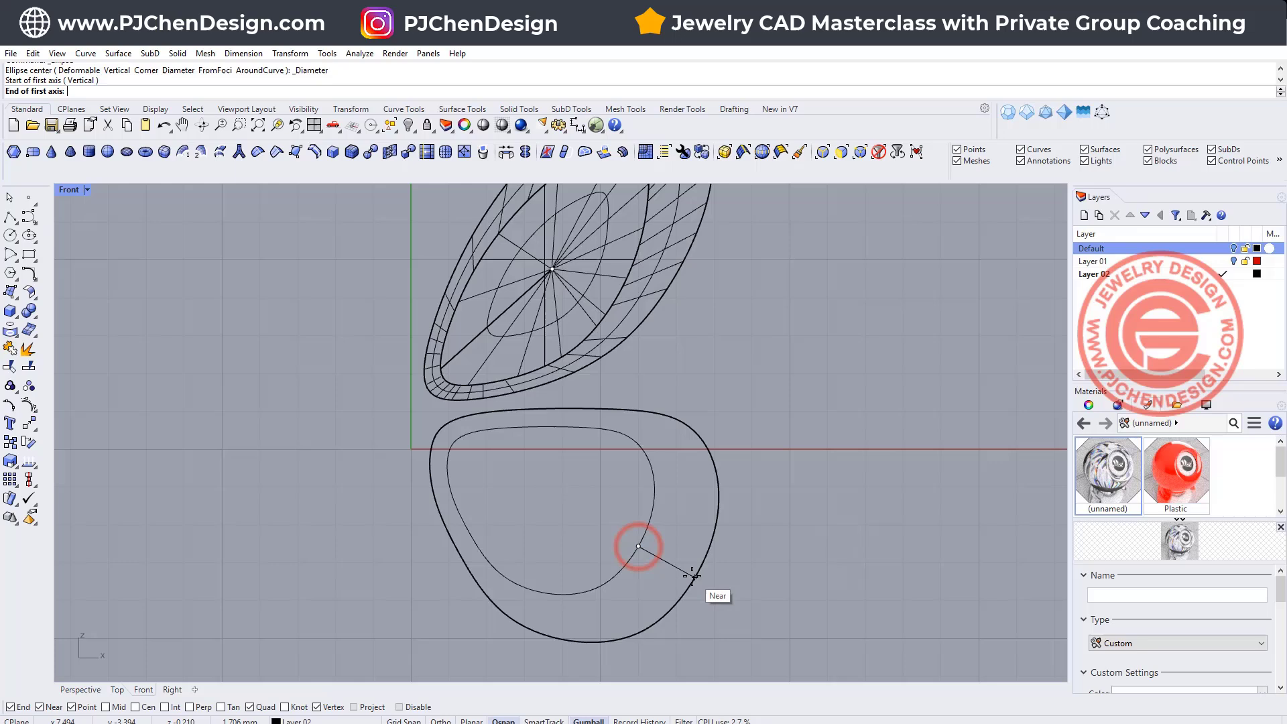
click(69, 189)
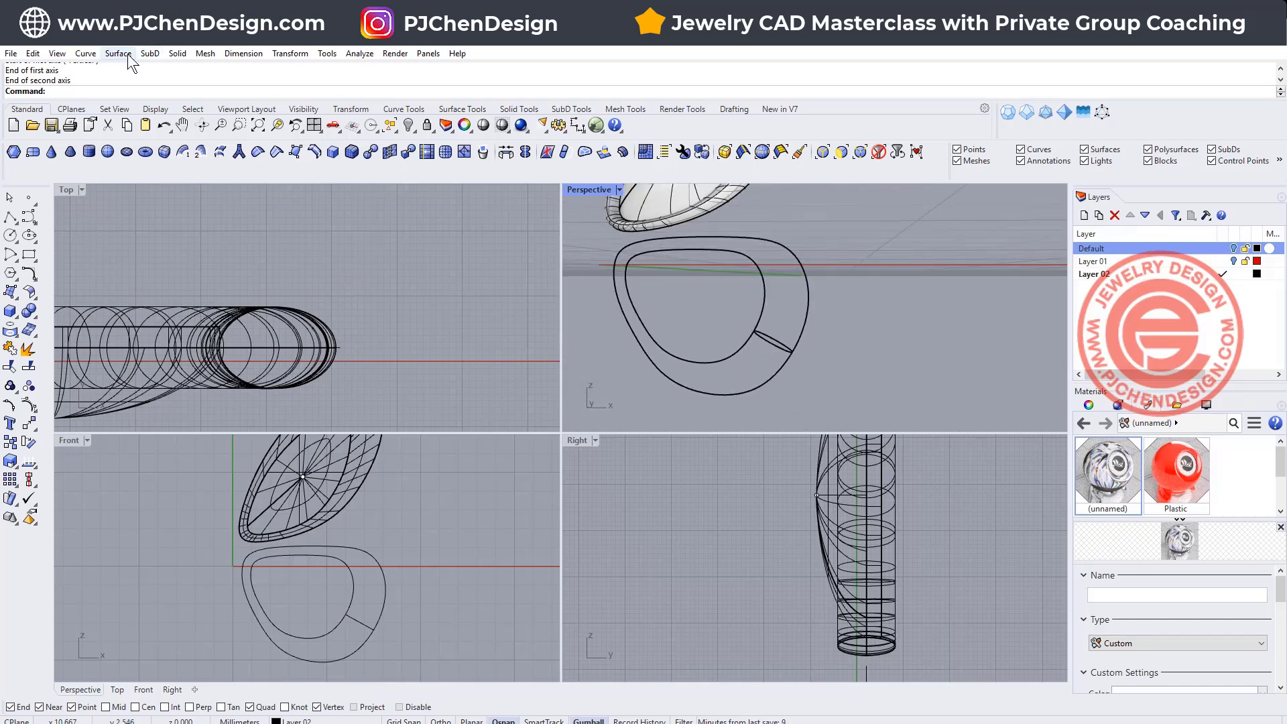
click(742, 354)
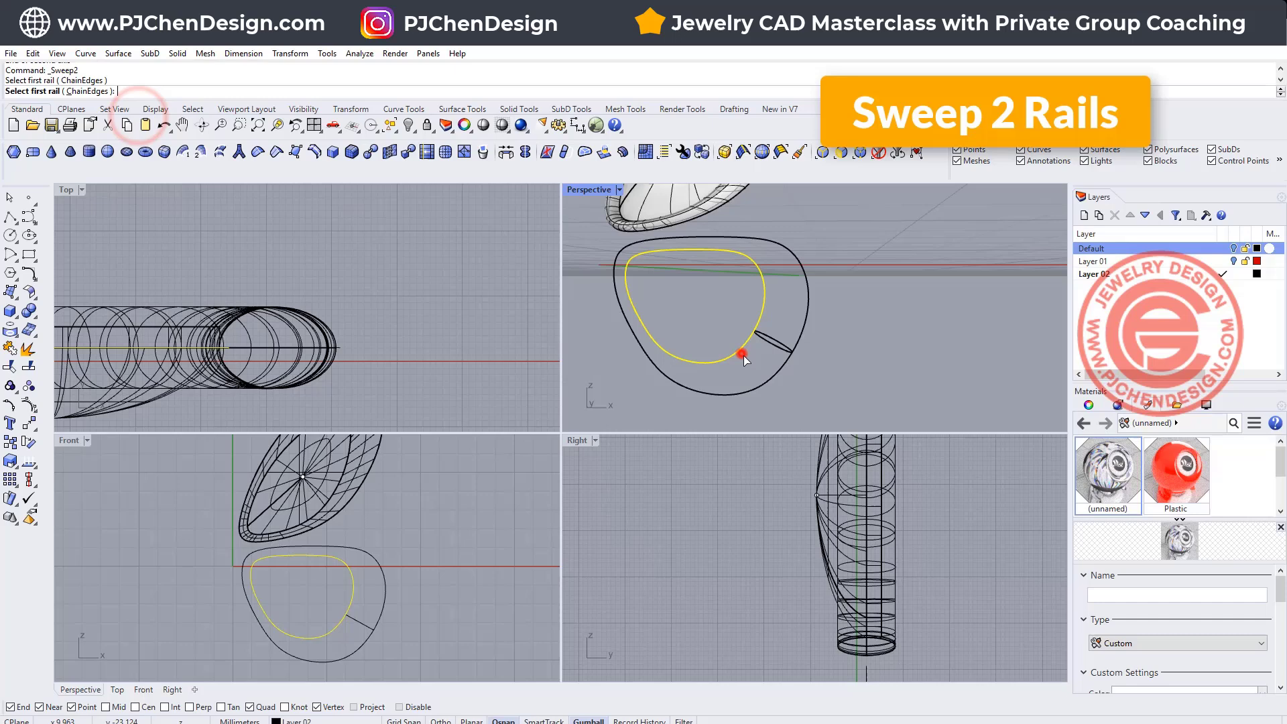
click(742, 354)
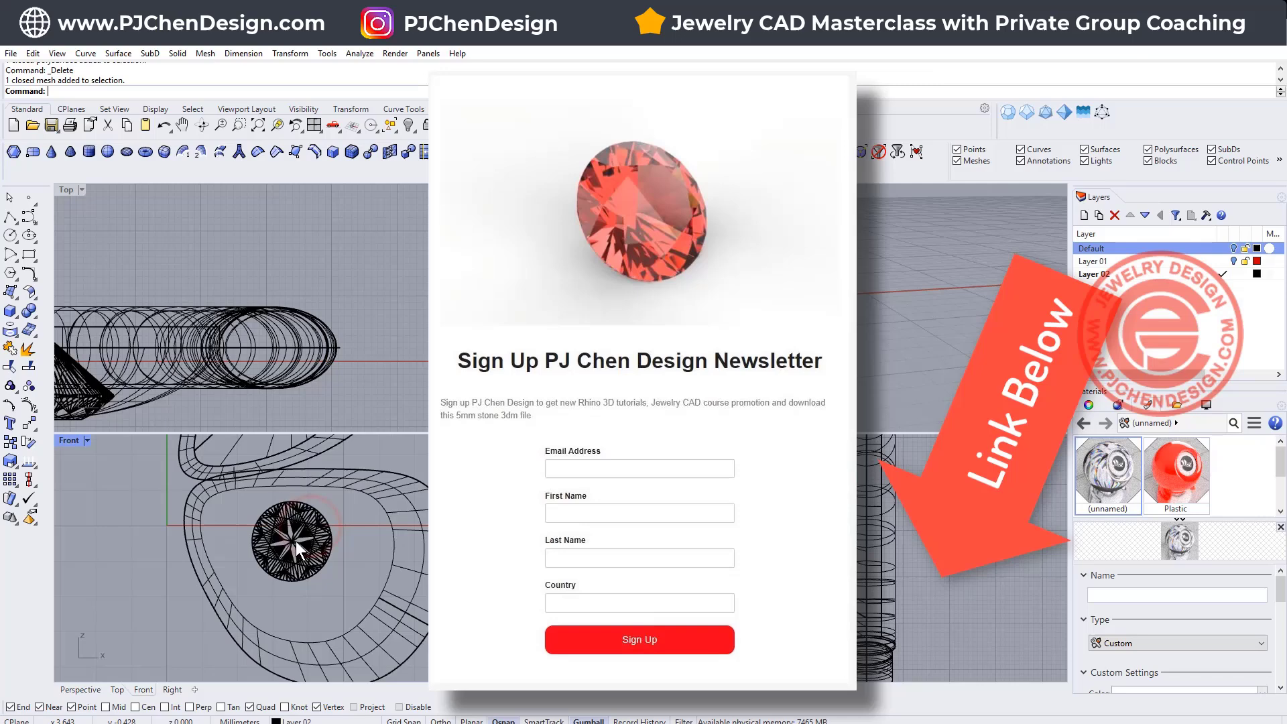
- Select the round stone and move it into place inside the ring-shaped body frame
click(294, 542)
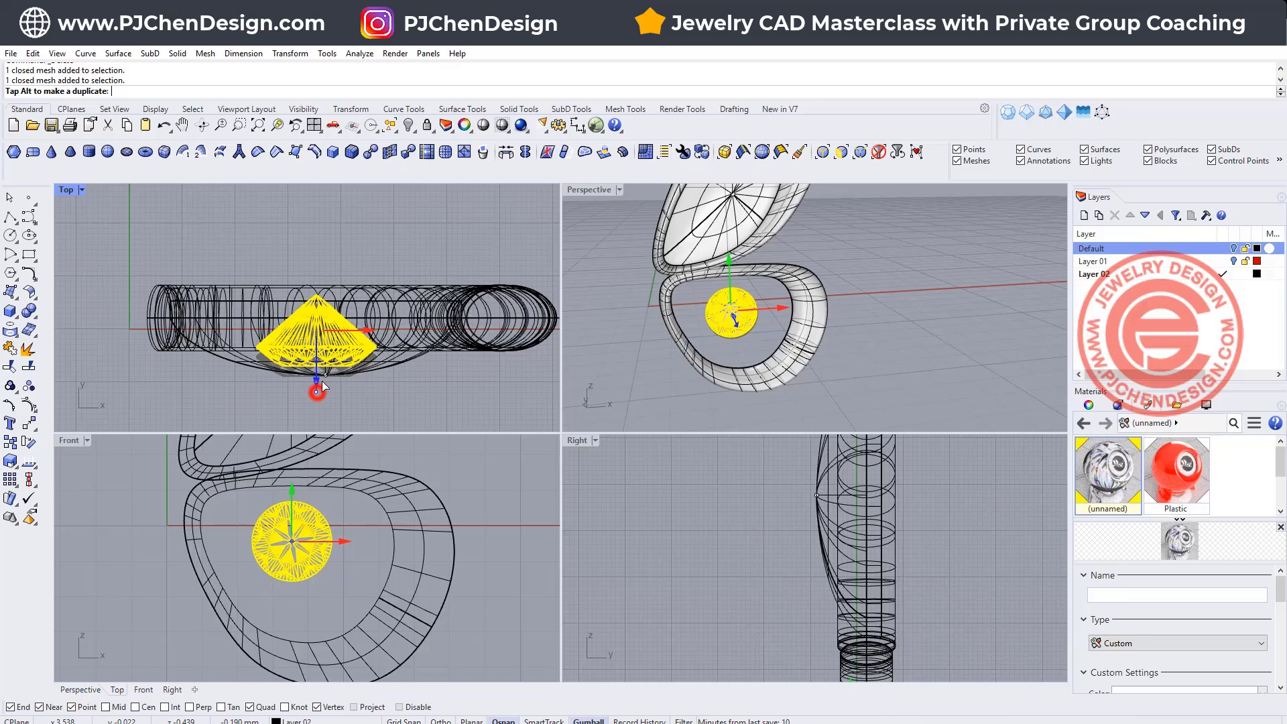
click(445, 378)
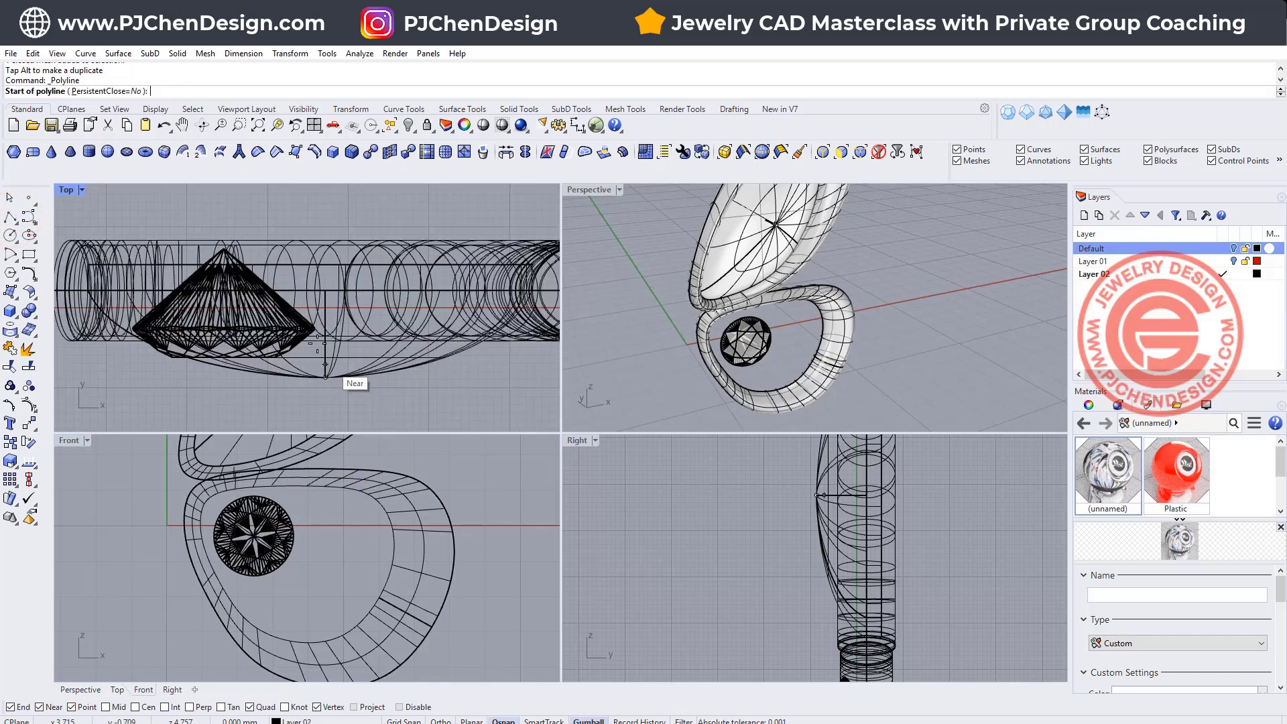
- Draw the prong profile beside the stone and build three rounded prong solids around its edge on Layer 03
click(309, 365)
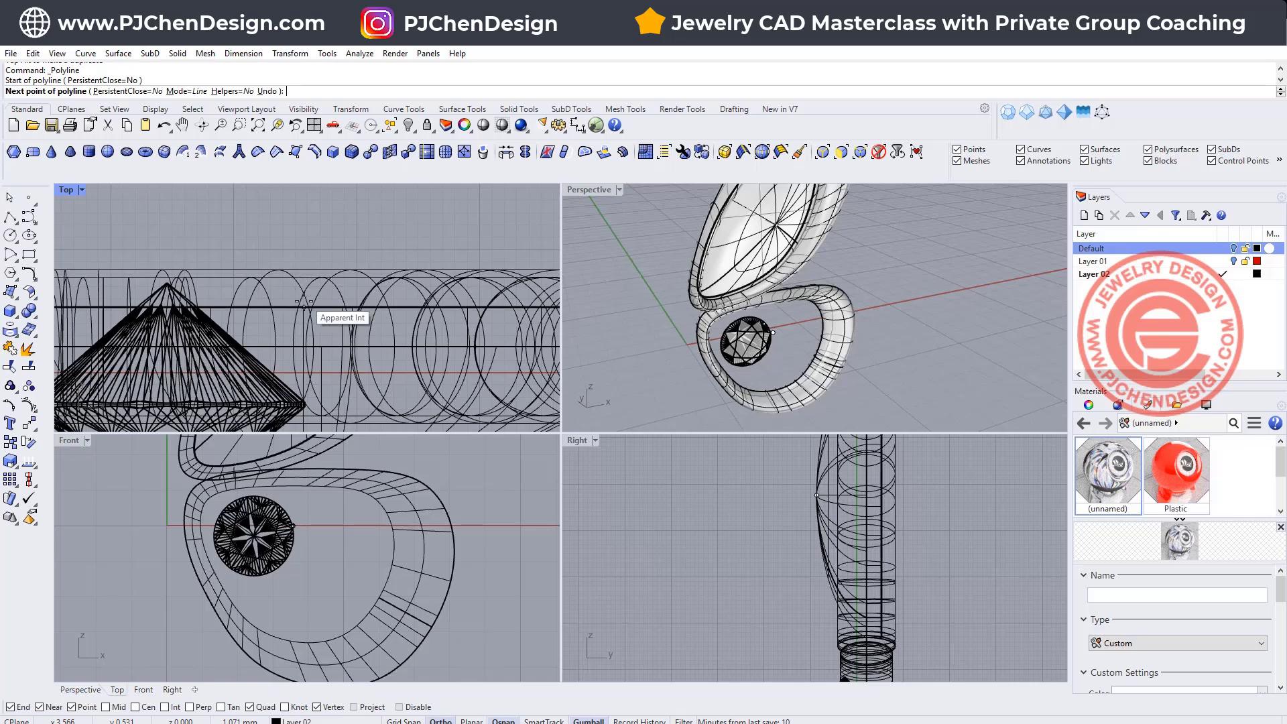
click(1083, 215)
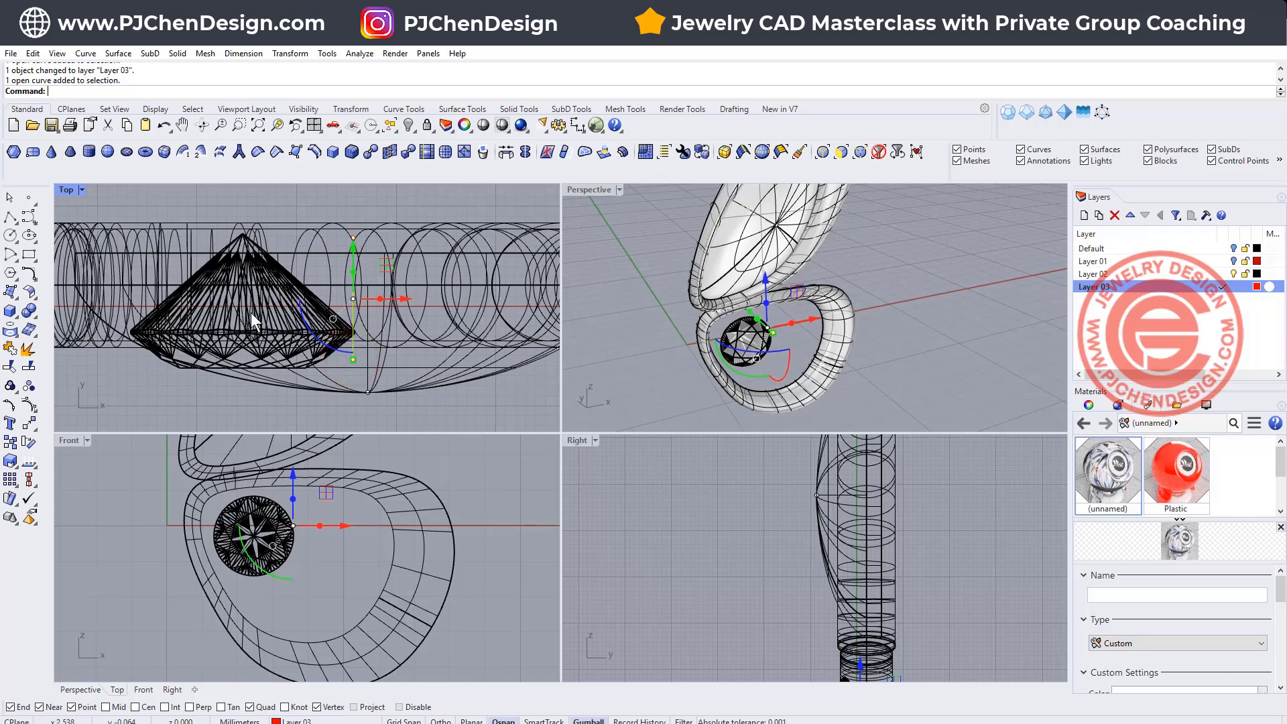
click(10, 310)
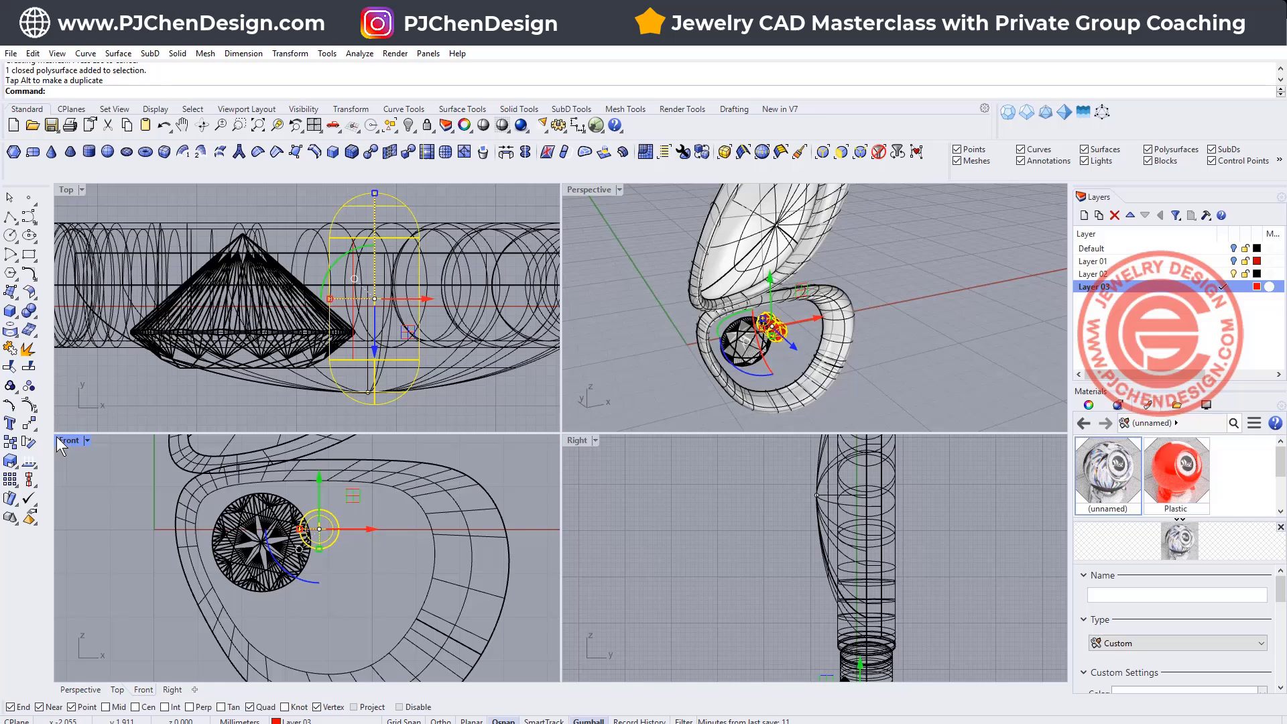
double_click(70, 439)
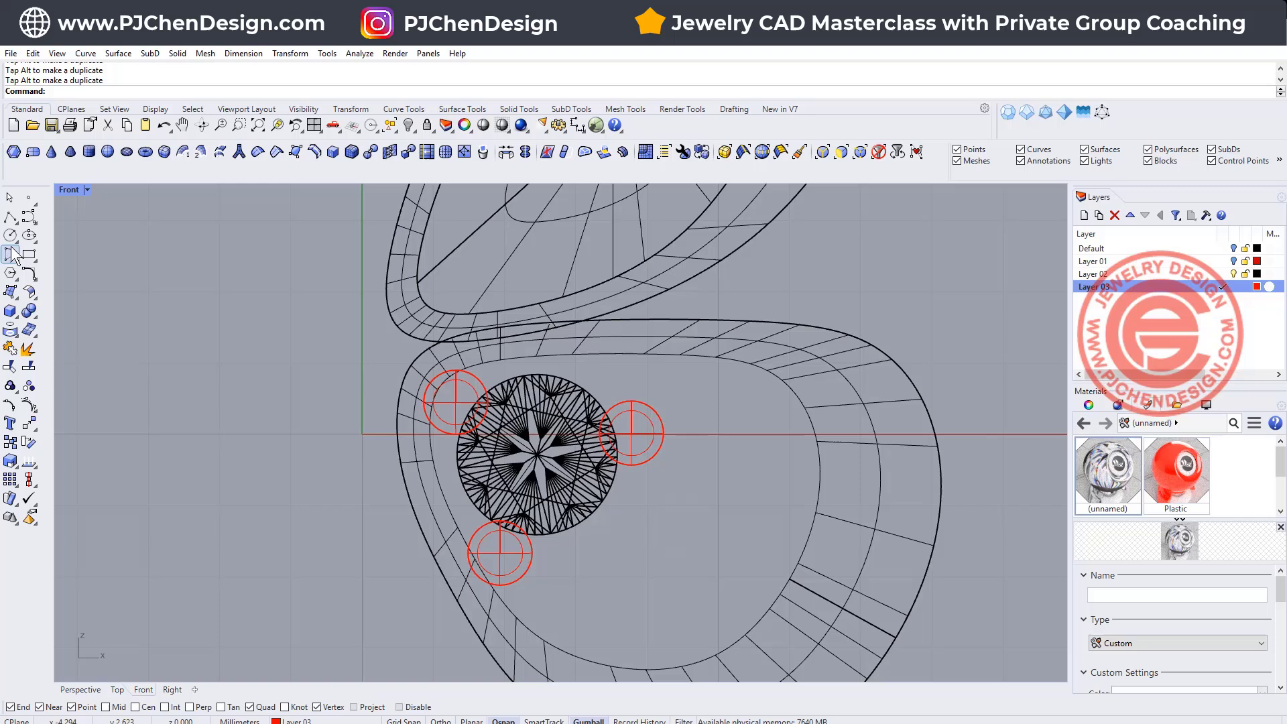
- Create a round tube seat centred on the stone and place prongs snapped to the gem's edge
click(11, 309)
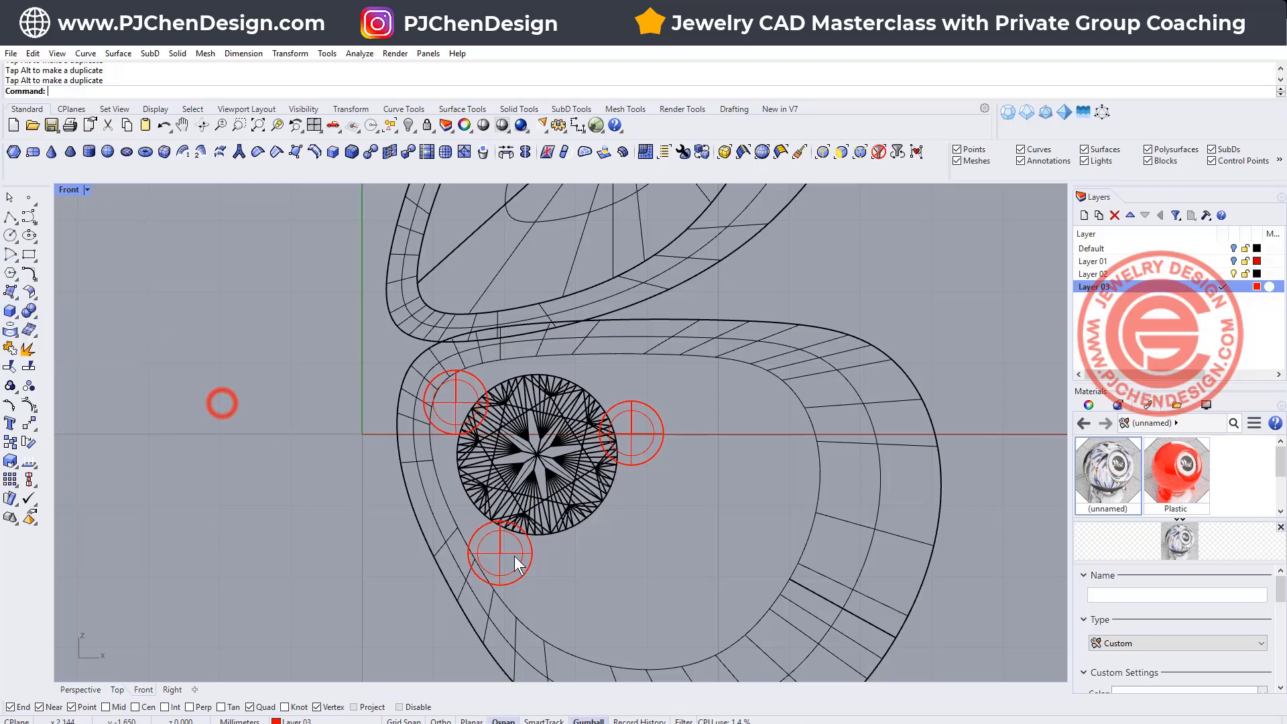
click(498, 554)
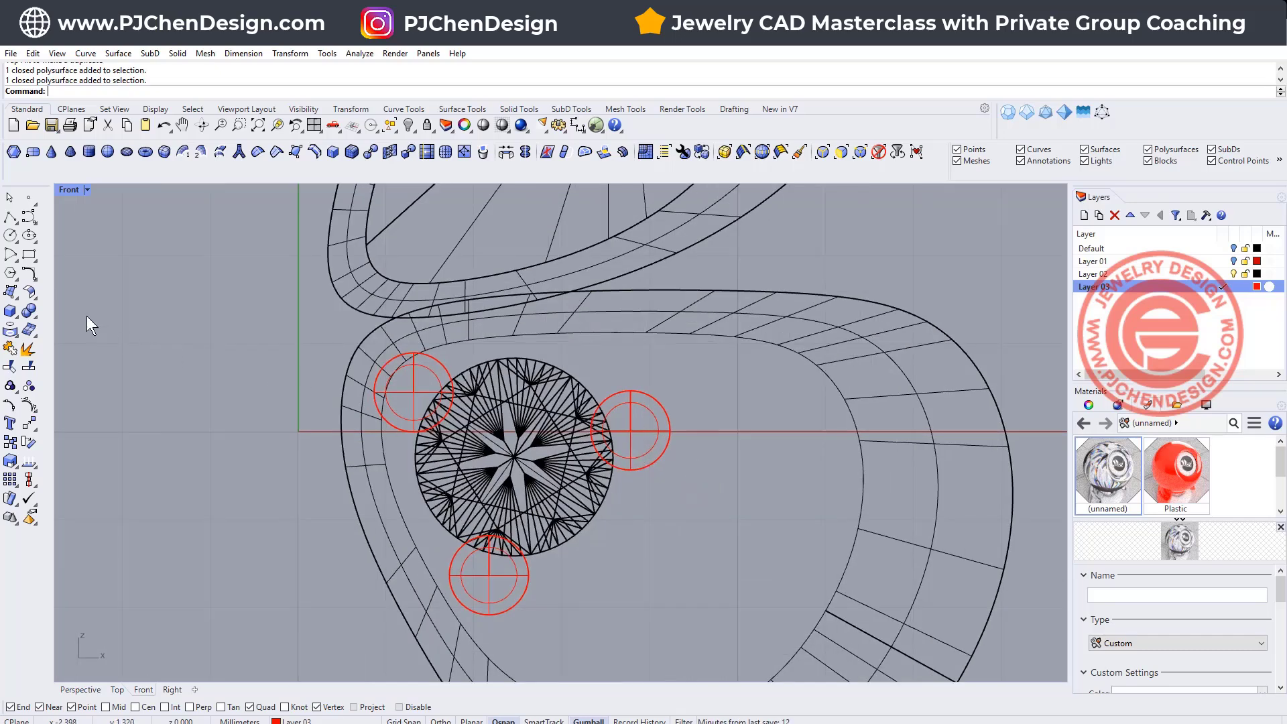
click(11, 311)
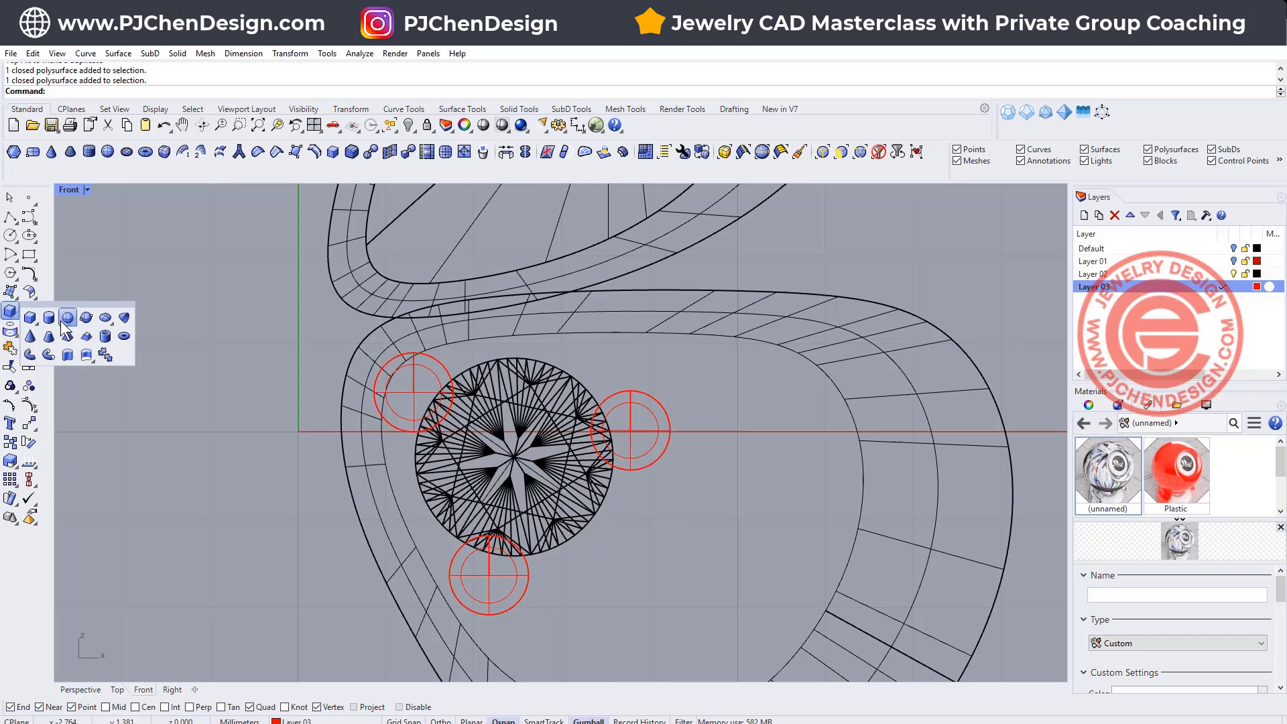
click(67, 318)
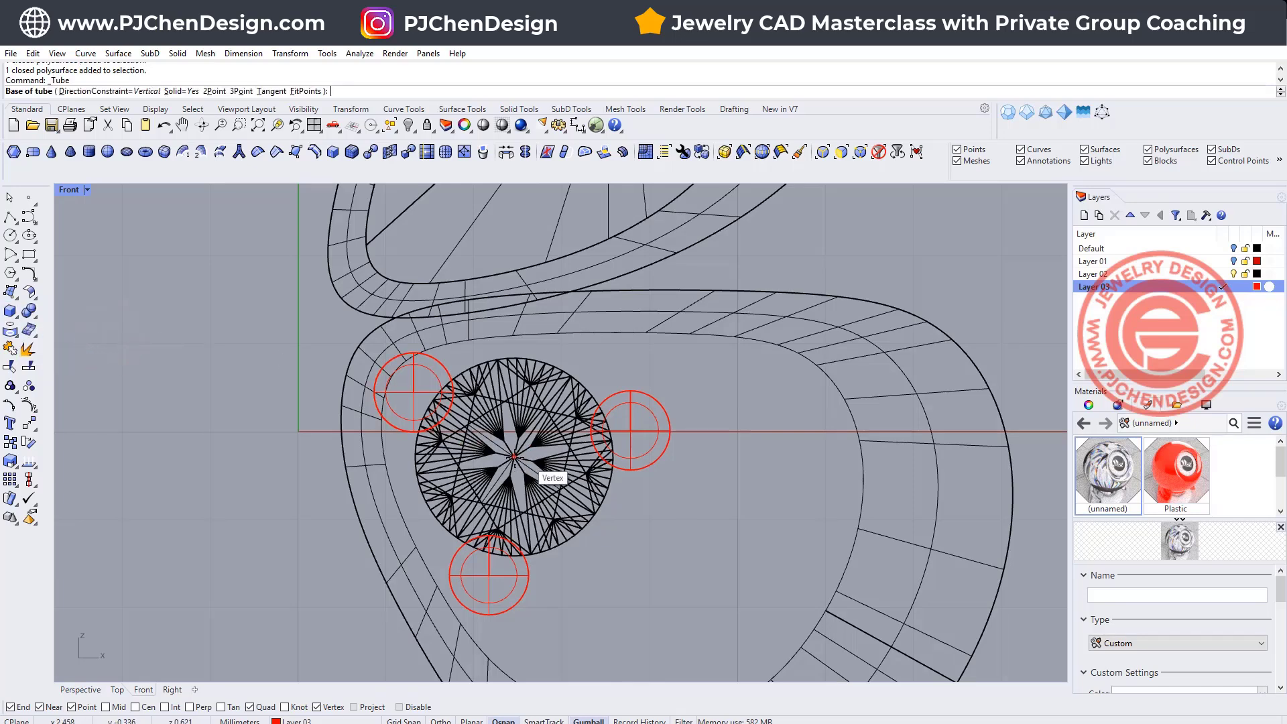
click(515, 457)
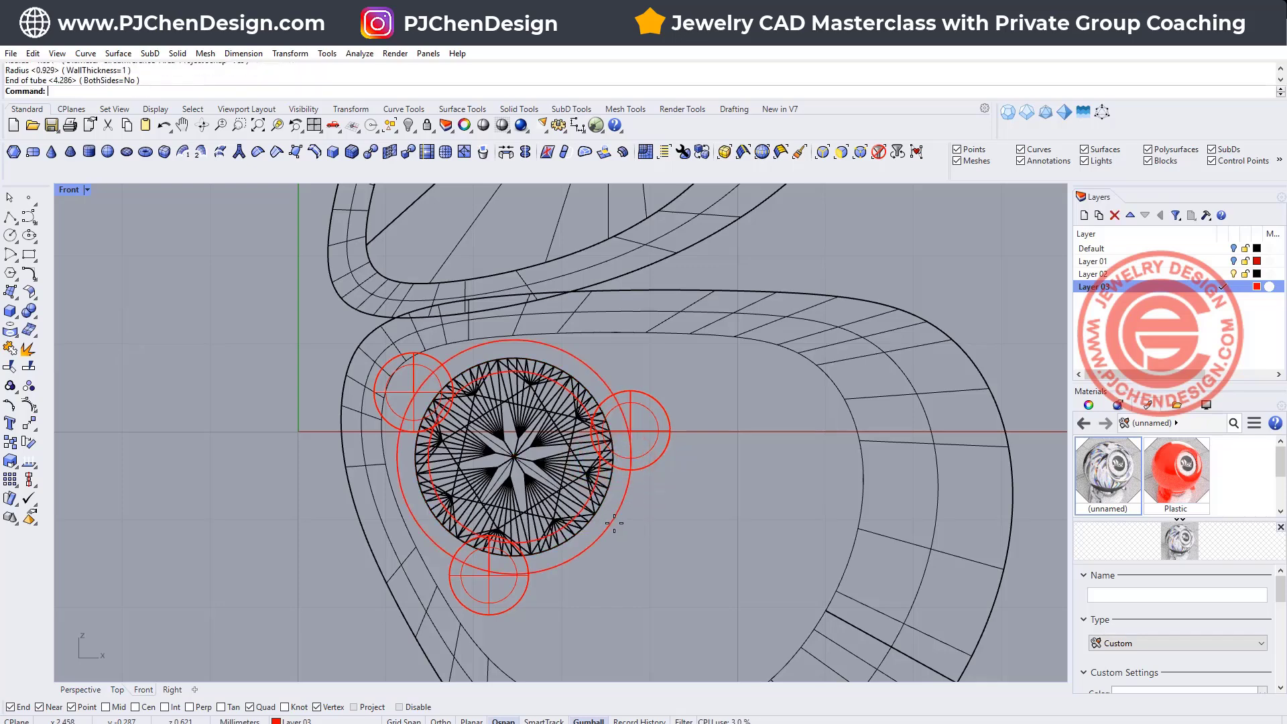
click(513, 455)
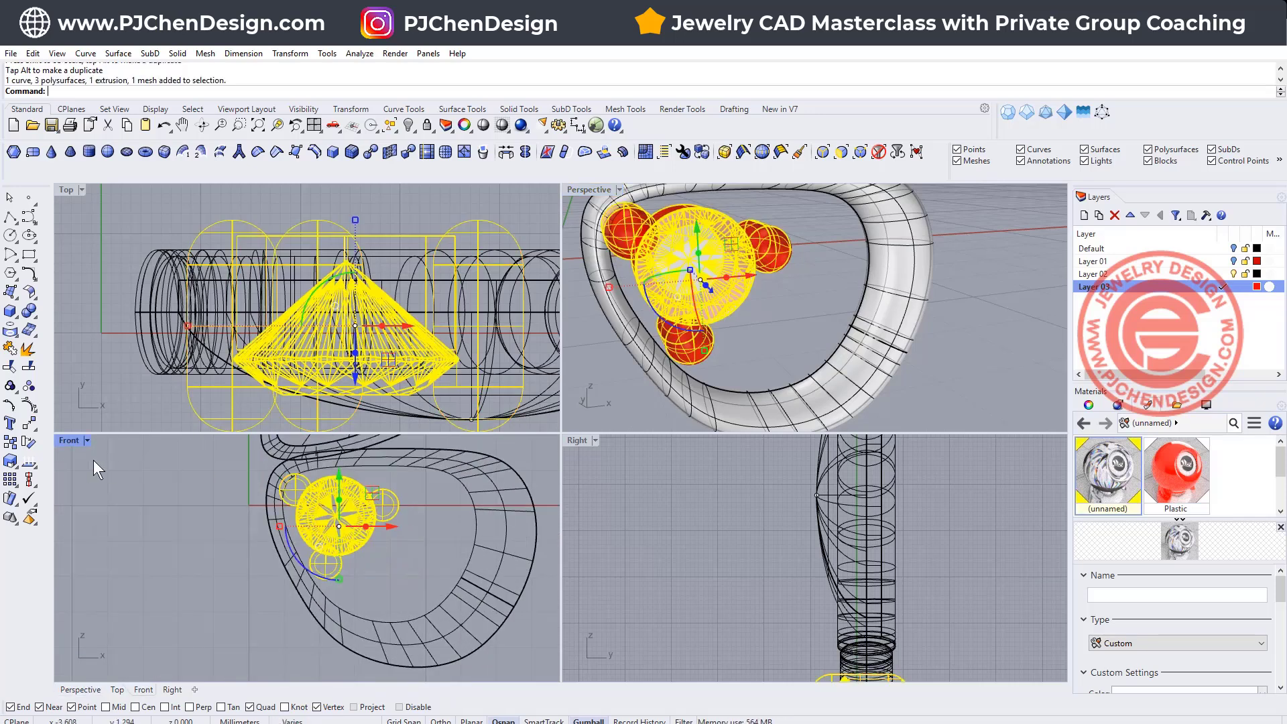
- Copy the prong-set stone twice into a three-stone cluster and place a shared prong between them
double_click(69, 189)
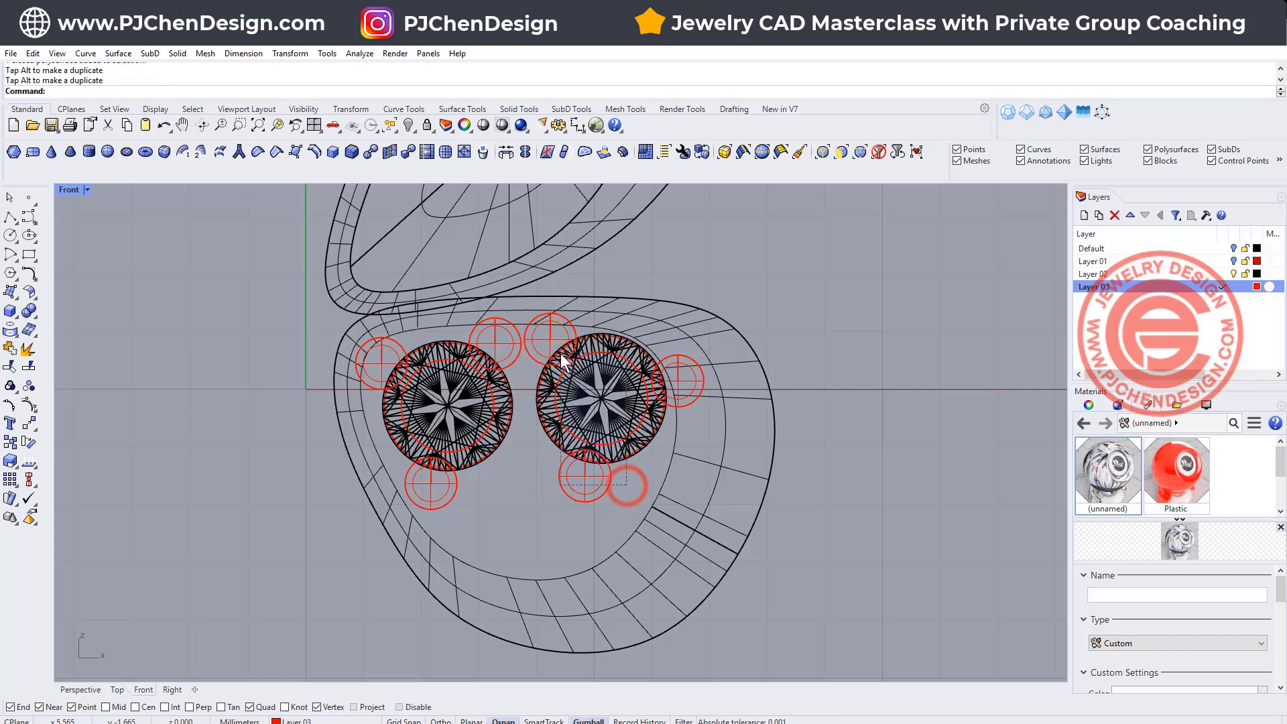
click(603, 402)
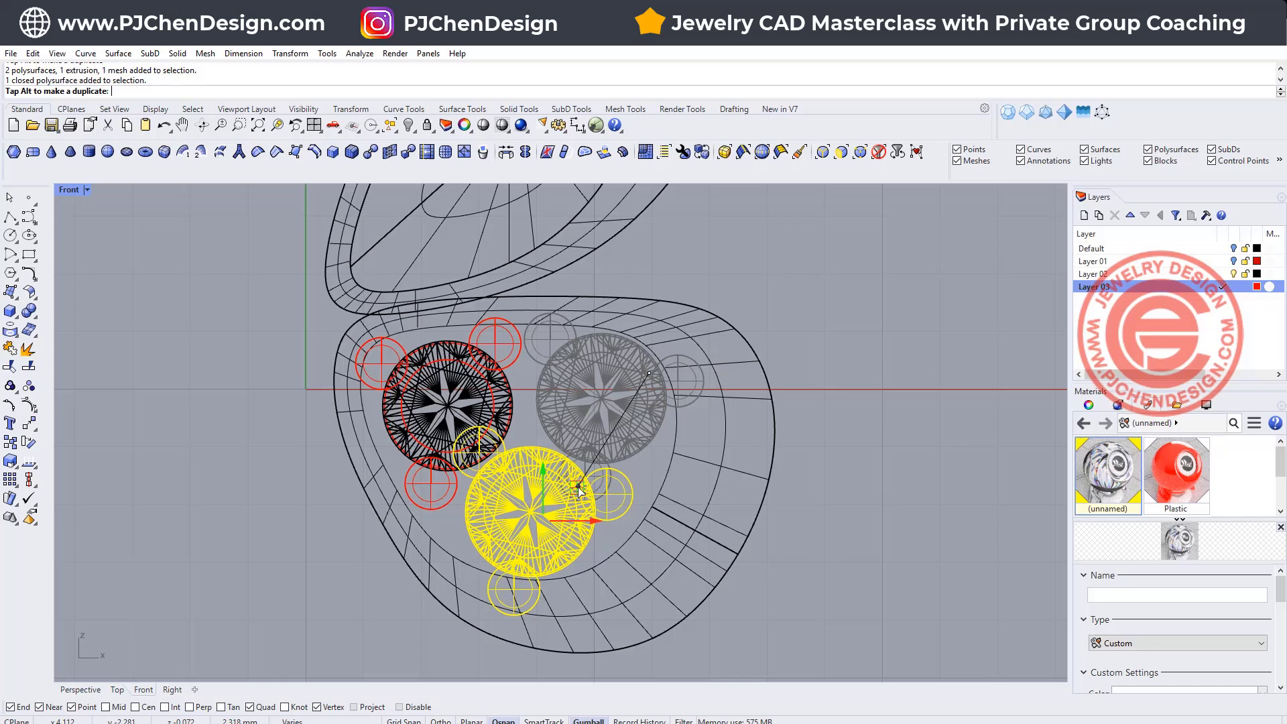
click(628, 468)
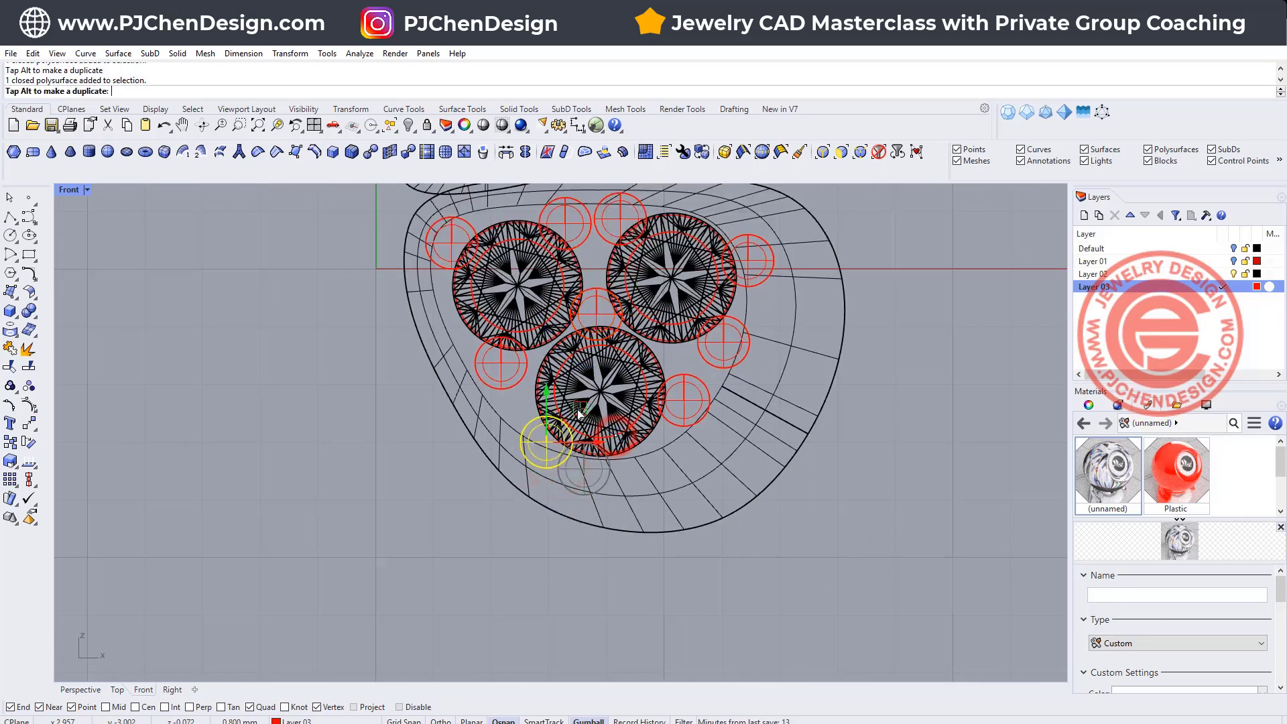
click(869, 524)
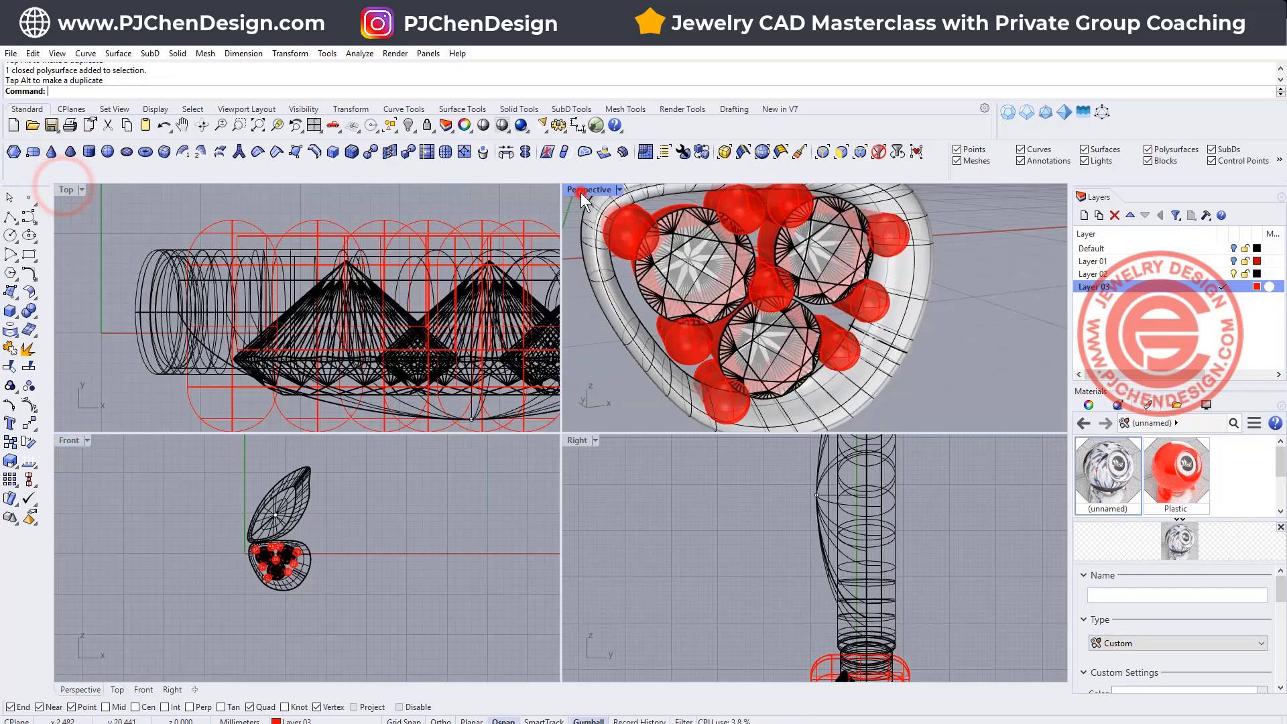
- Inspect the cluster in Perspective, then adjust individual prongs with the Gumball in Front view
double_click(589, 189)
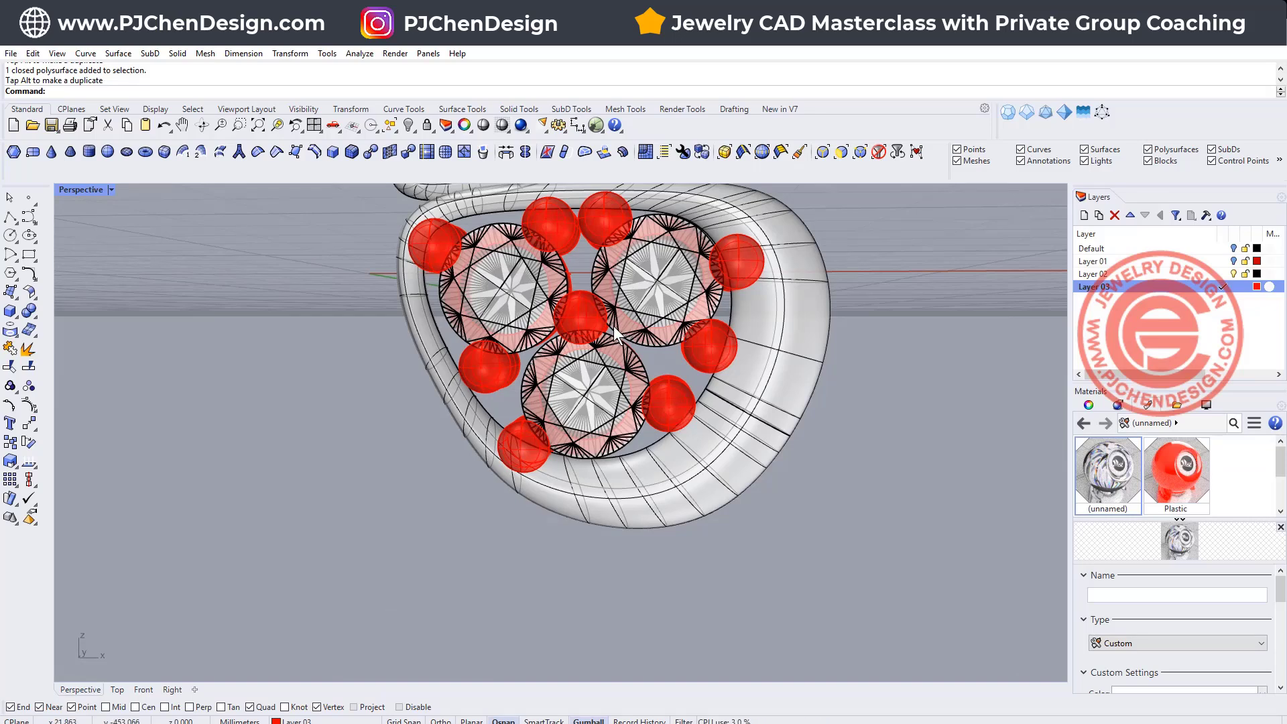
mouse_move(619, 336)
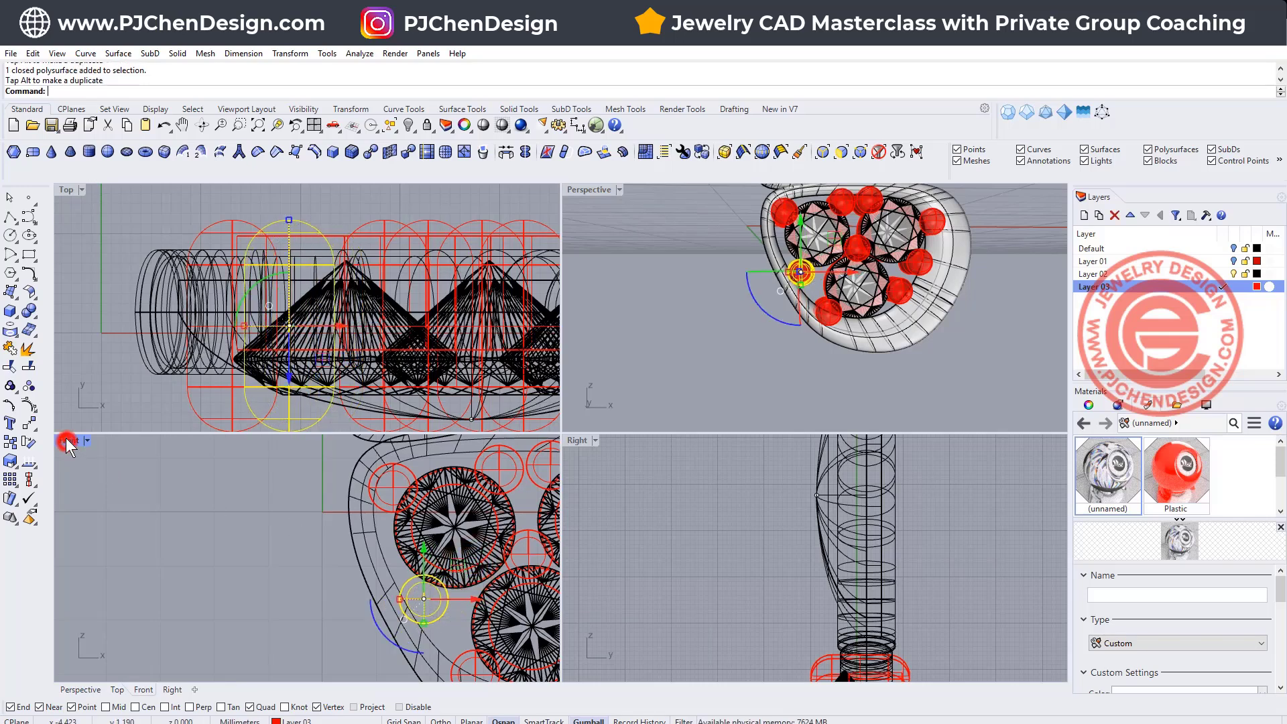
double_click(67, 441)
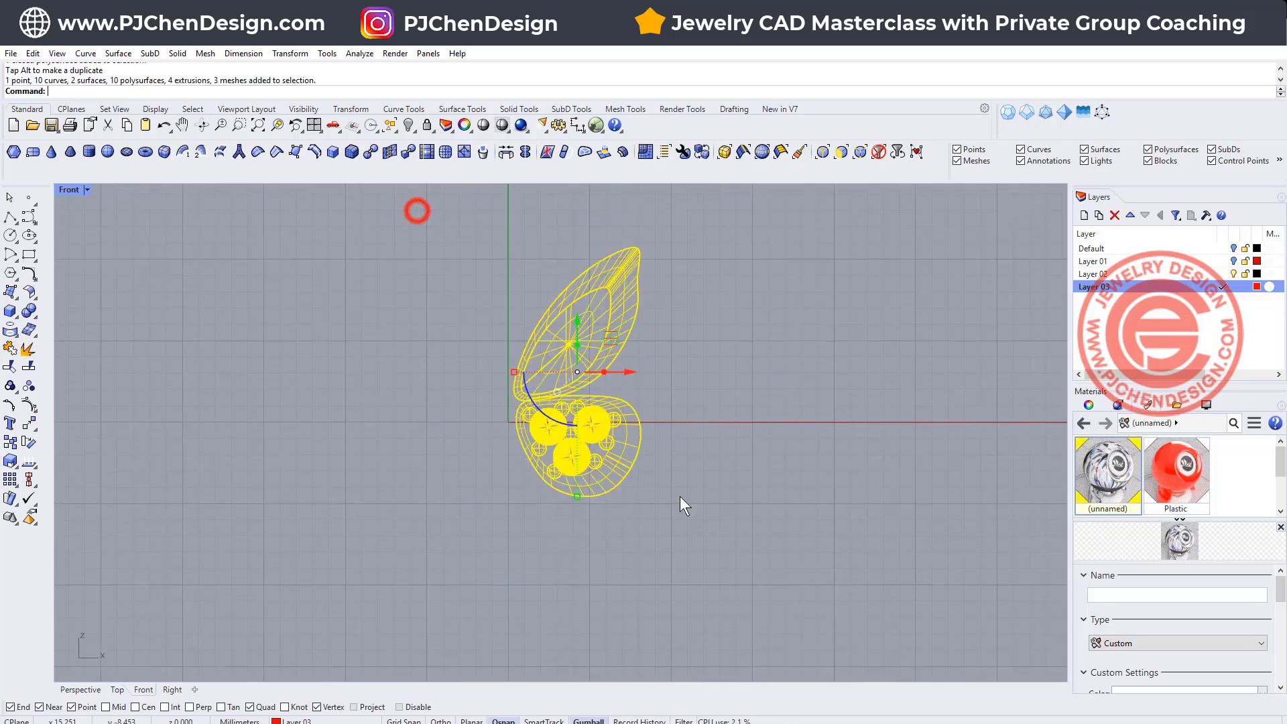
- Mirror the finished wing with its stones across the Z axis to form the opposite wing
click(11, 422)
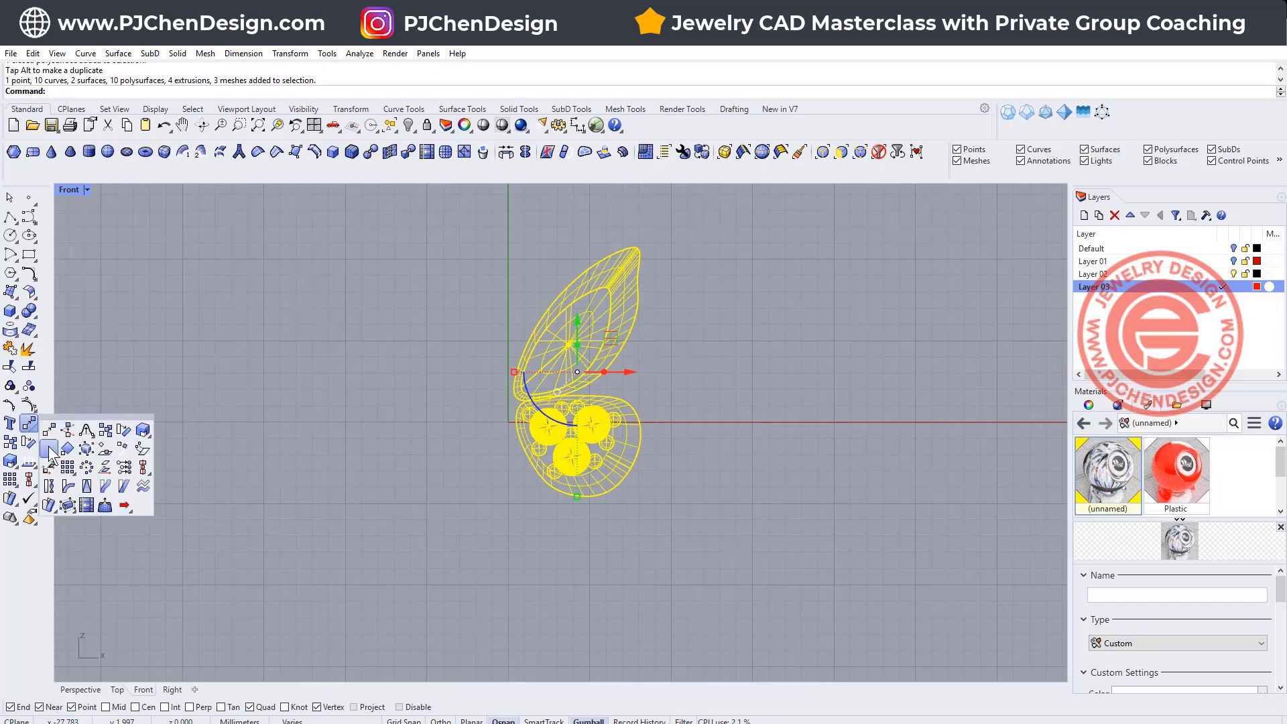
click(46, 443)
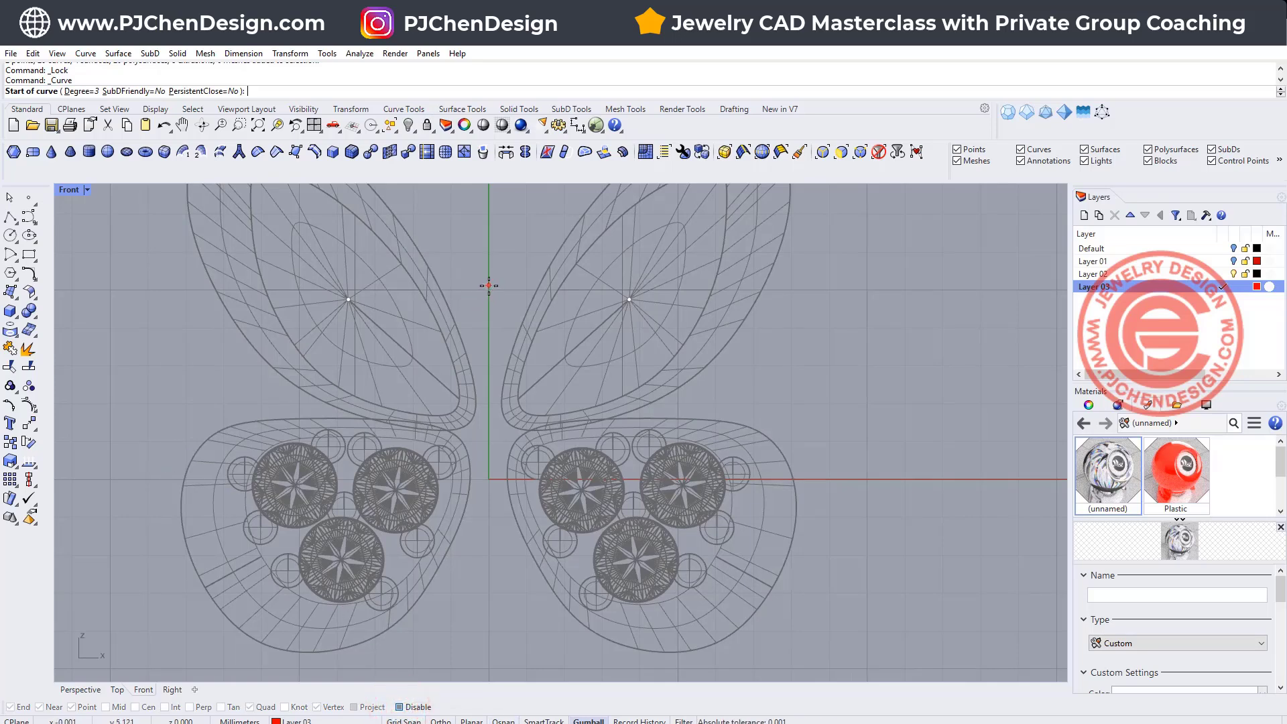
- Draw half the body curve between the wings and mirror it to the right side
click(449, 302)
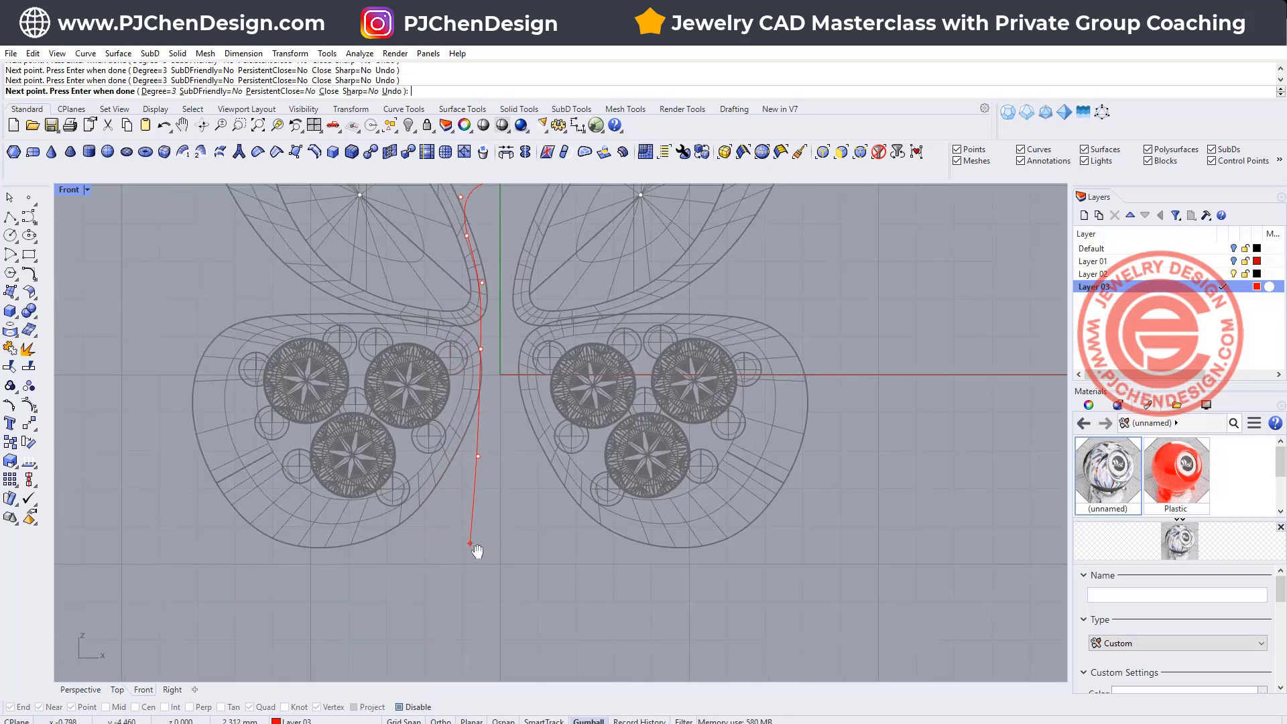
click(510, 585)
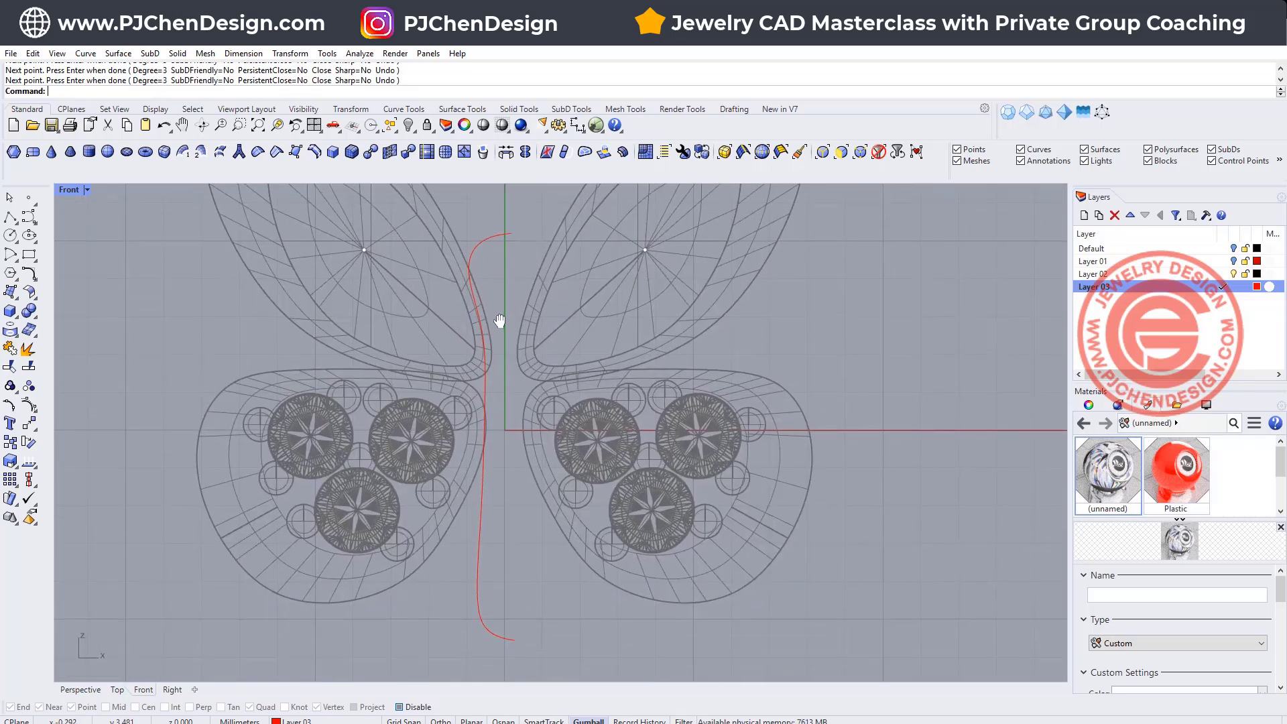
click(499, 320)
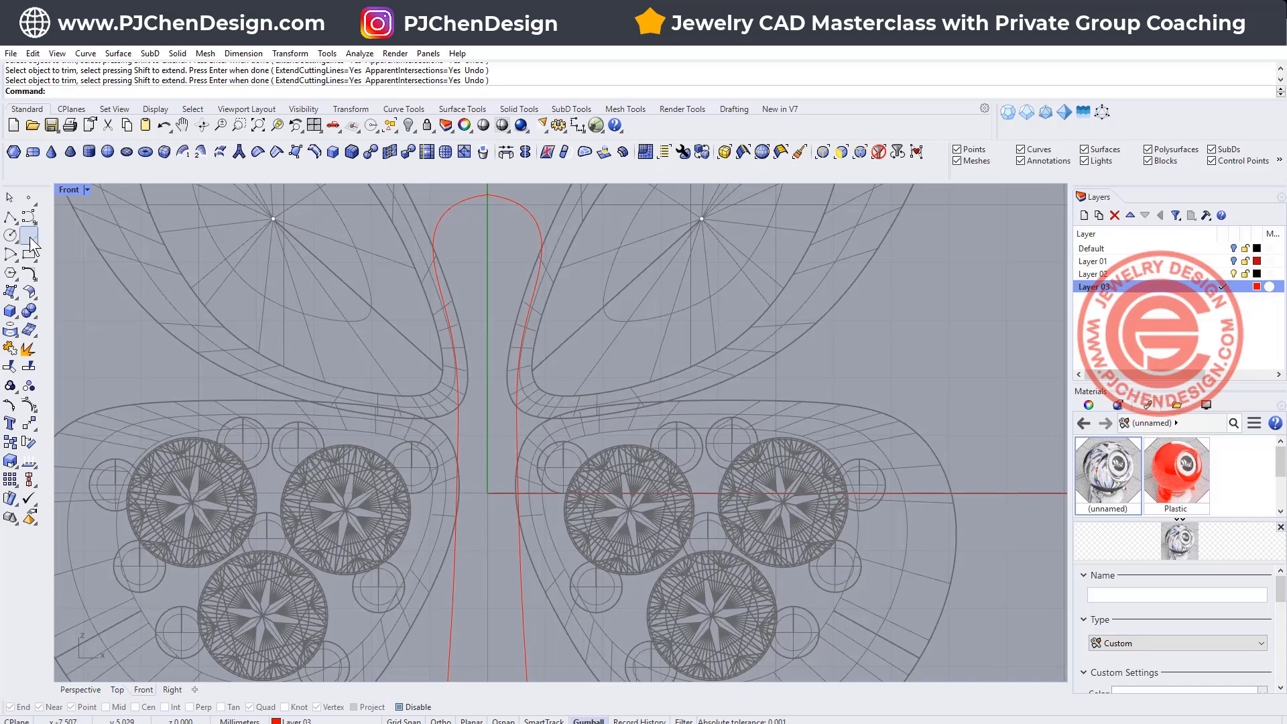
- Draw the circular waist cross-section and check the closed body outline in Perspective
click(10, 236)
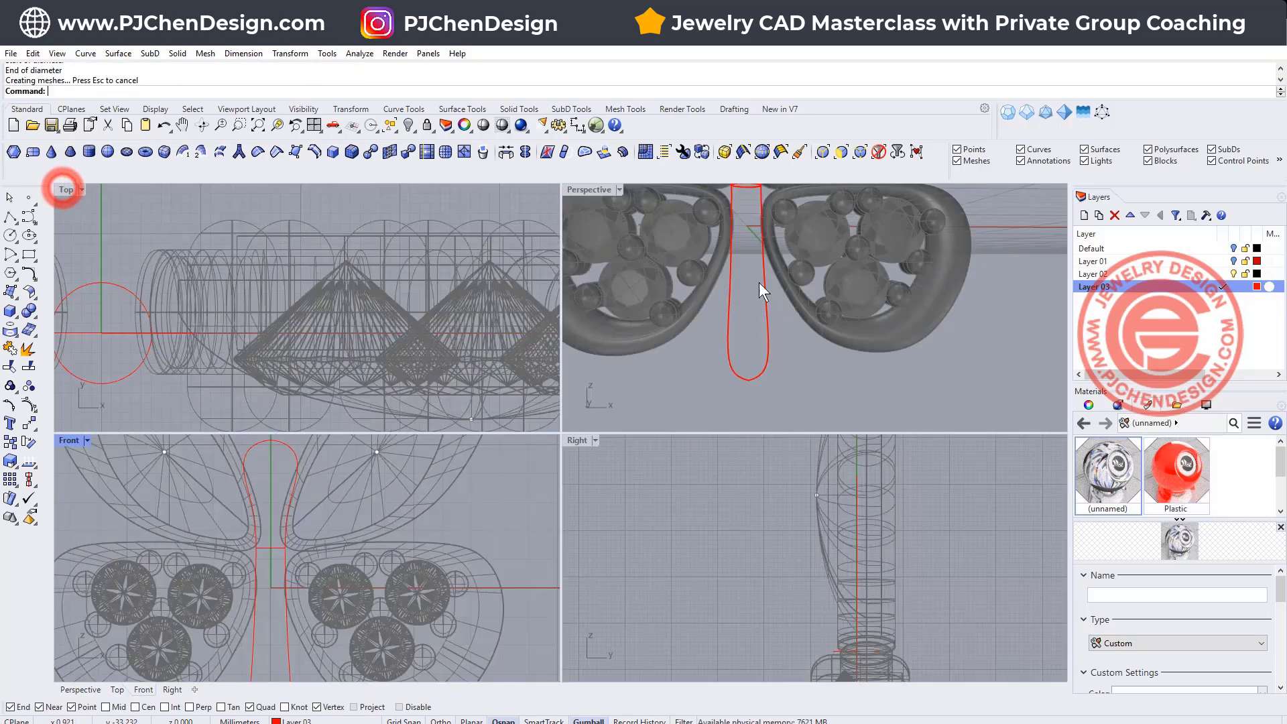
double_click(588, 189)
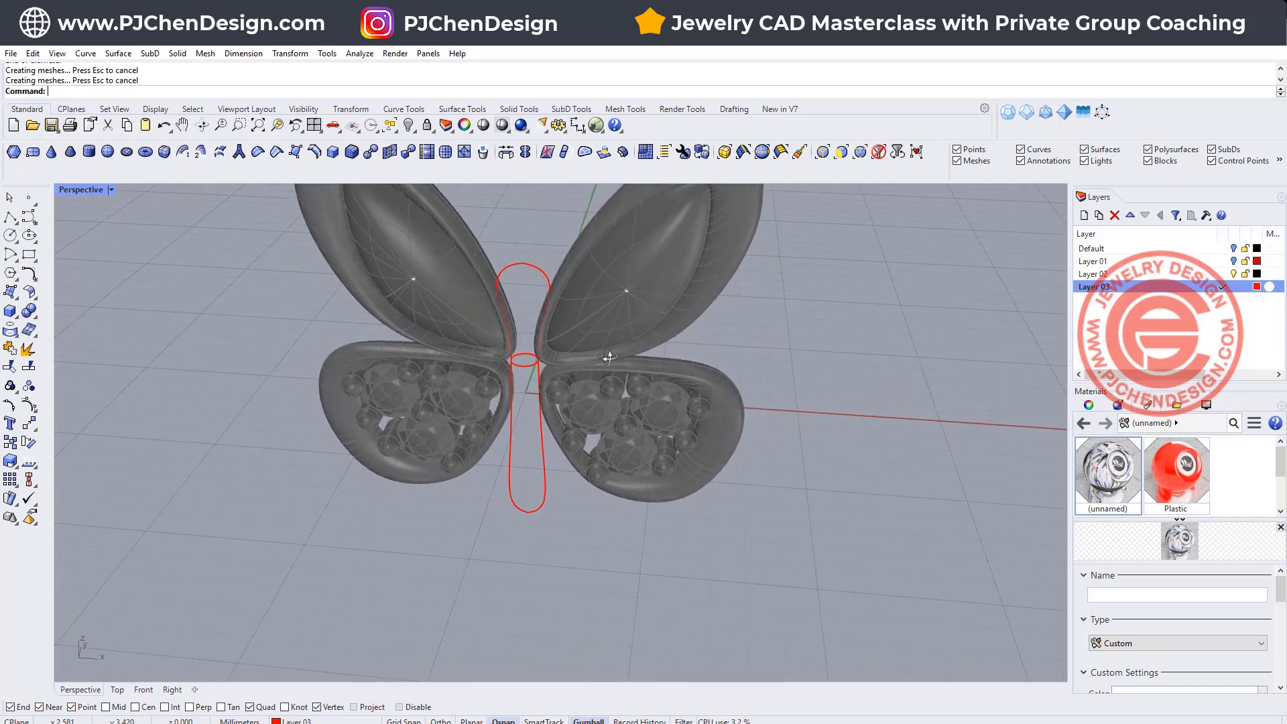
click(118, 52)
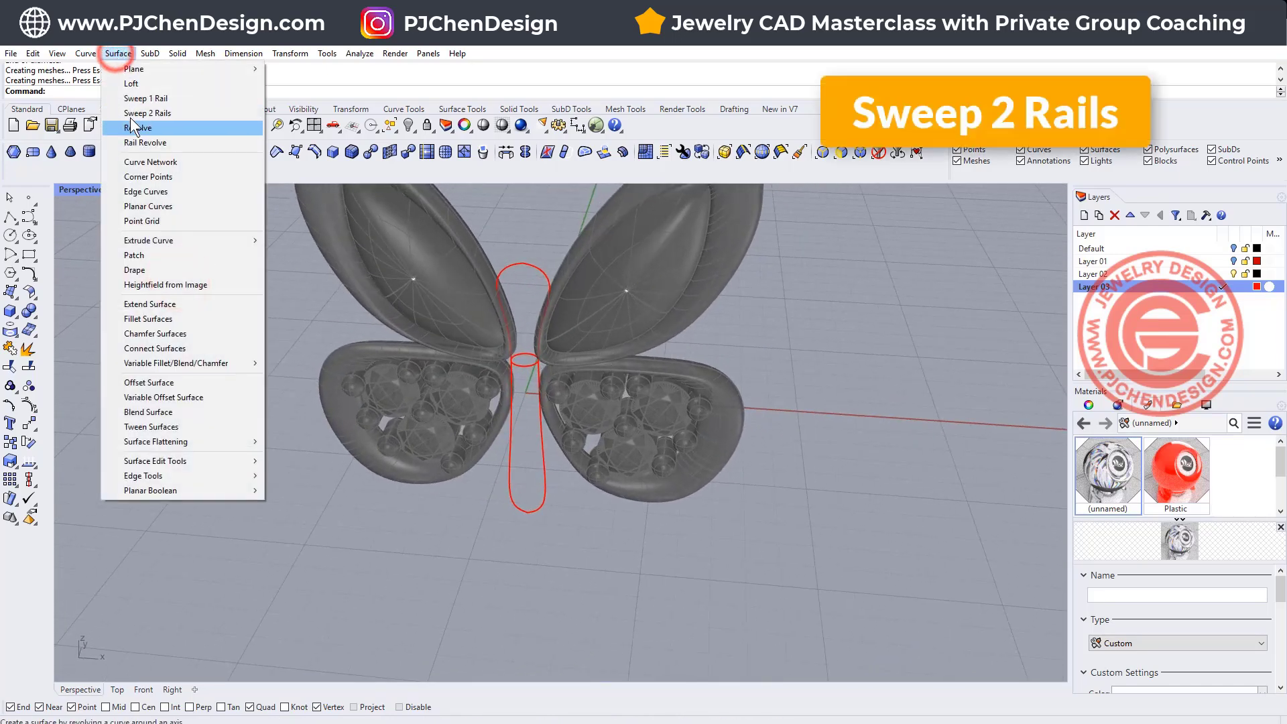
- Sweep 2 Rails along both body curves with the waist circle and a top point section to form the red body
click(148, 113)
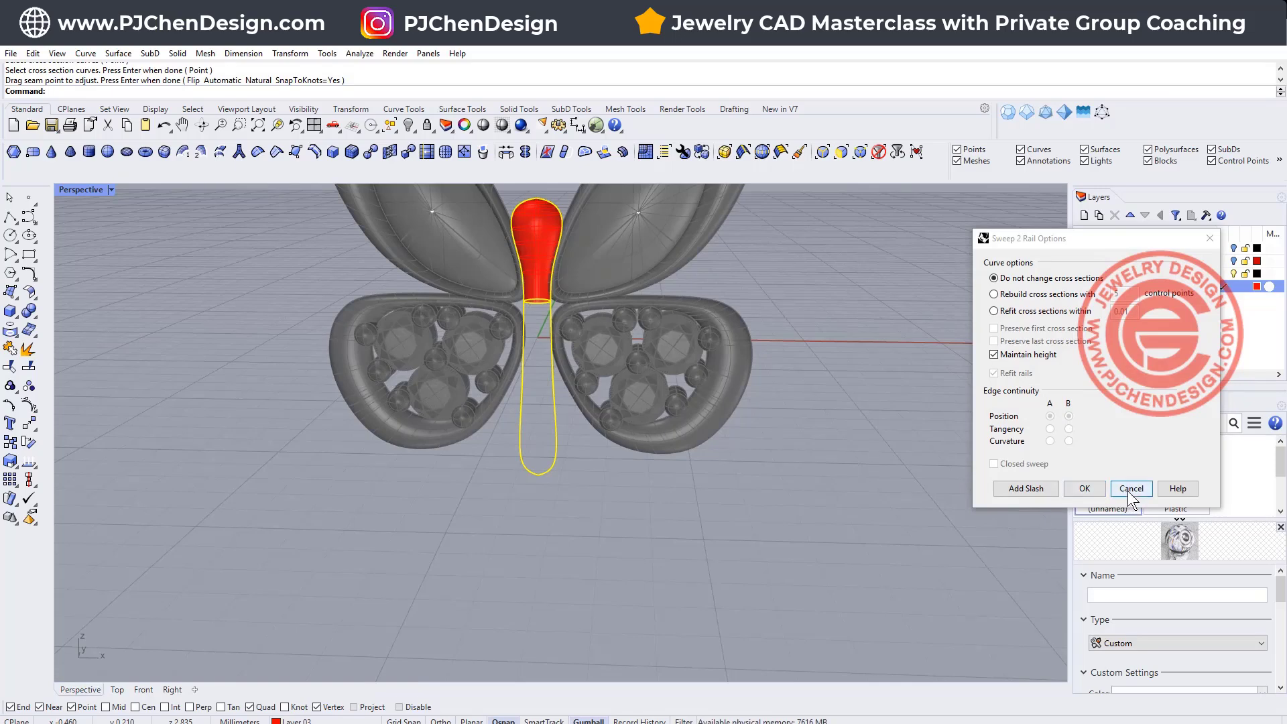
click(1130, 488)
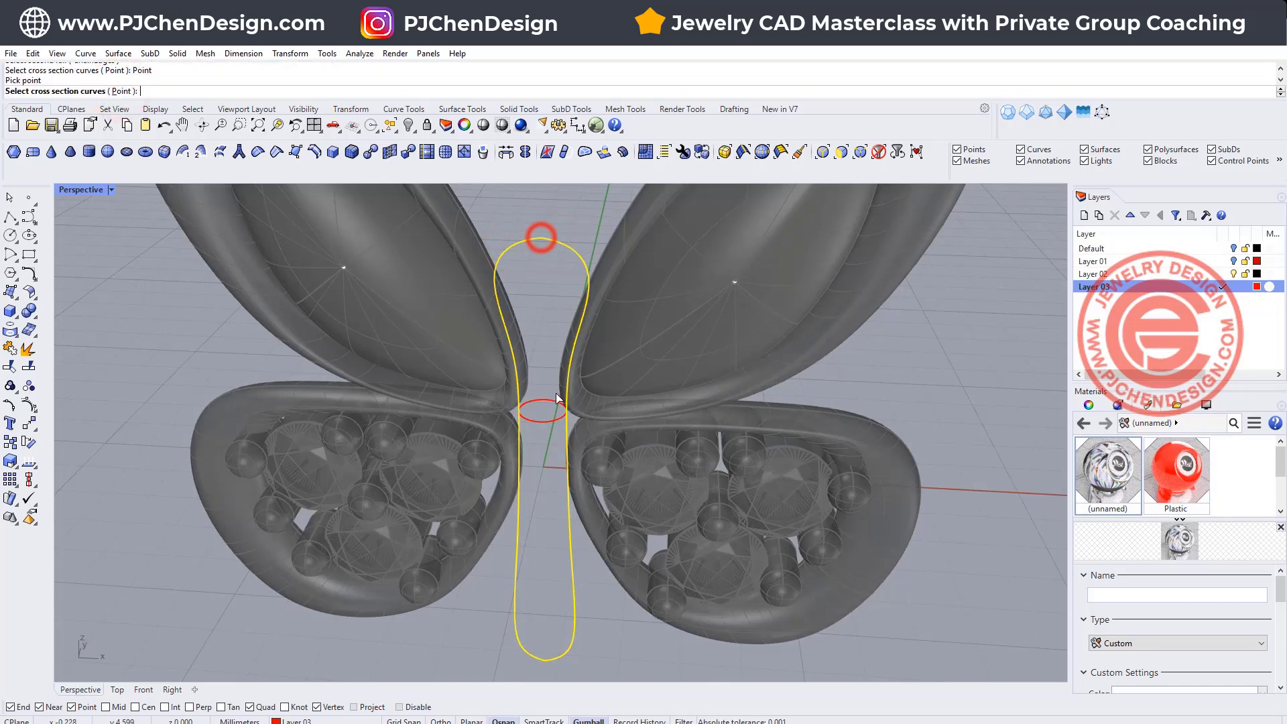
click(540, 239)
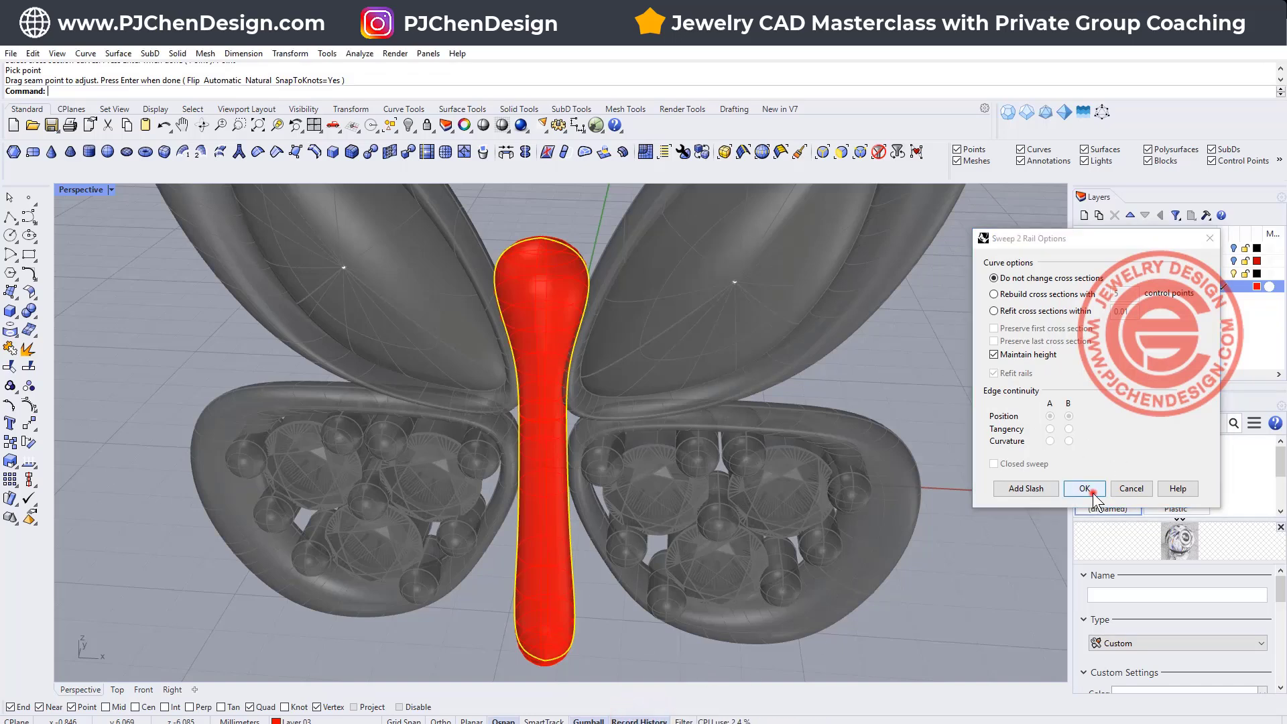
click(1083, 488)
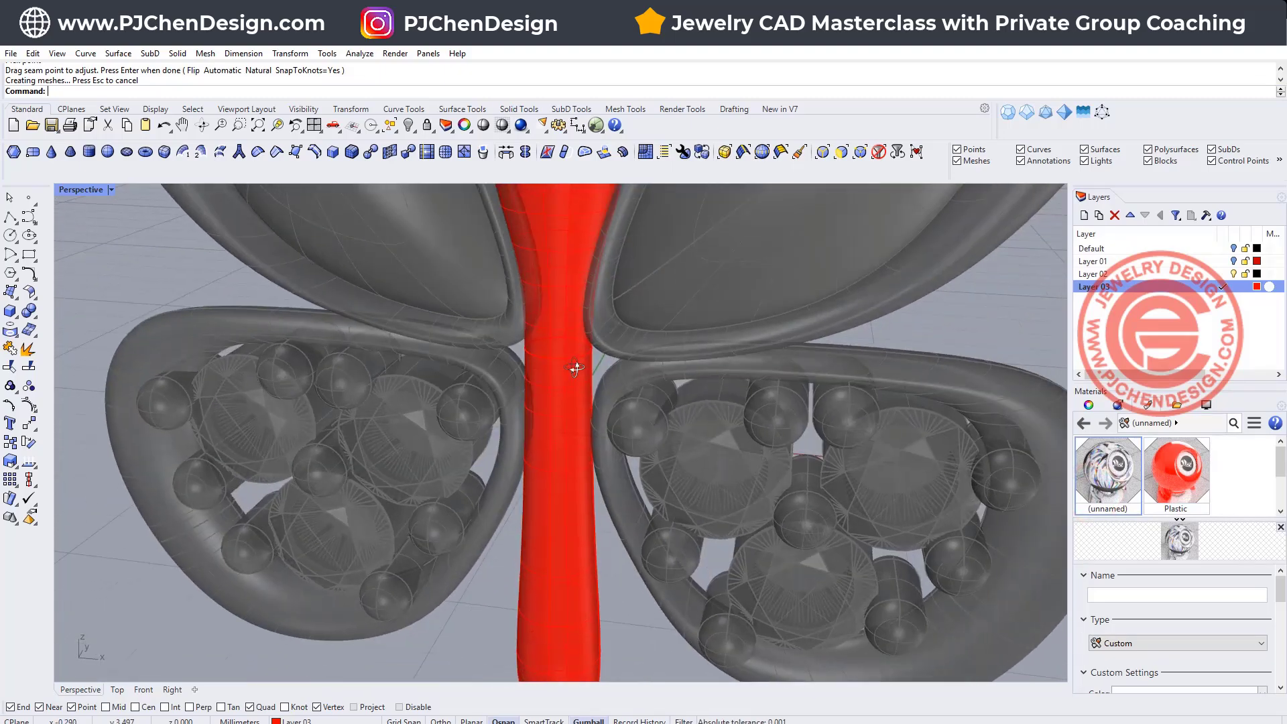
click(575, 361)
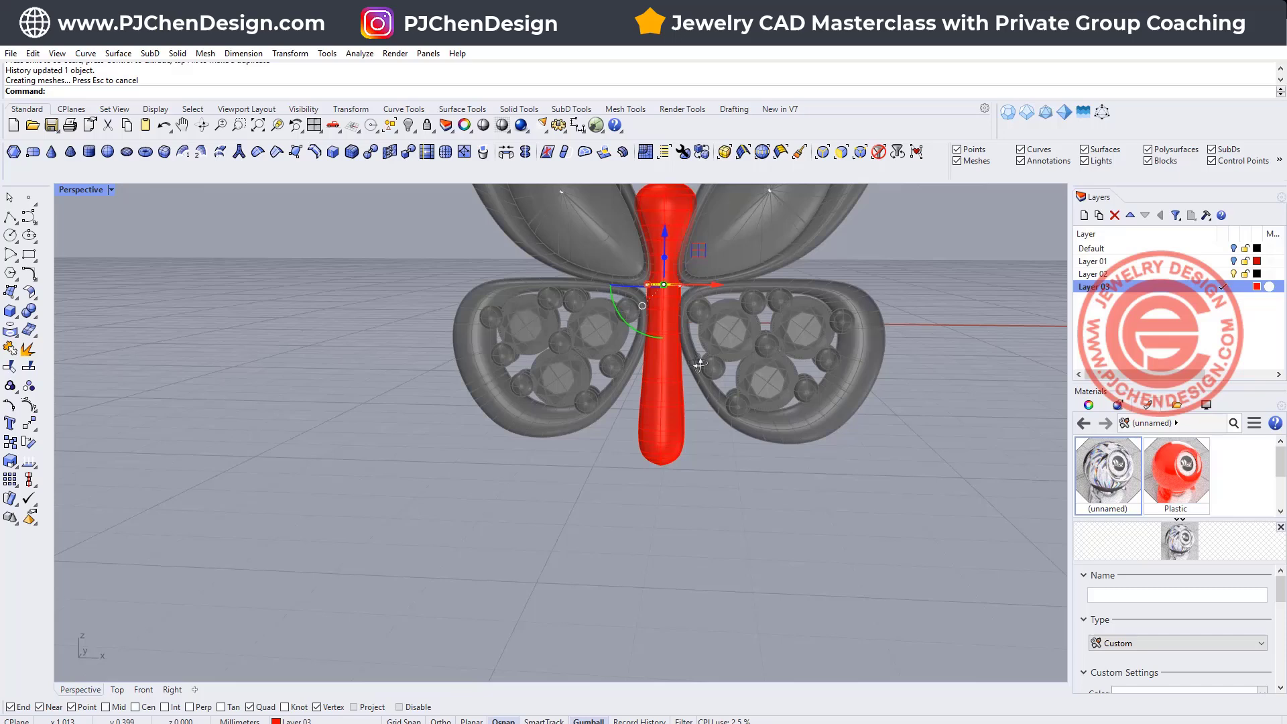
click(664, 394)
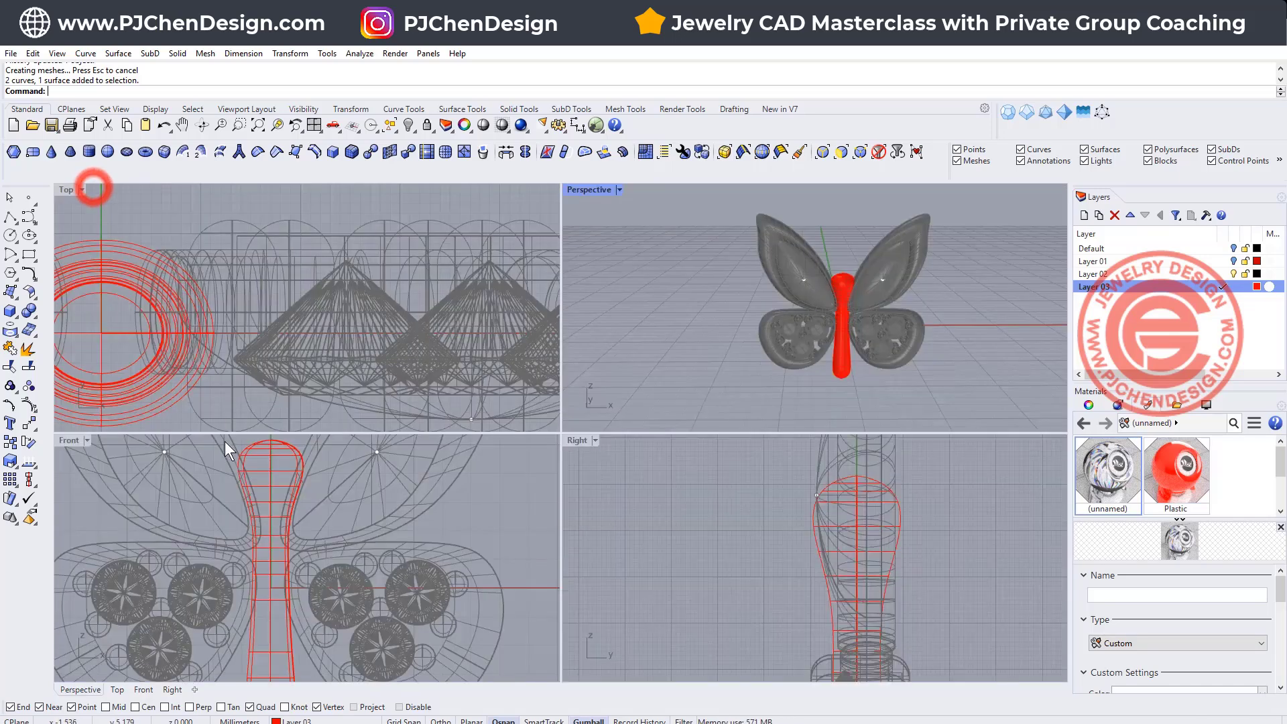
- Draw a curling curve from the body's head in Front view and Pipe it into a tube antenna
double_click(70, 440)
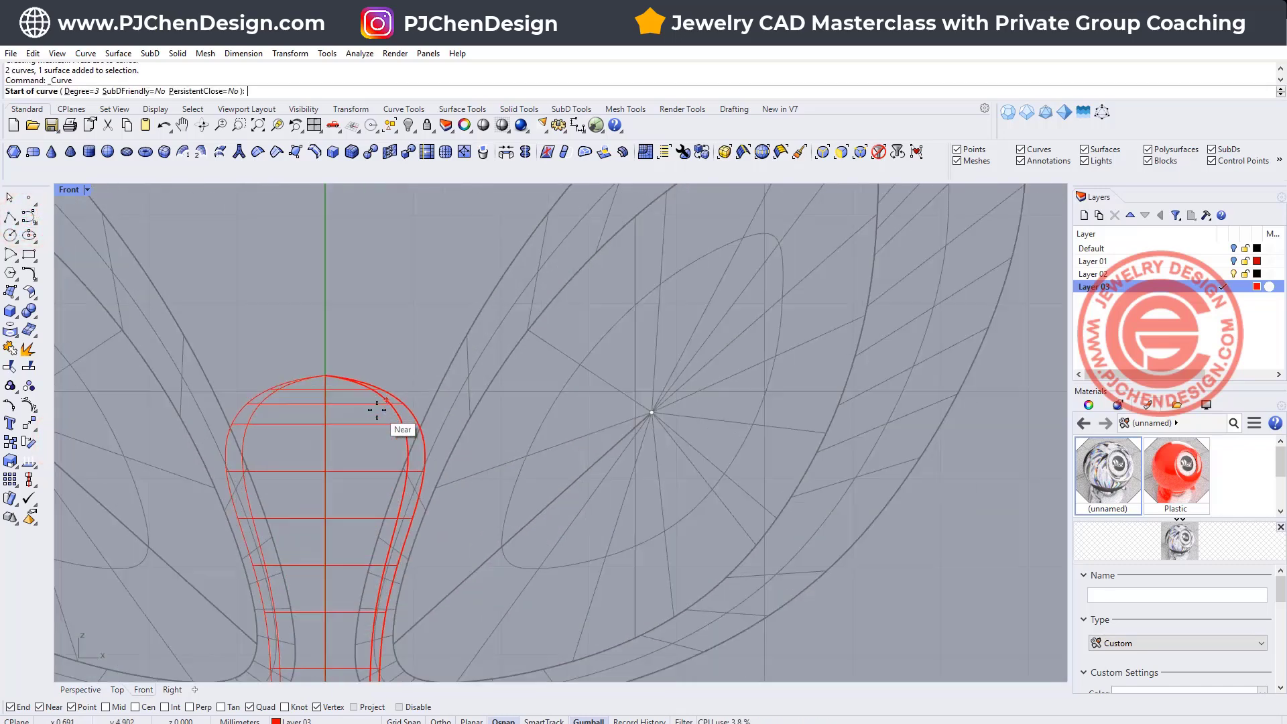
click(364, 407)
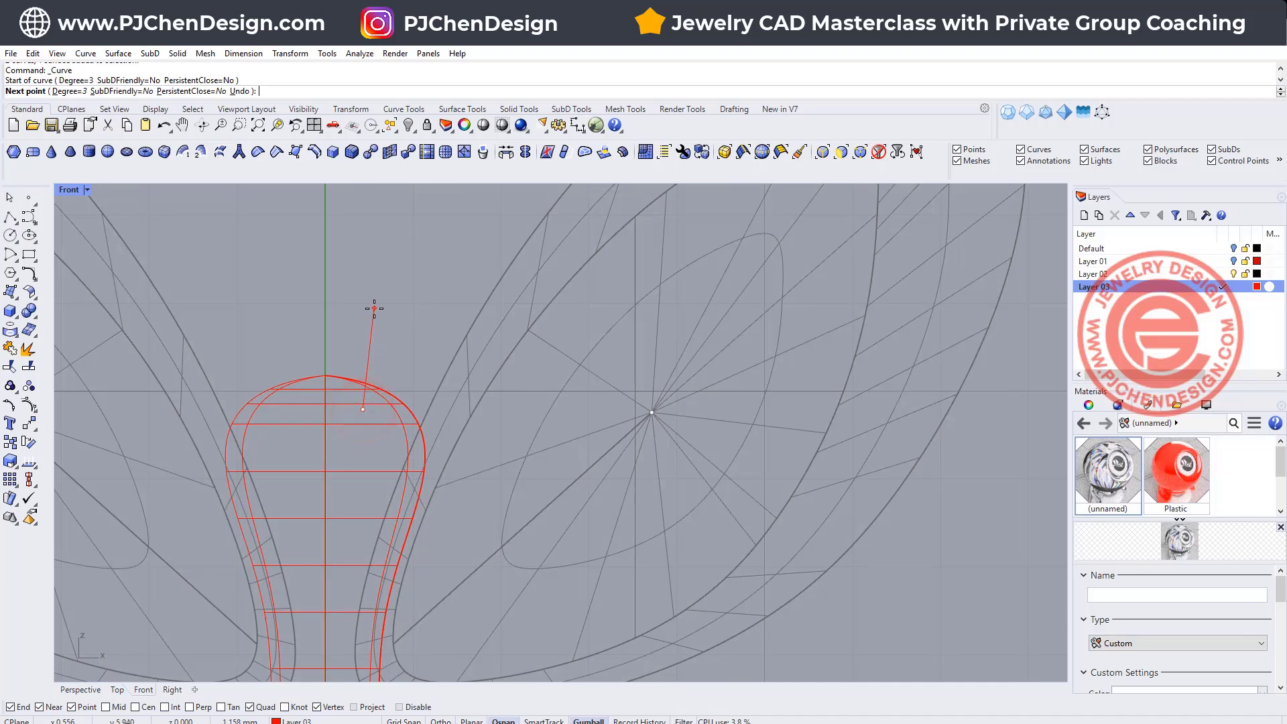
click(459, 215)
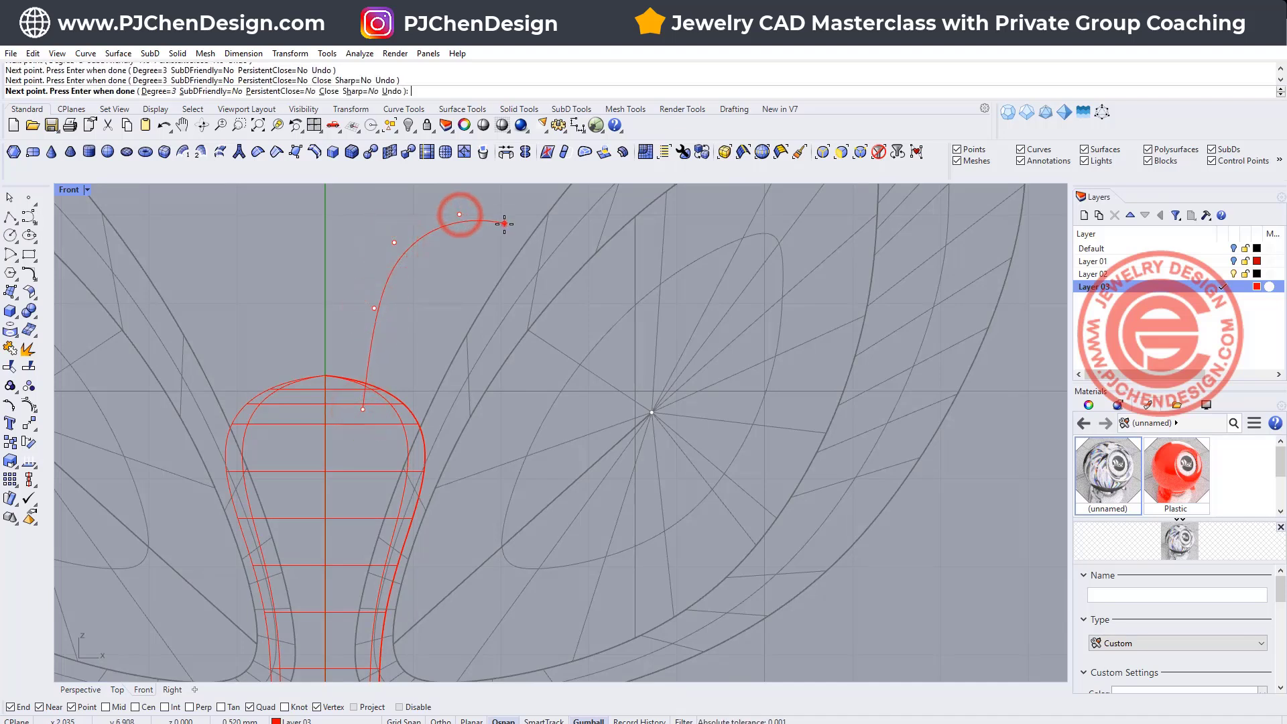
click(533, 263)
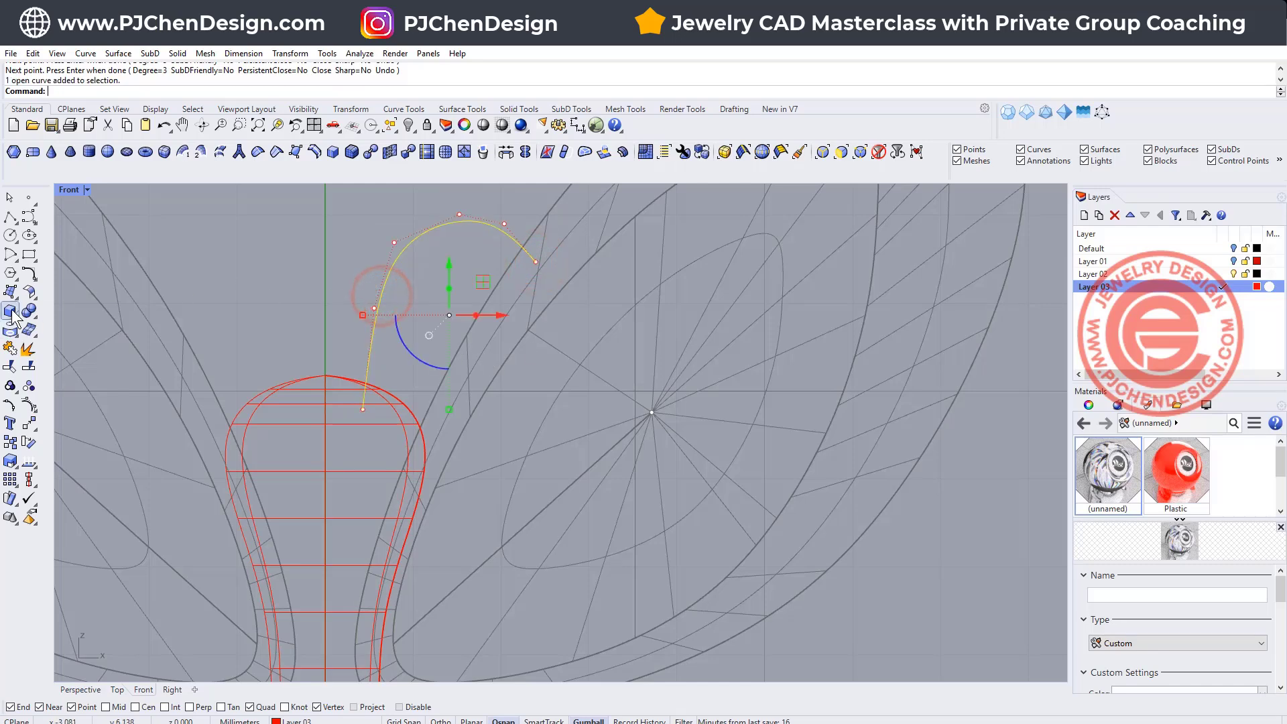
click(10, 349)
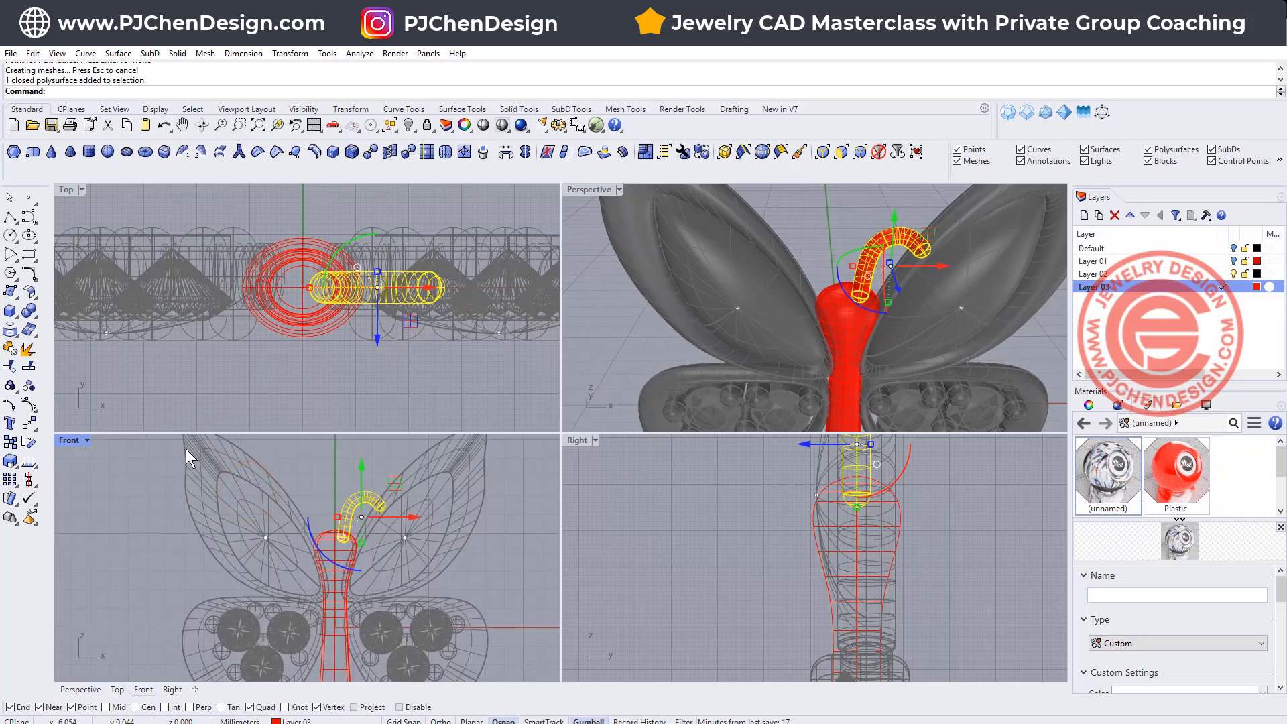
click(9, 422)
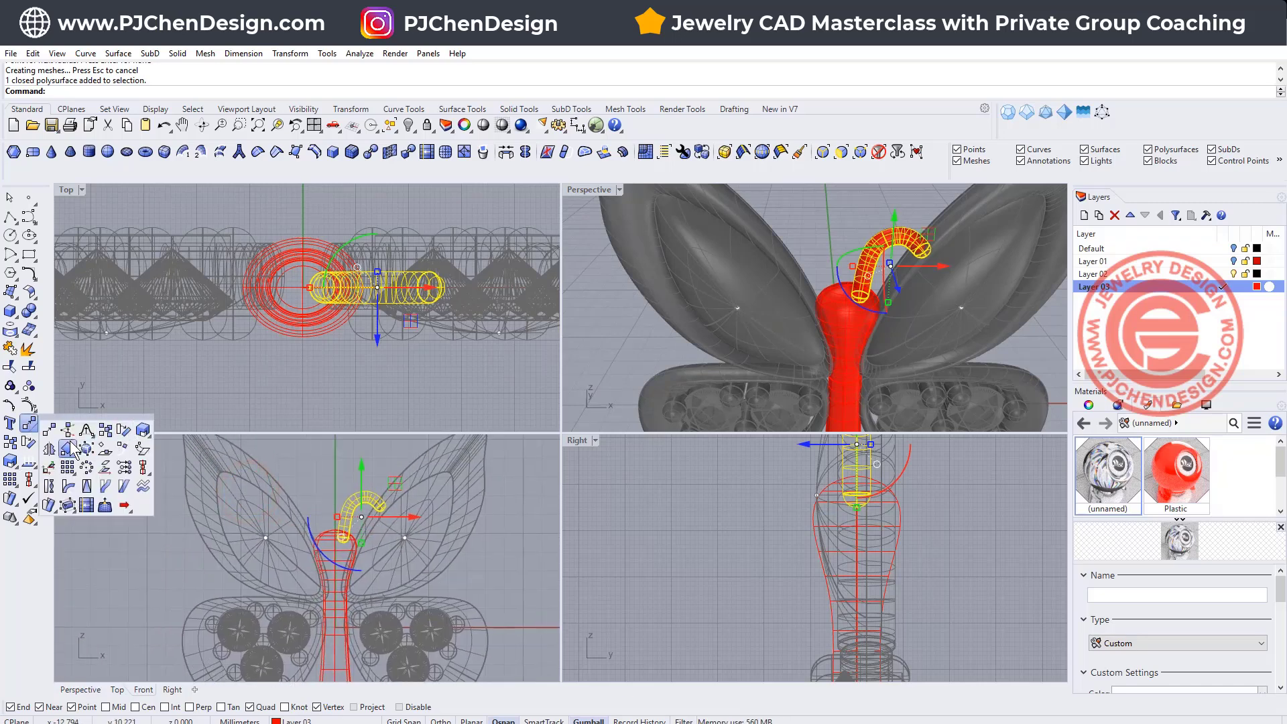